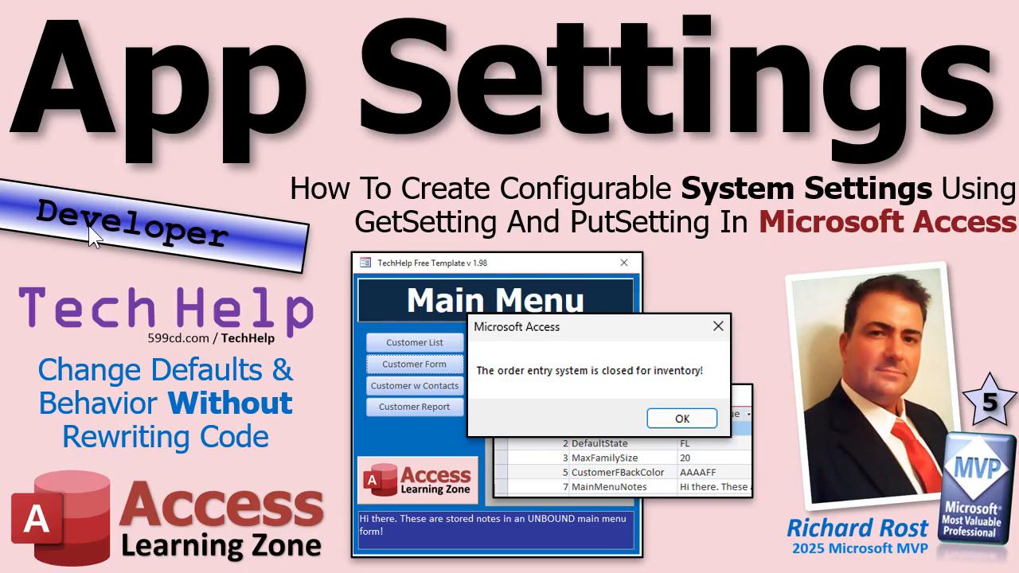
mouse_move(176, 293)
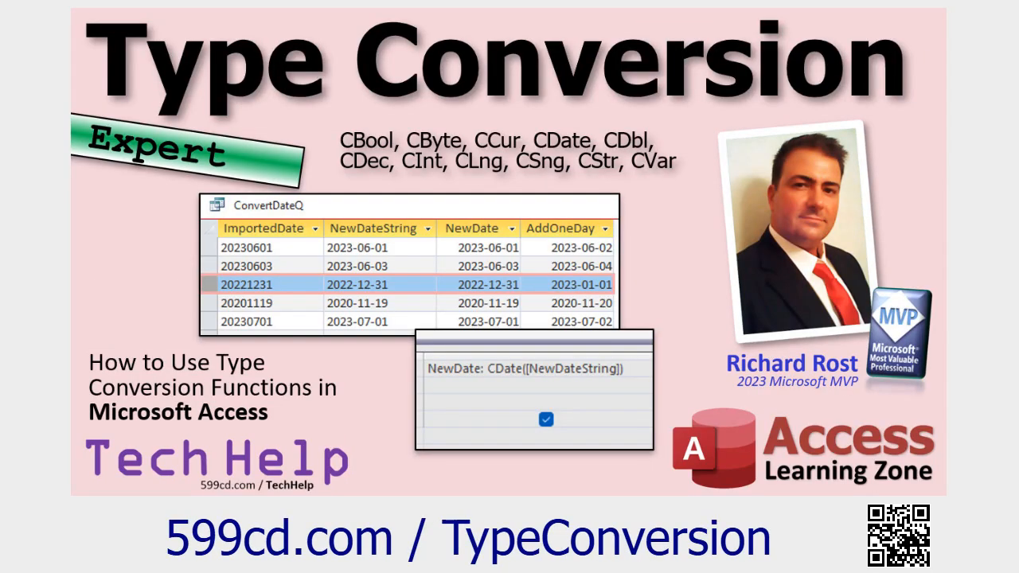
mouse_move(595, 181)
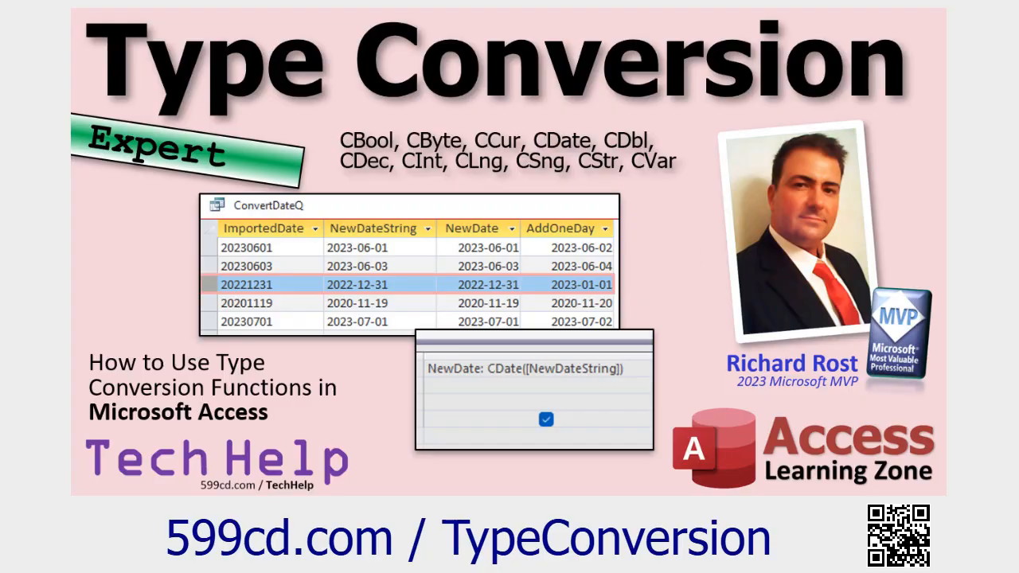
mouse_move(502, 177)
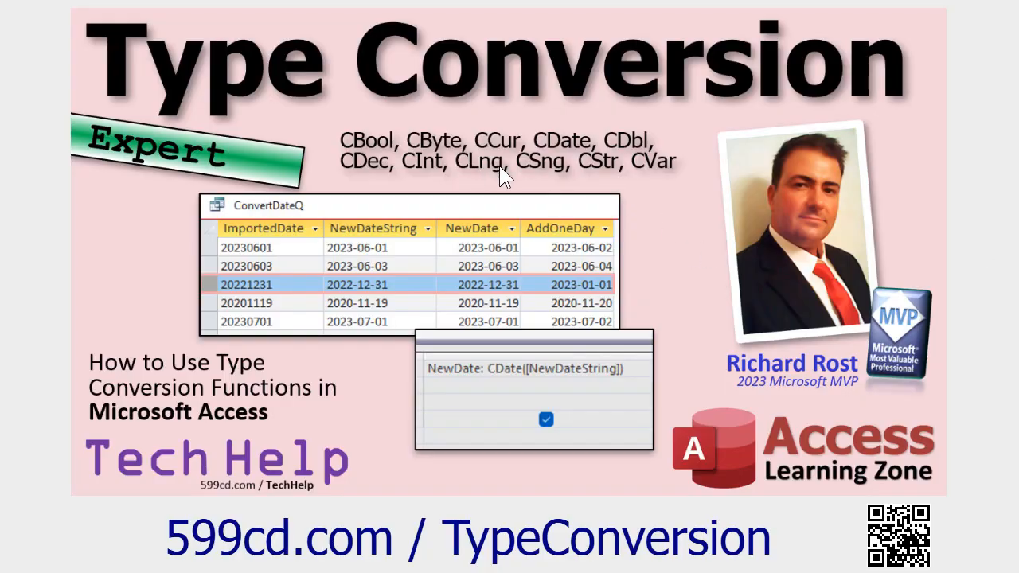
mouse_move(398, 179)
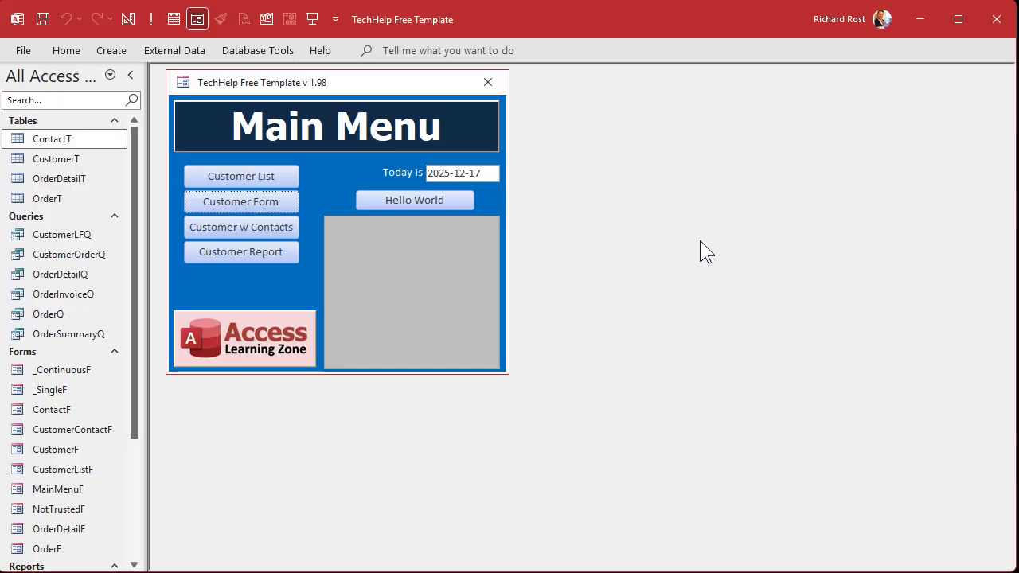
mouse_move(657, 277)
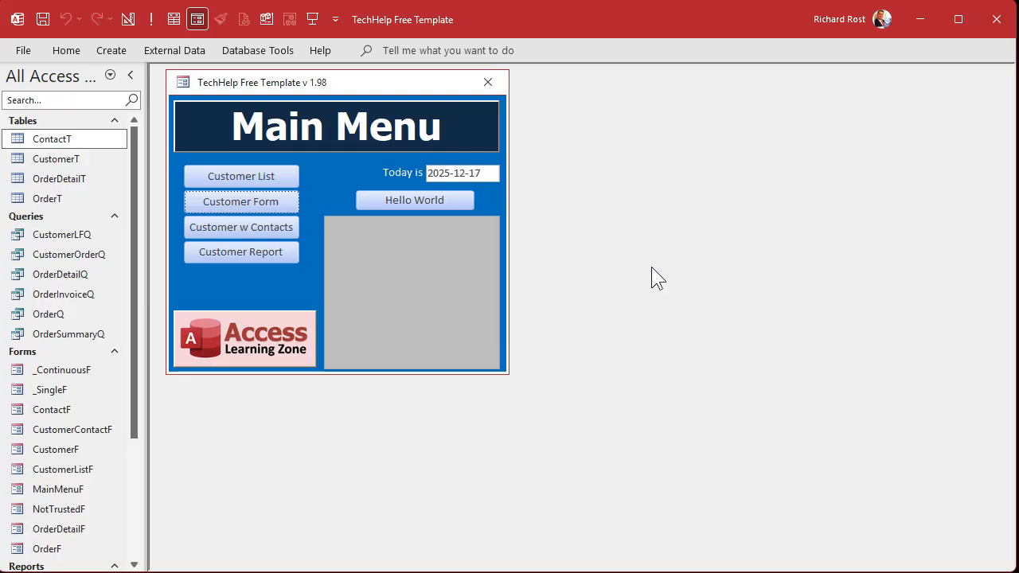
mouse_move(652, 279)
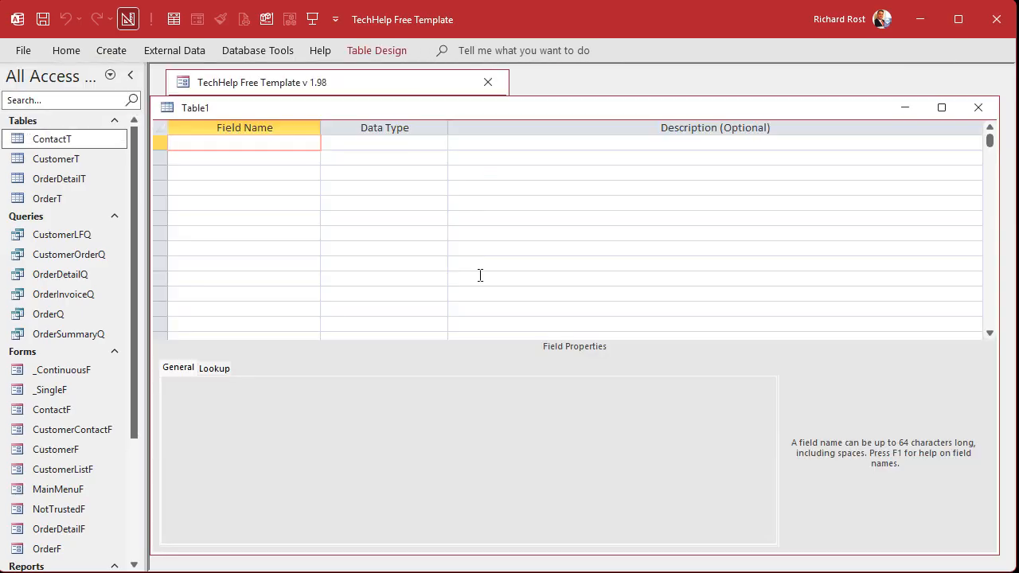
Define the SettingID, SettingName and SettingValue fields in the new table design
type("SettingID")
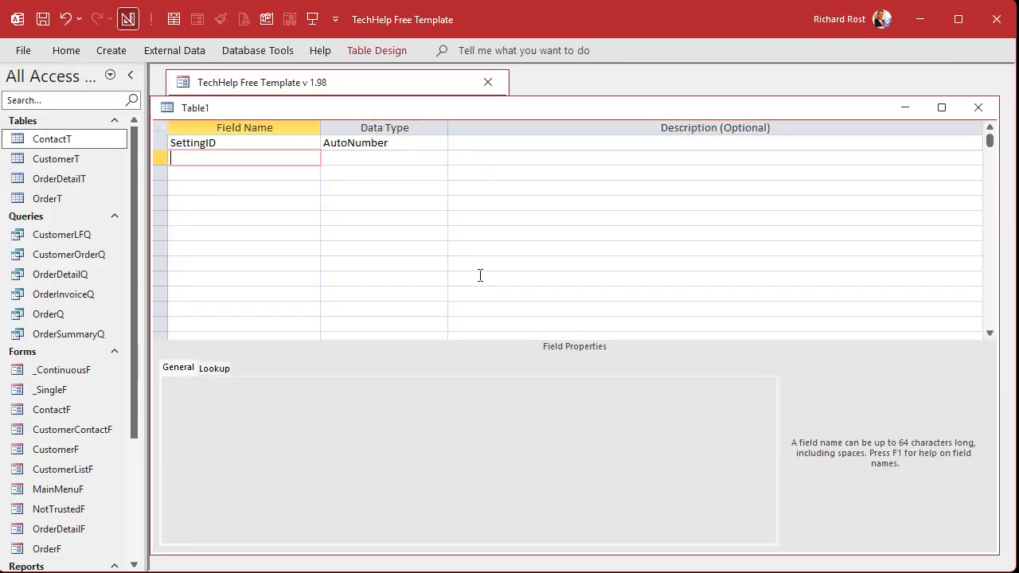
type("SettingName")
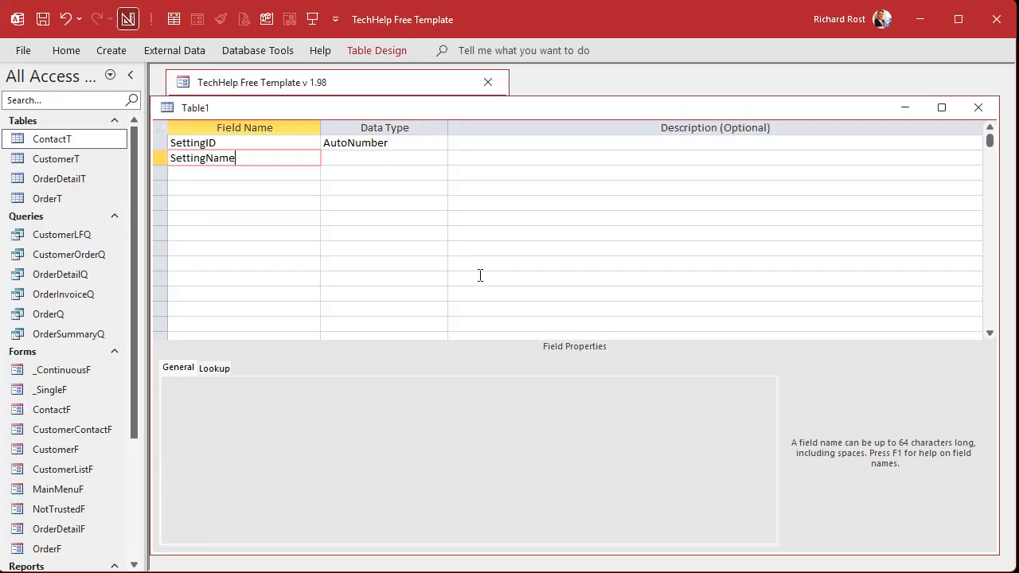
type("Setting")
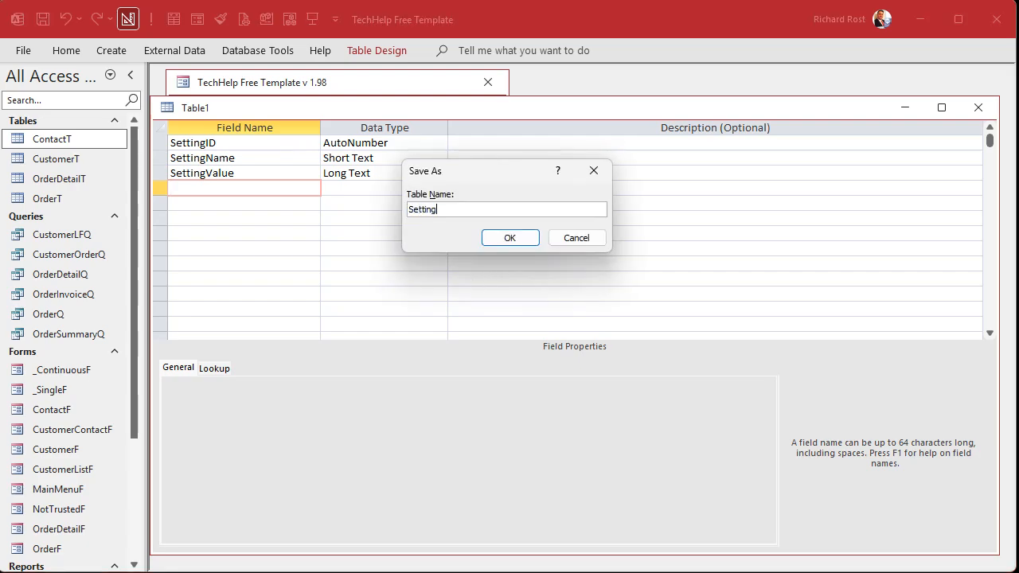
Save the table as SettingT, answer the primary key prompt, and switch to Datasheet View
left_click(509, 238)
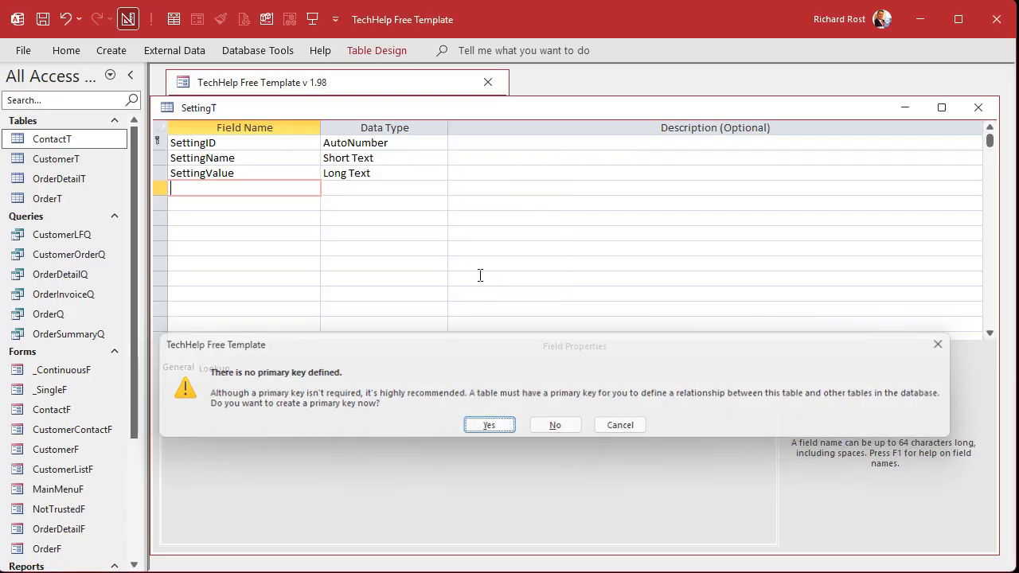
left_click(555, 425)
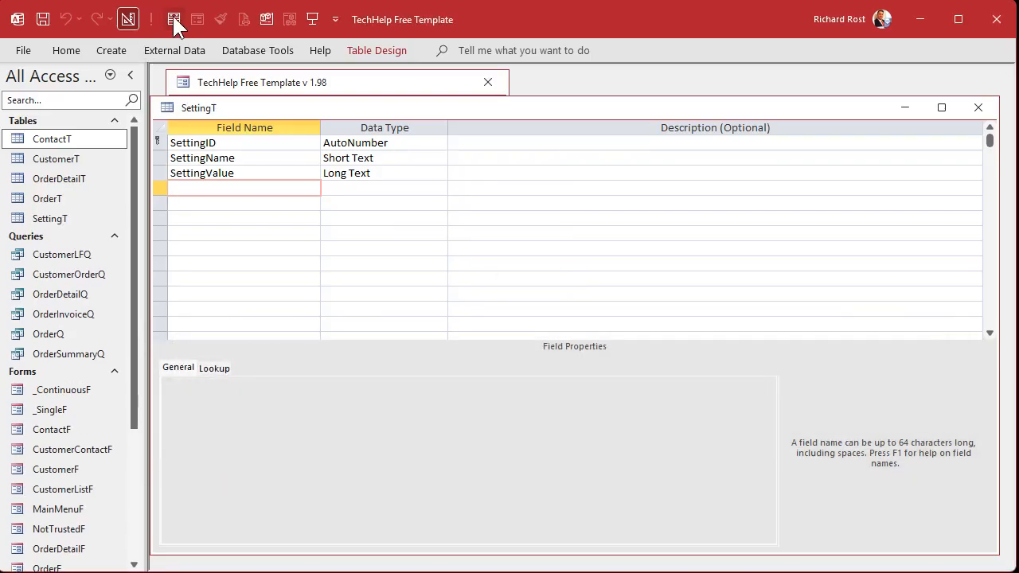
left_click(174, 19)
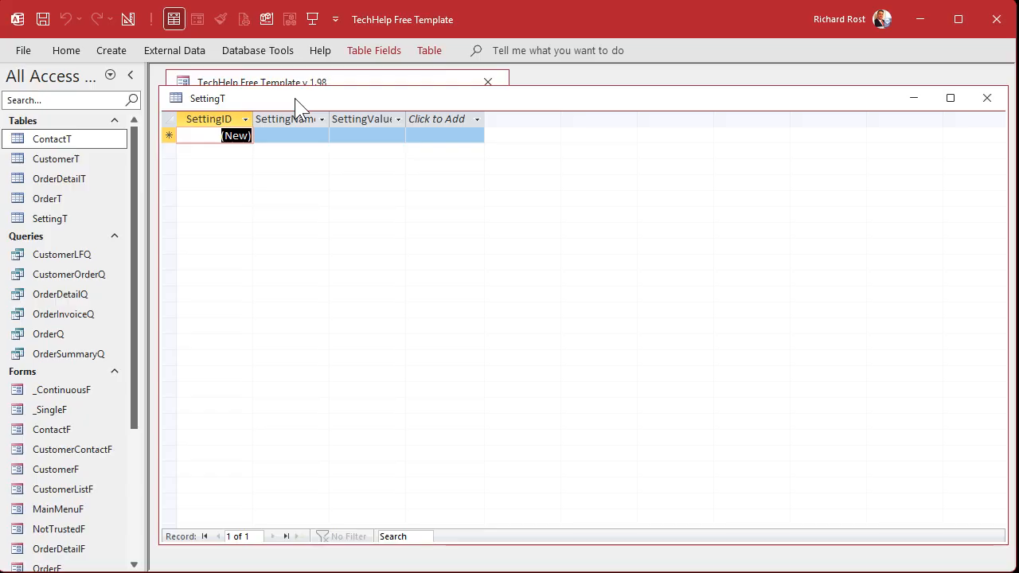
mouse_move(346, 124)
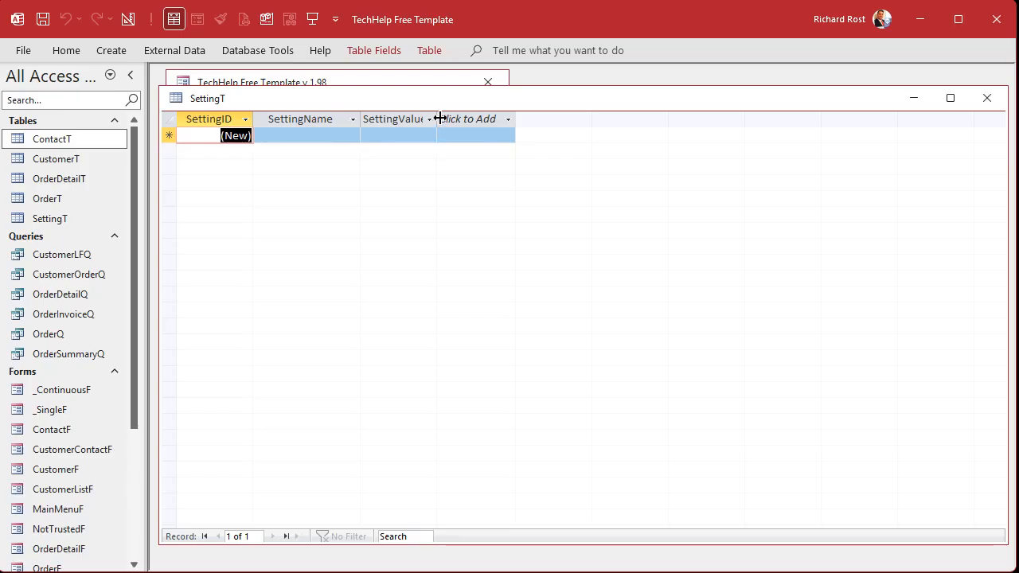
Widen SettingValue and enter OrderSystem Closed, DefaultState FL and MaxFamilySize 20
left_click_drag(436, 118, 637, 118)
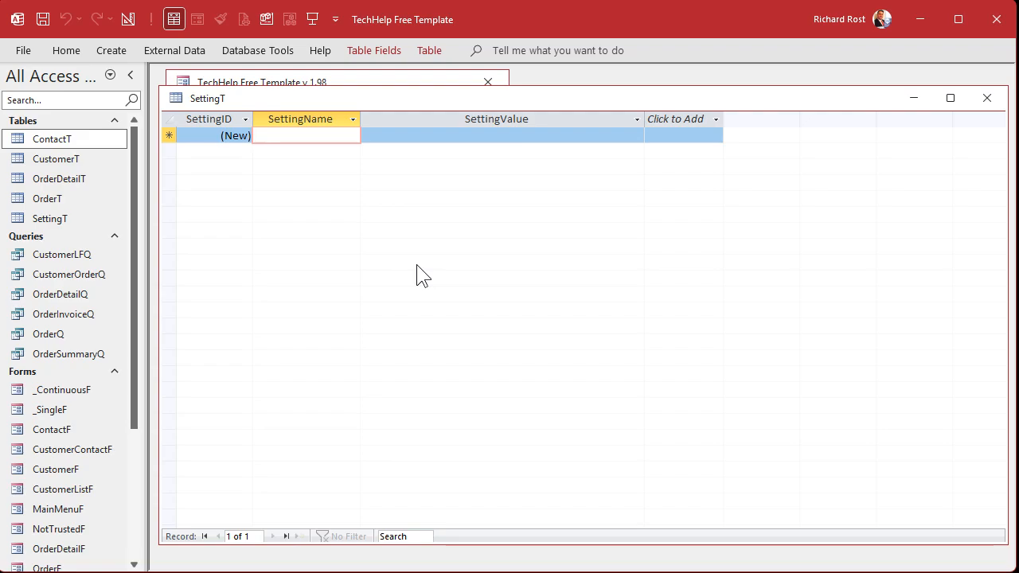
type("OrderSystem")
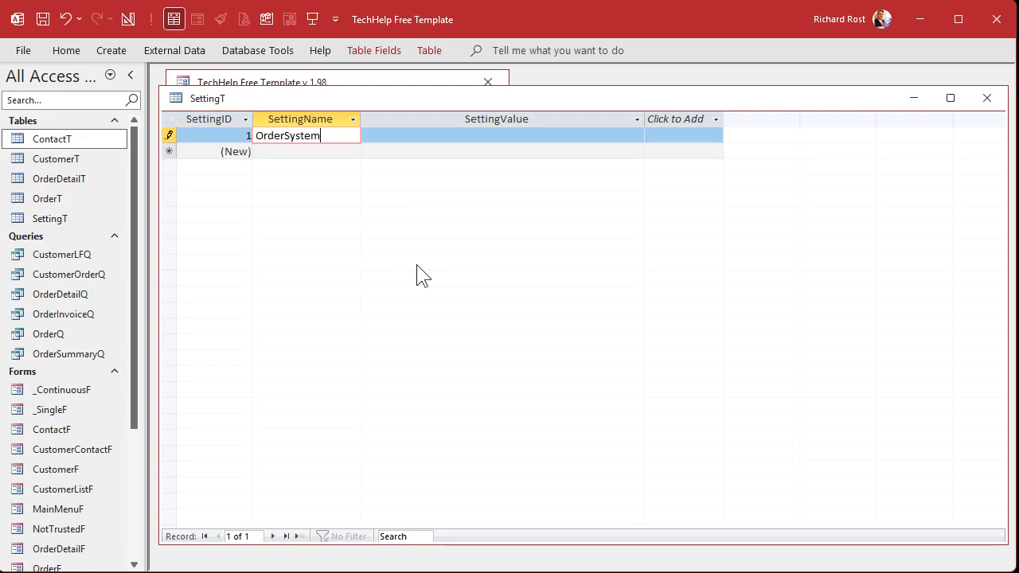
type("Closed")
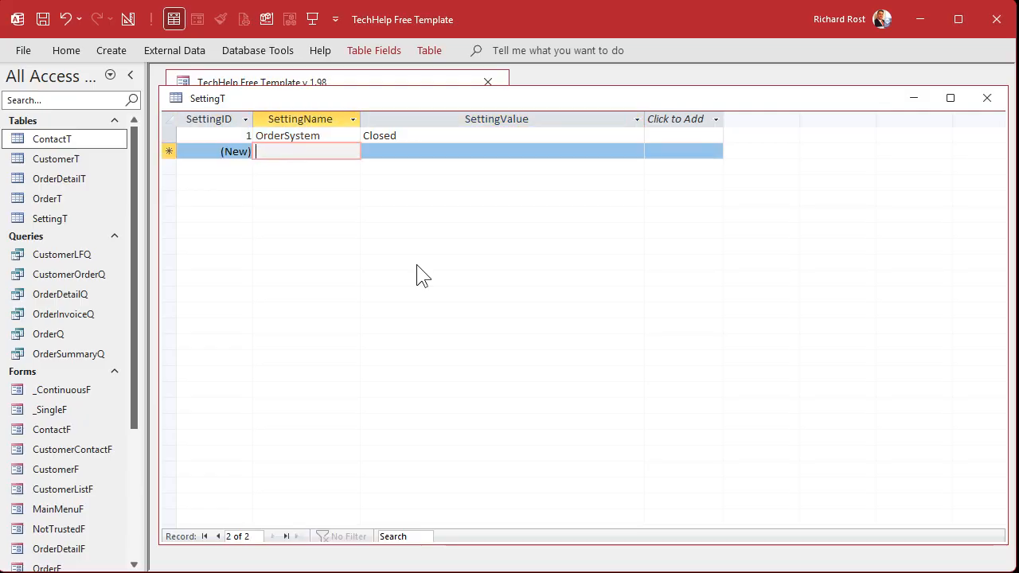
type("DefaultState")
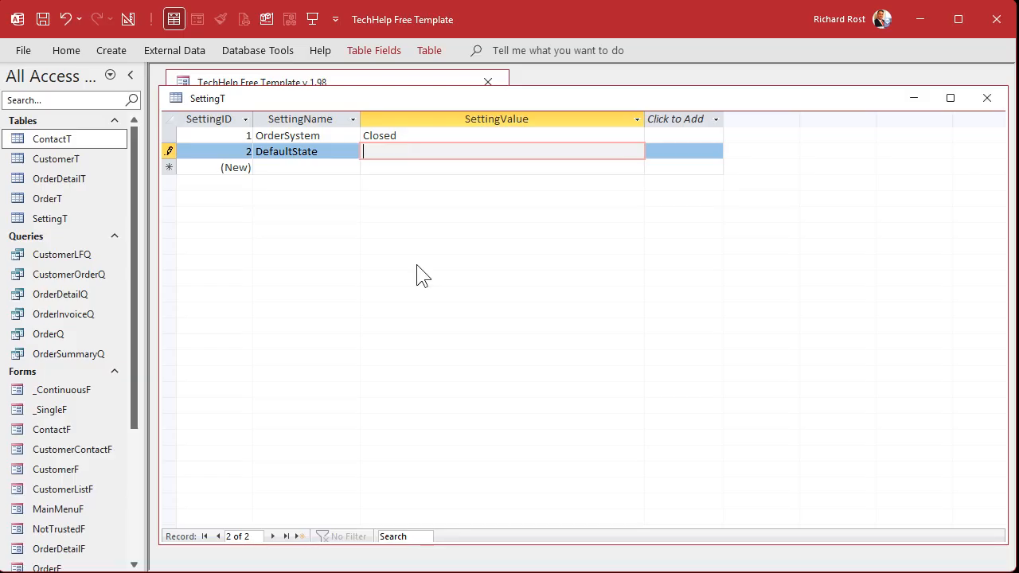
type("FL")
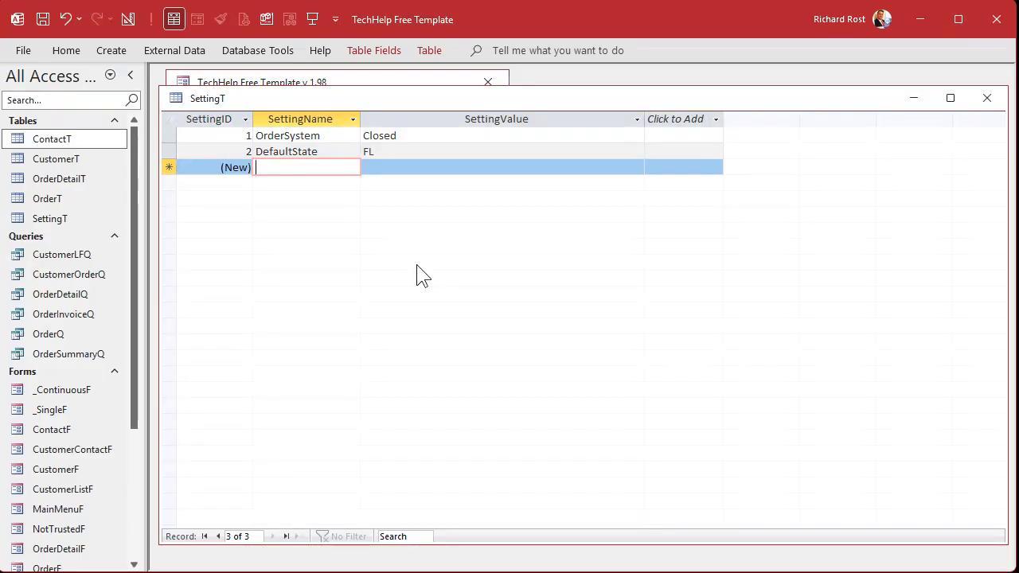
type("MaxFami")
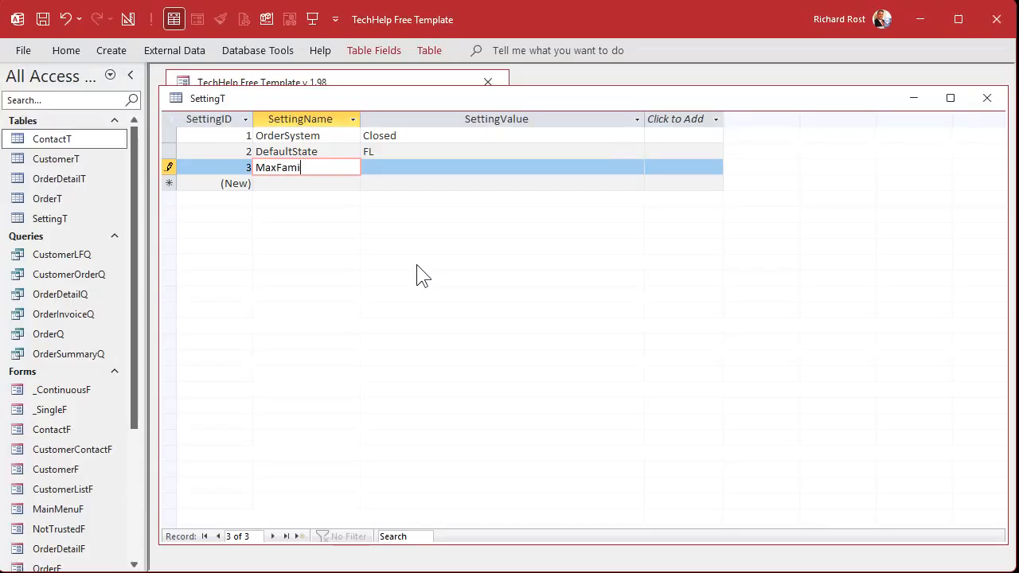
type("lySize")
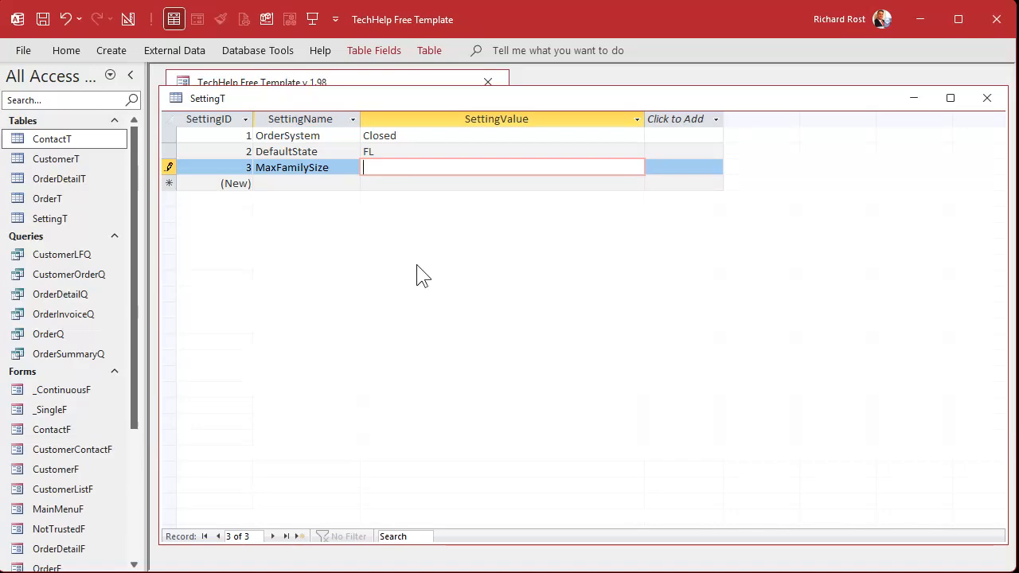
type("20")
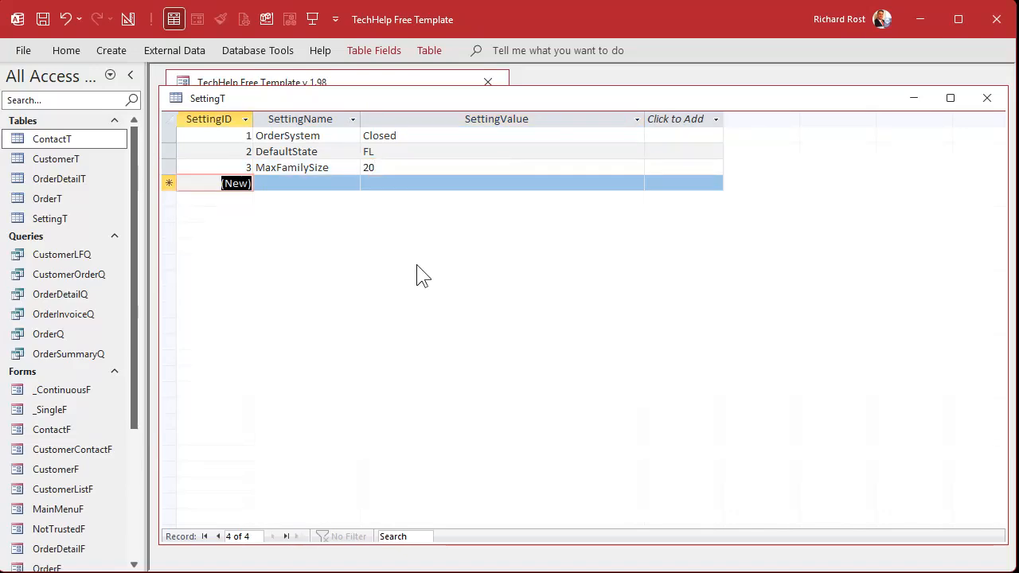
Add MainMenuNotes 'Hi there!', then close SettingT, saving the widened layout
left_click(305, 183)
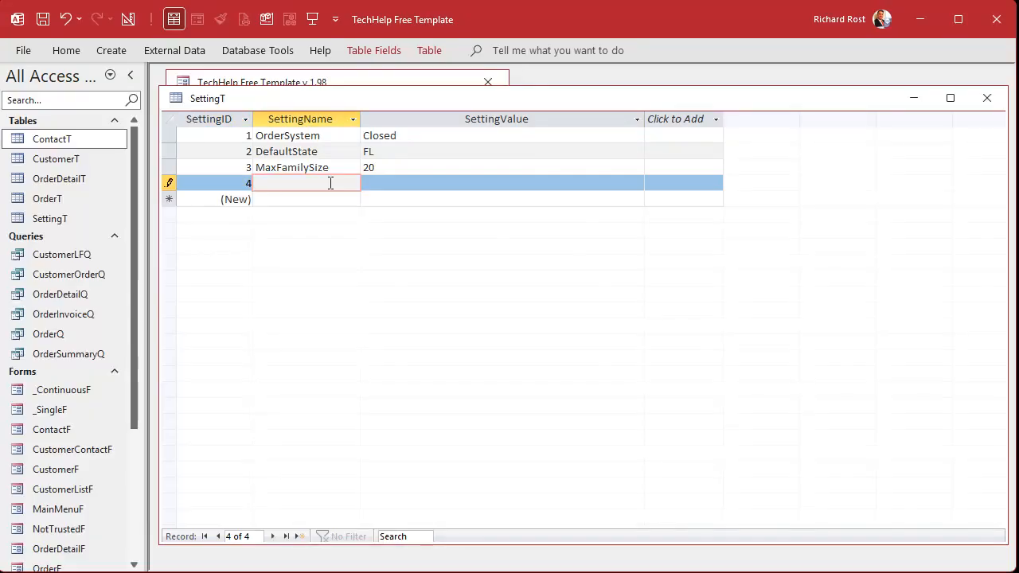
type("MainMenu")
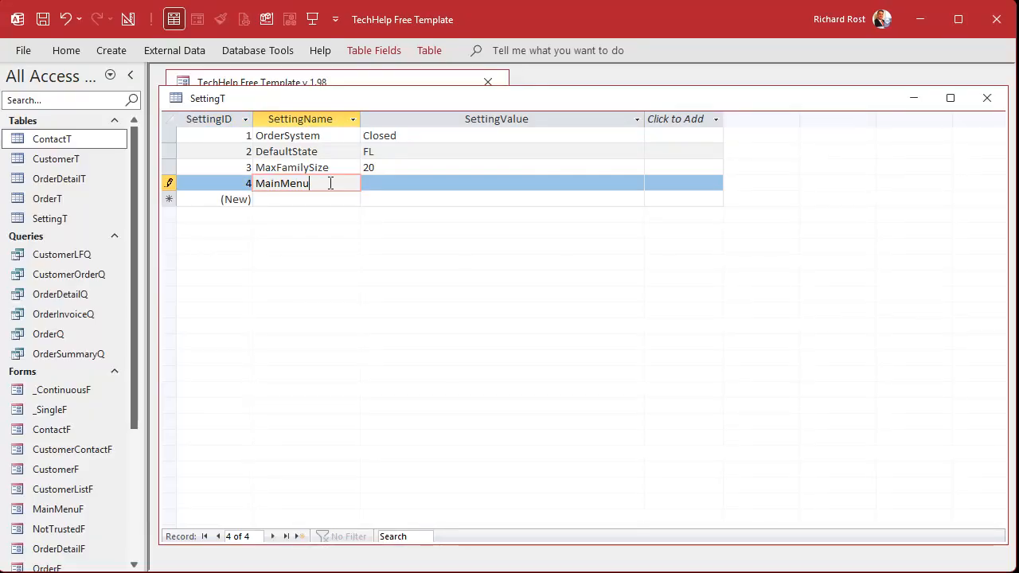
type("Notes")
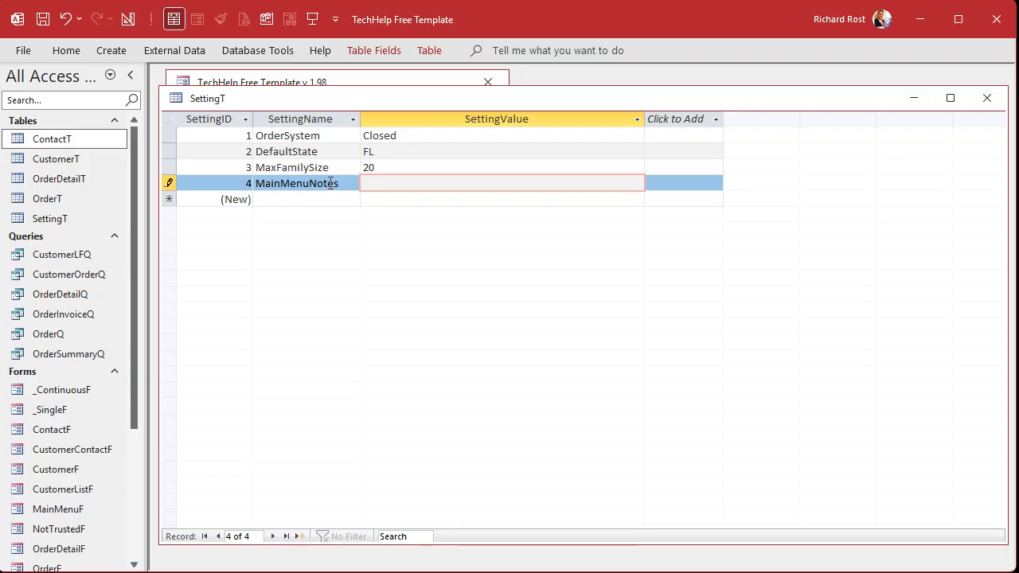
left_click(501, 183)
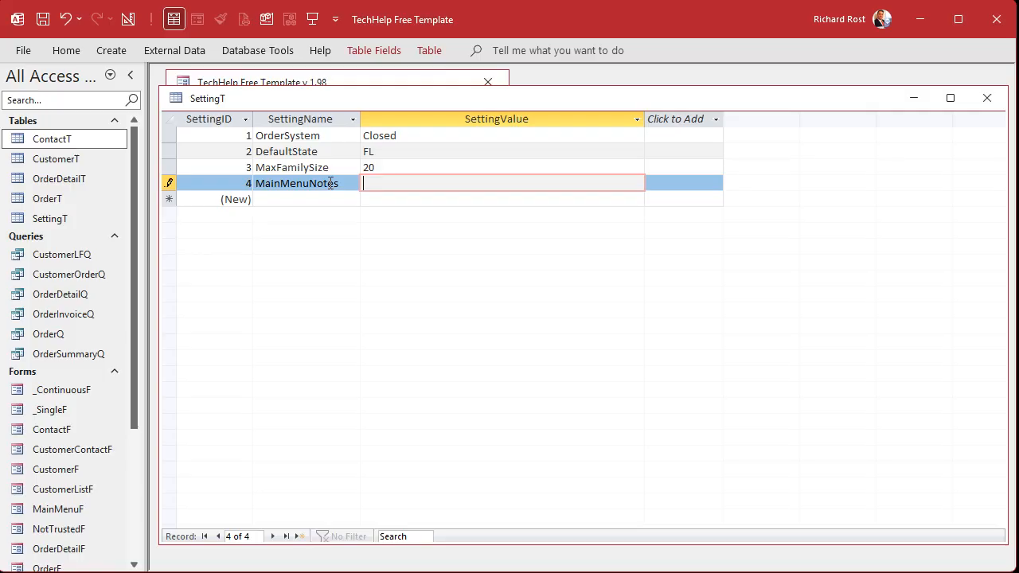
type("Hi th")
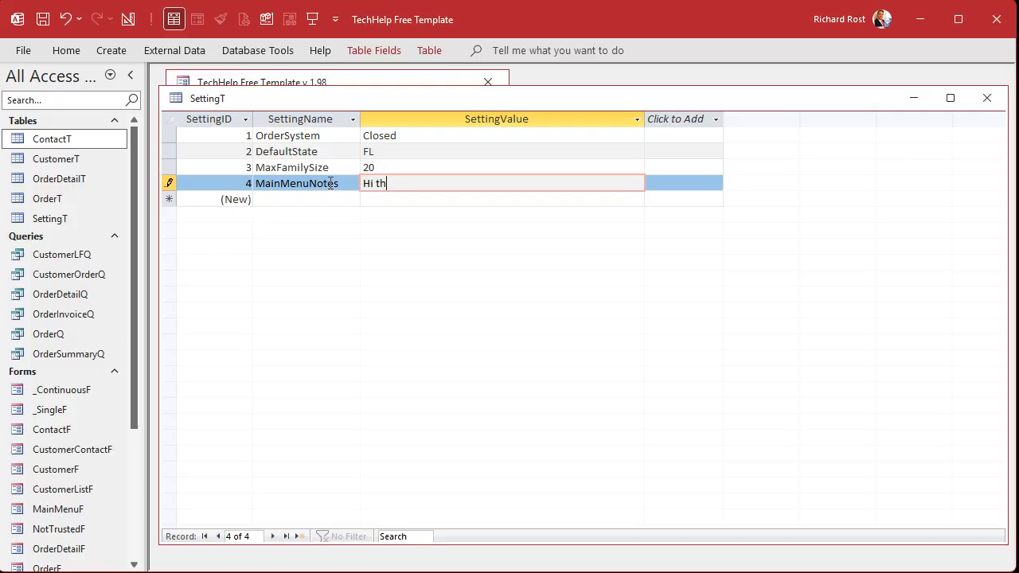
type("ere!")
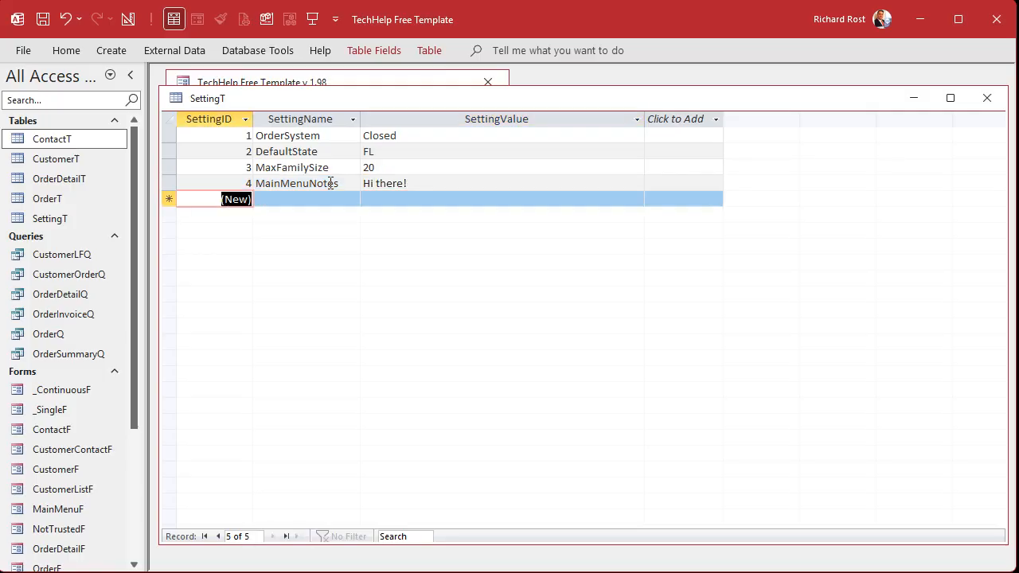
left_click(307, 199)
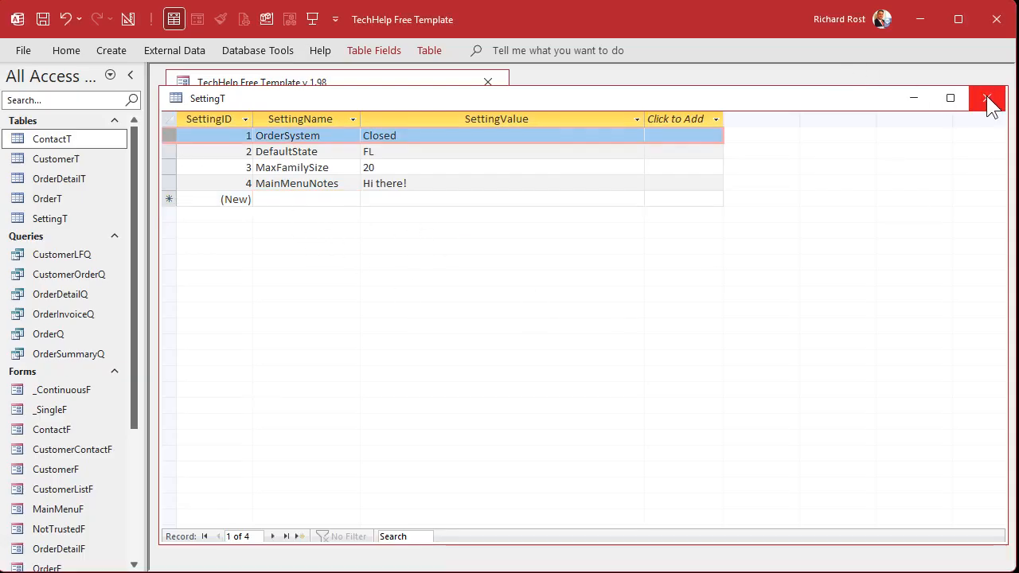
left_click(987, 98)
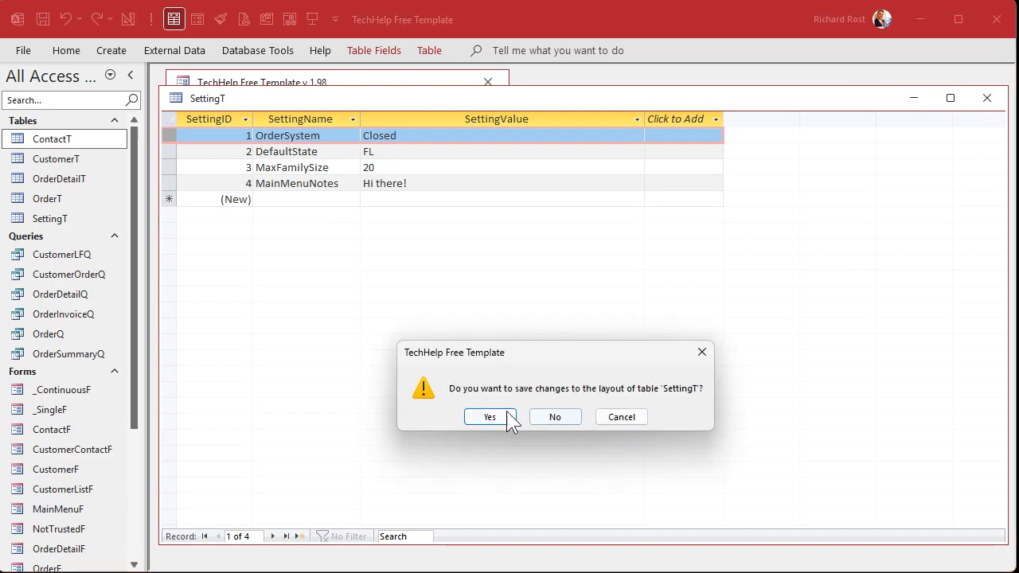
left_click(489, 416)
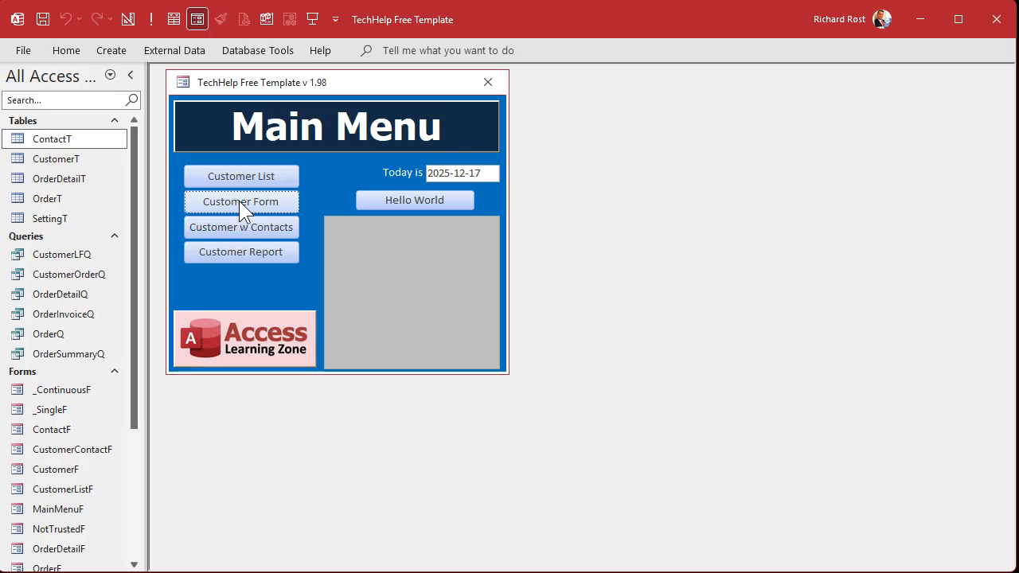
Open the Customers form from the Main Menu and switch CustomerF to Design View
left_click(241, 201)
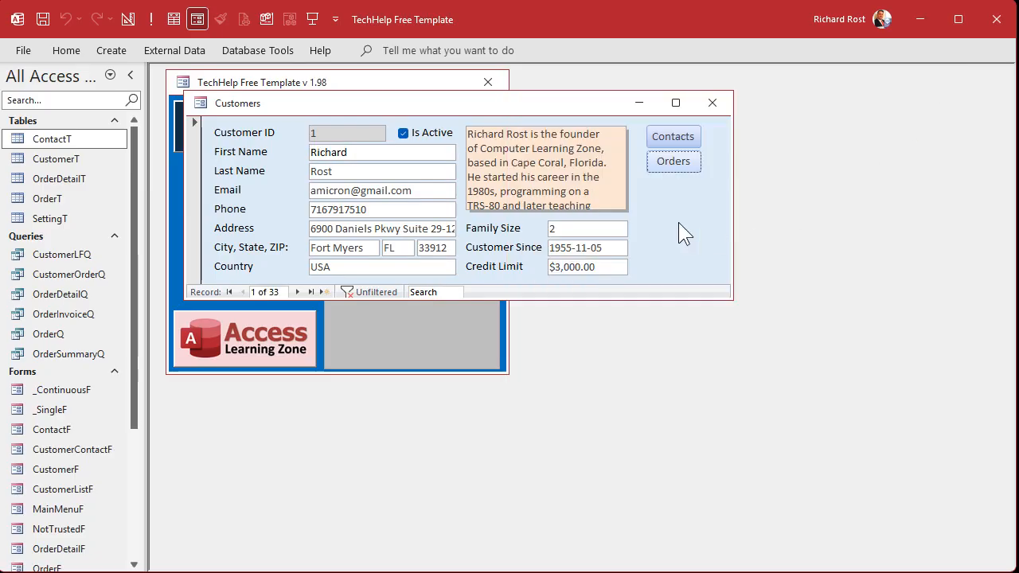
mouse_move(682, 219)
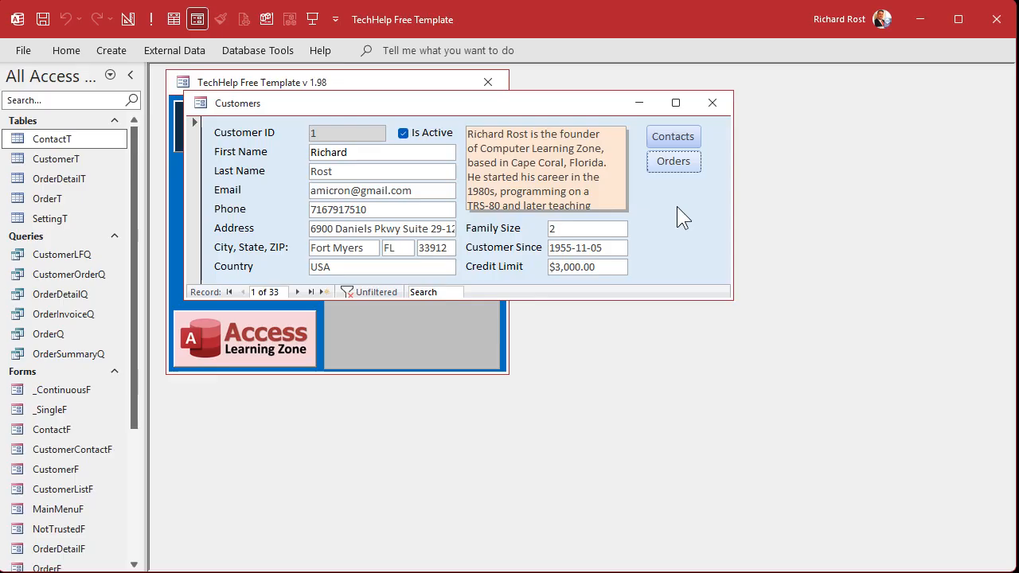
mouse_move(104, 118)
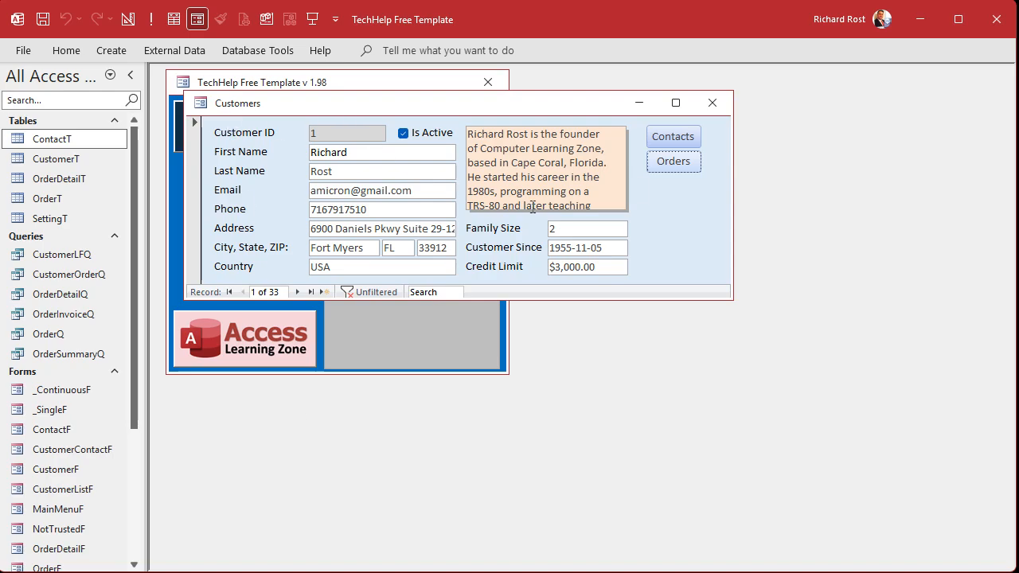
left_click(673, 161)
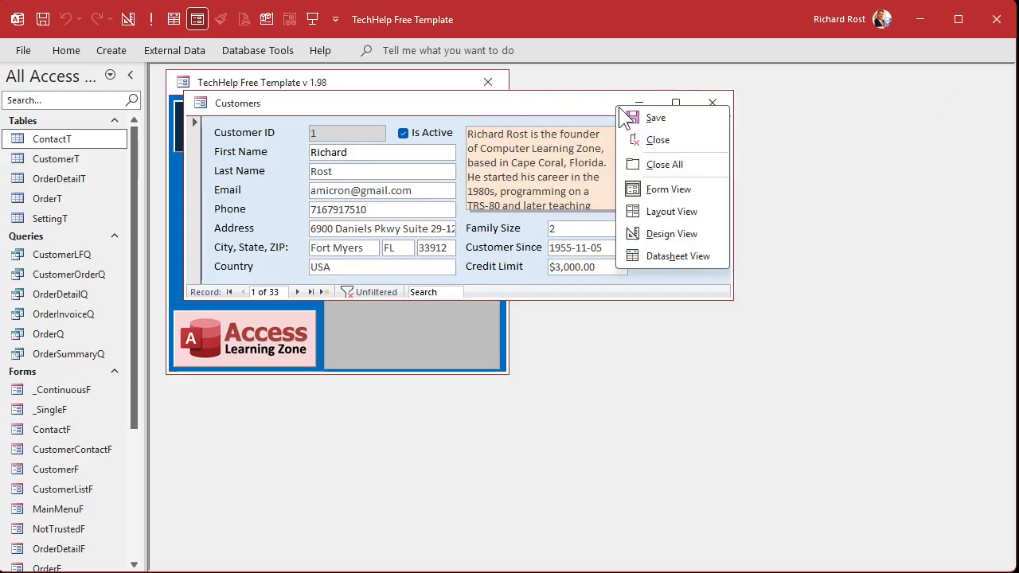
left_click(671, 233)
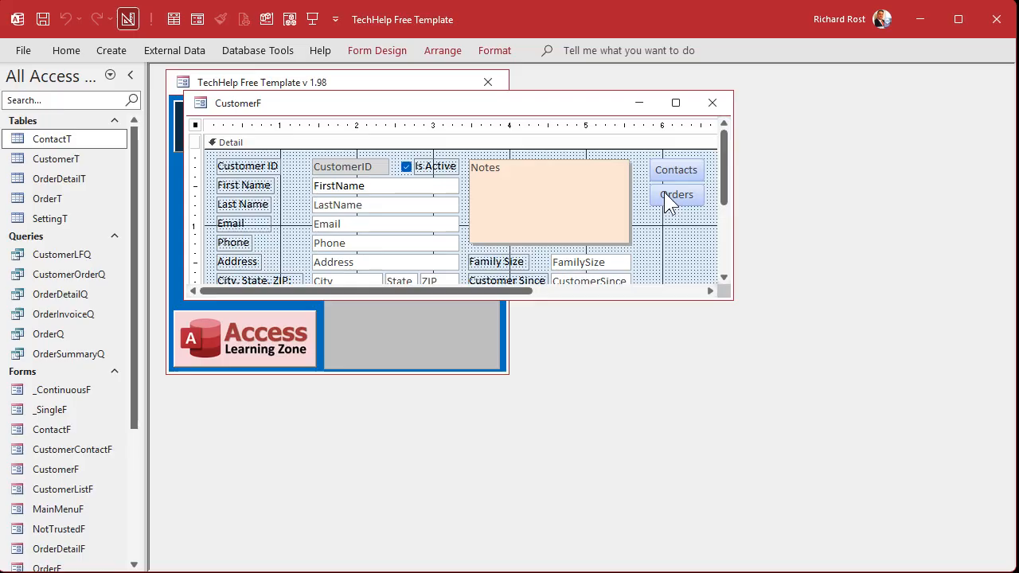
Open the Orders button's Click code and declare Dim S As String
double_click(676, 194)
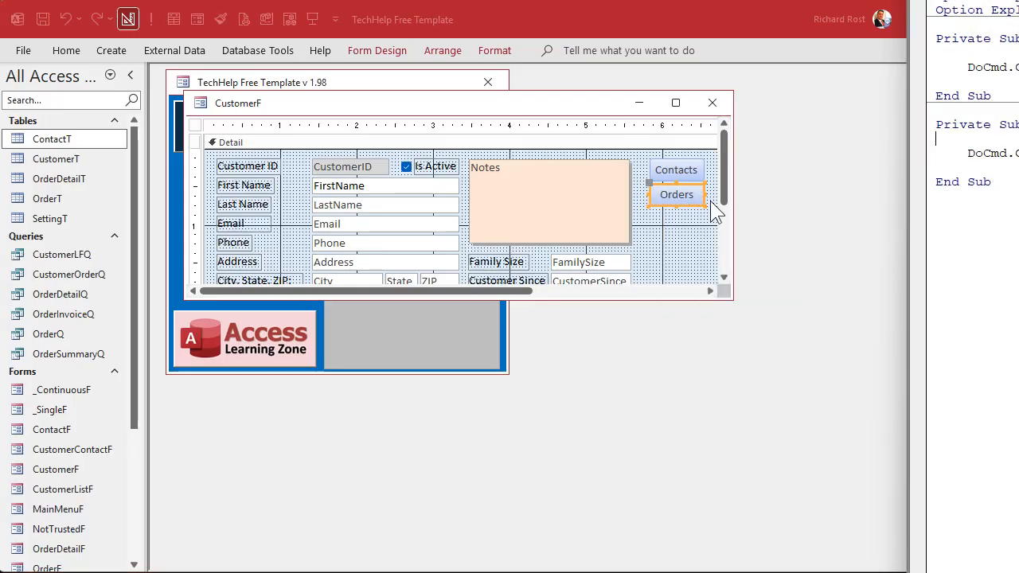
double_click(676, 194)
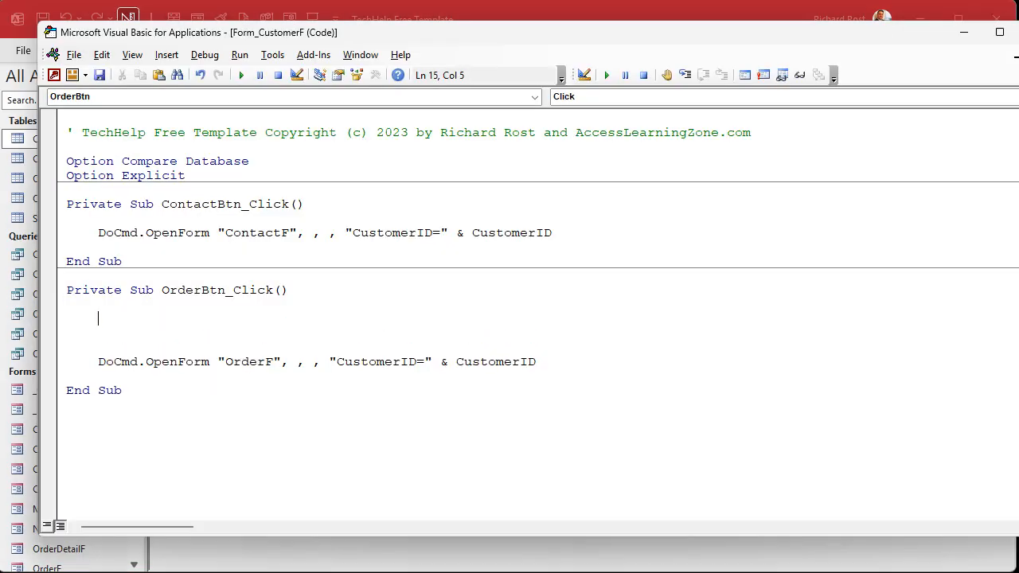
type("Dim S As String")
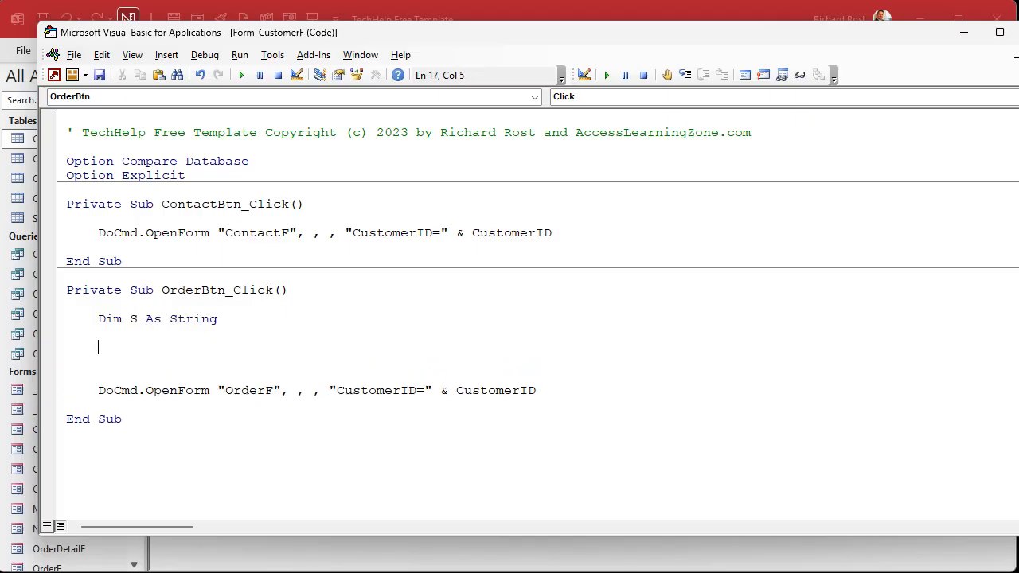
Set S to Nz(DLookup of SettingValue from SettingT where SettingName is OrderSystem, "")
type("S = nz")
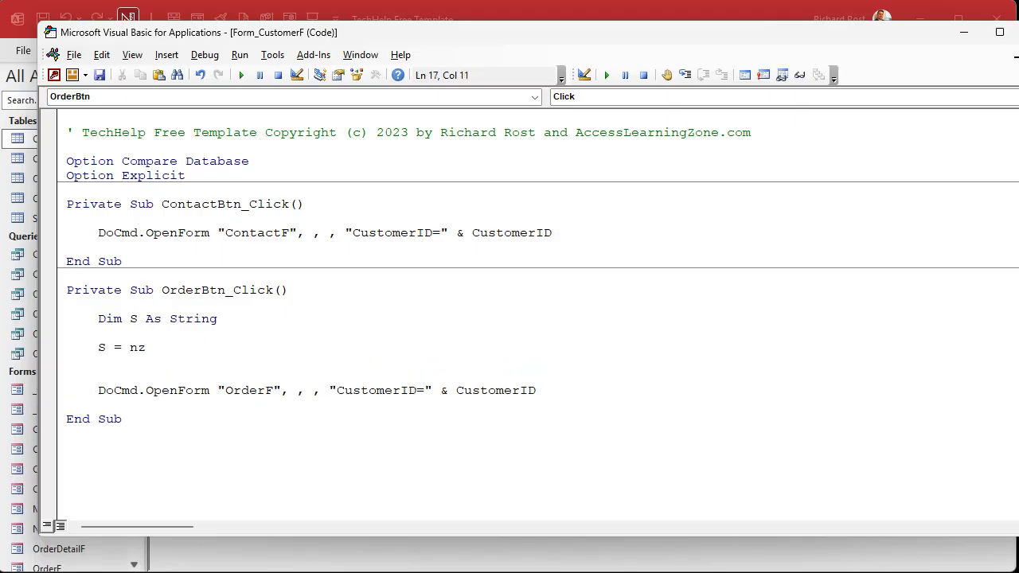
type("(DLookup(")
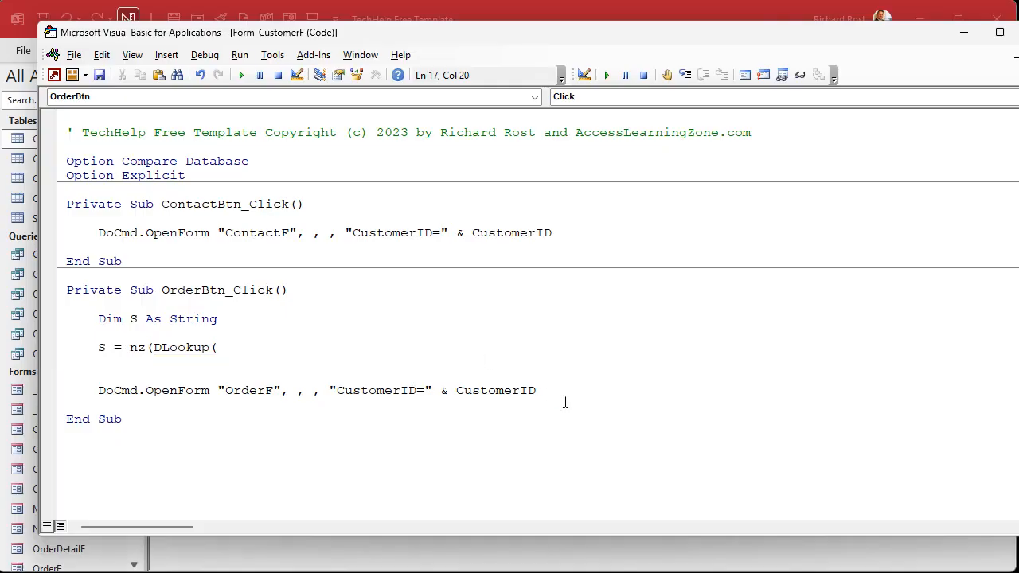
type("\"Setting")
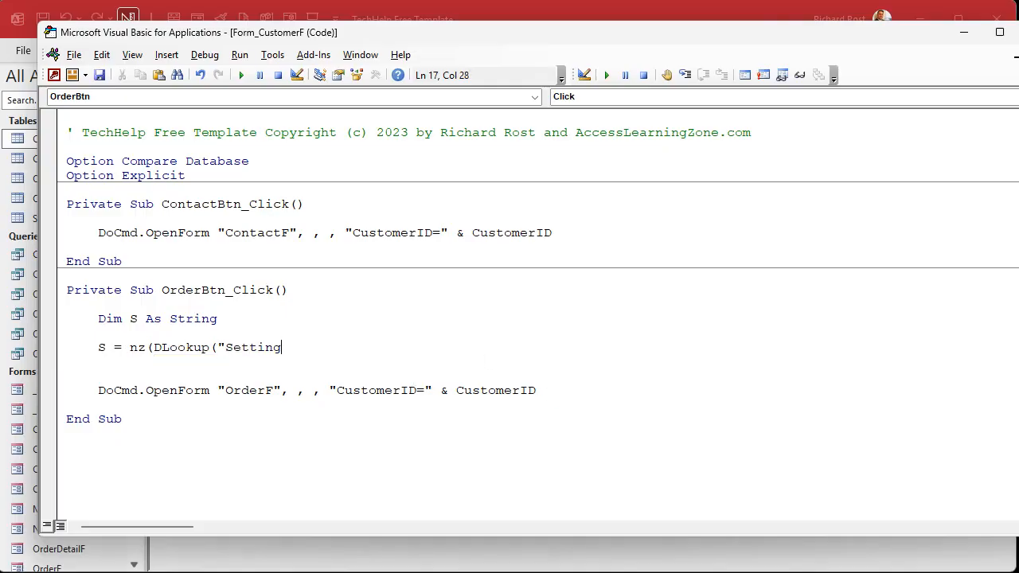
type("Value\",\"")
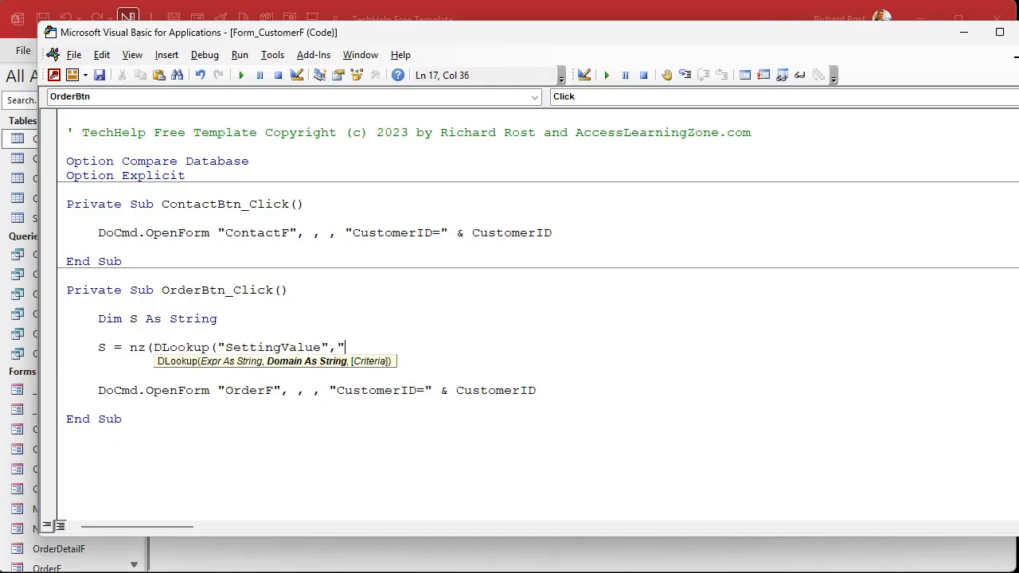
type("SettingT\",")
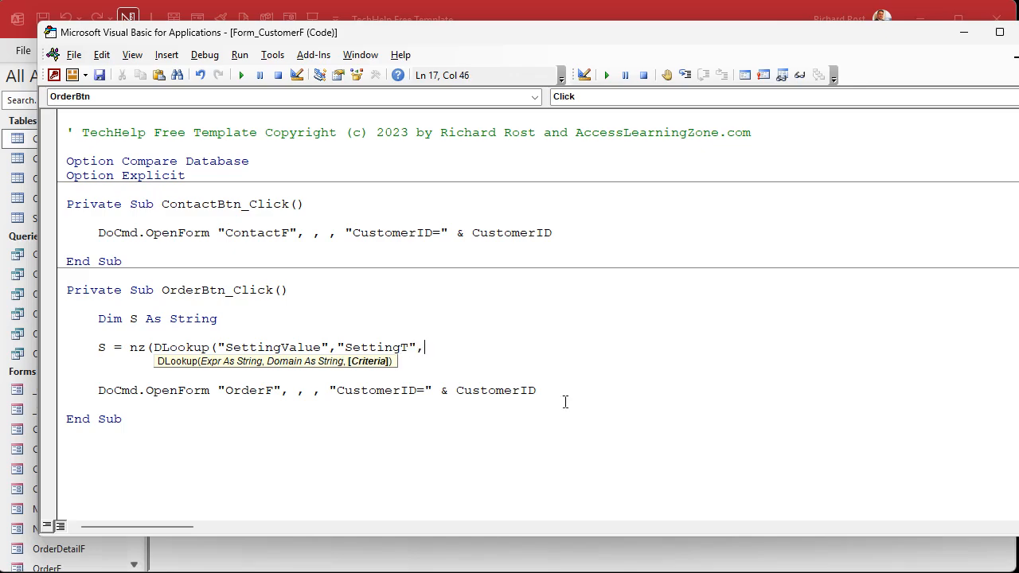
type("\"Setting")
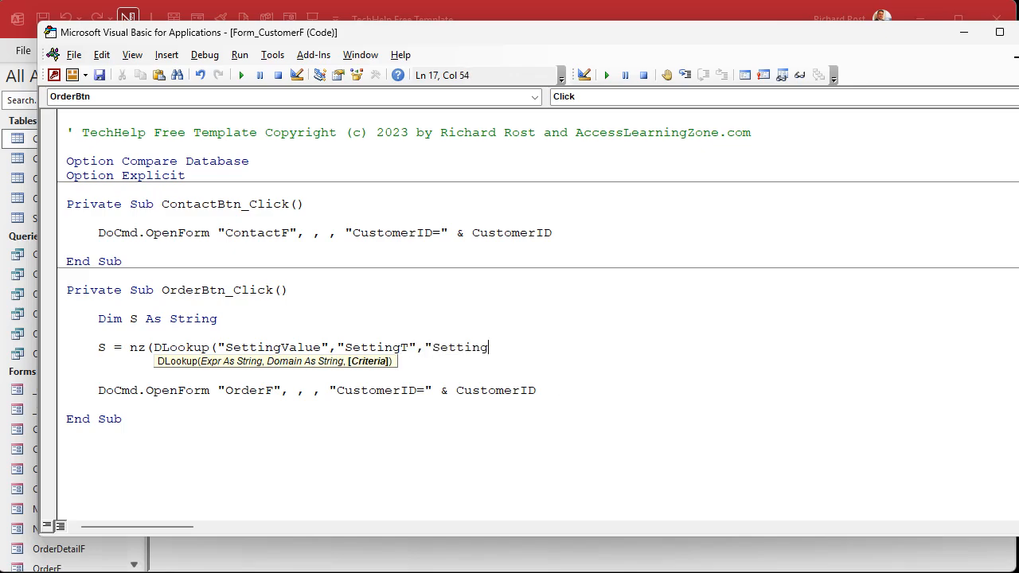
type("Name=")
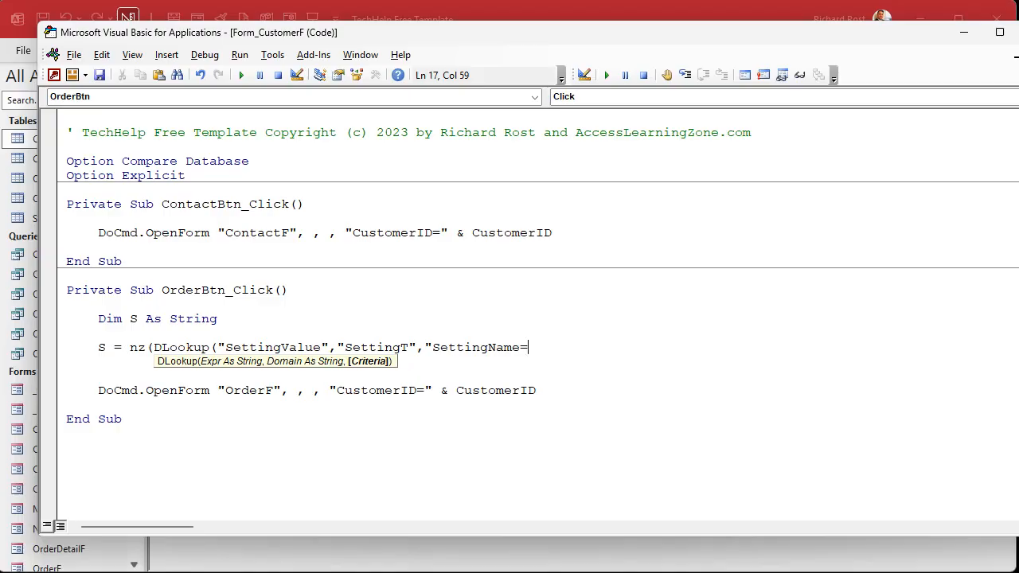
type("\"\"")
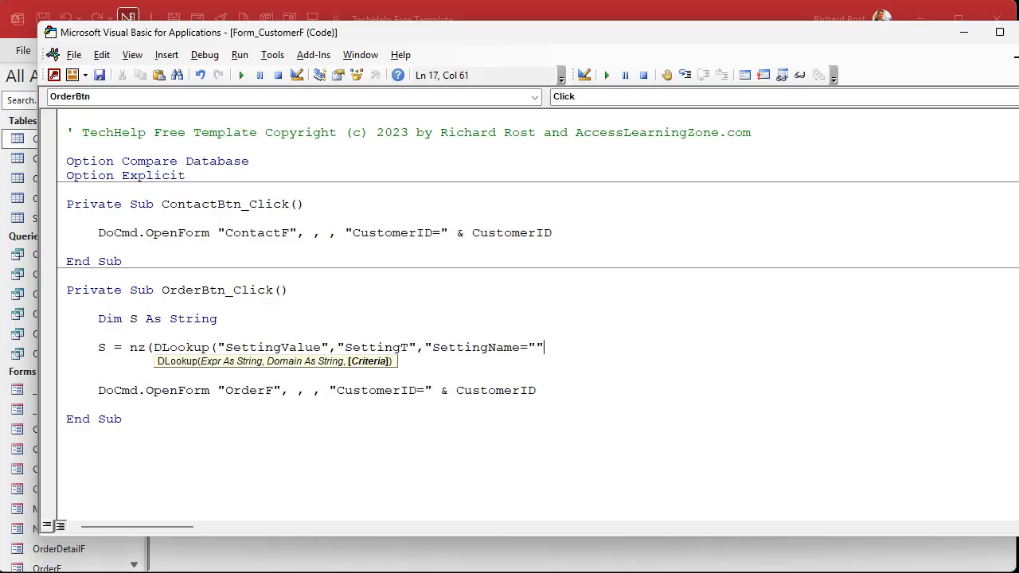
type("OrderSyst")
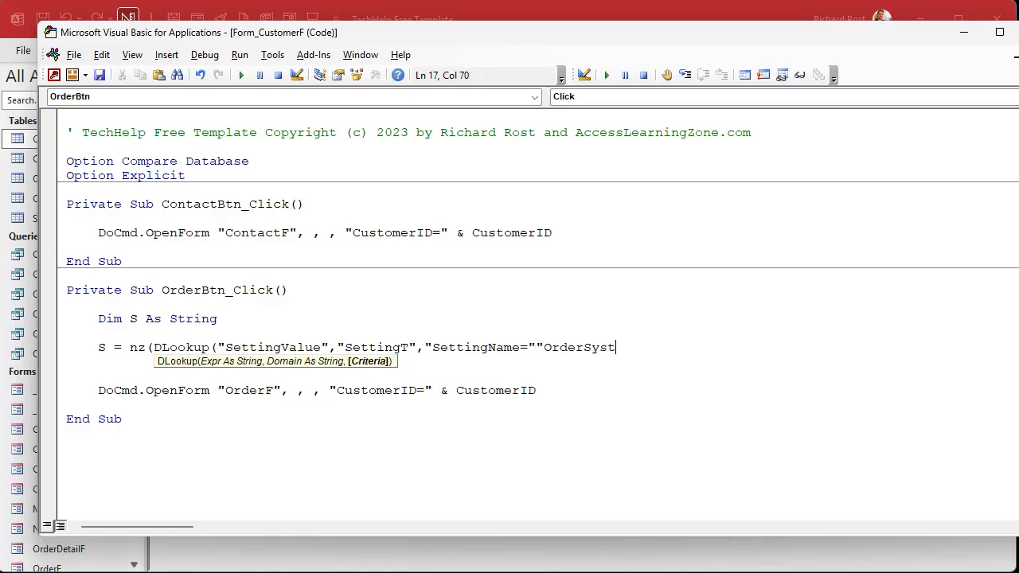
type("em")
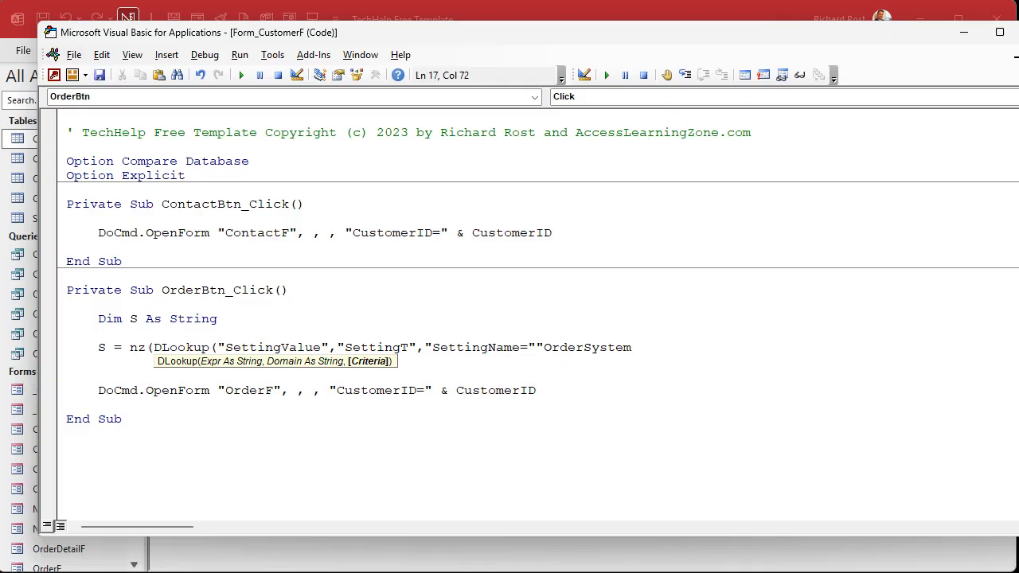
type("\"\"\"")
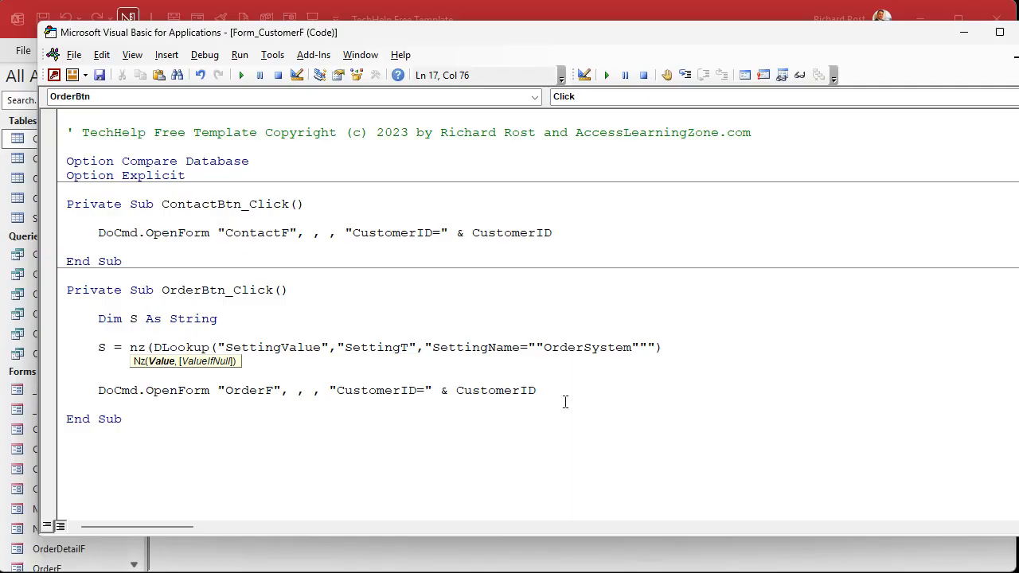
type(",")
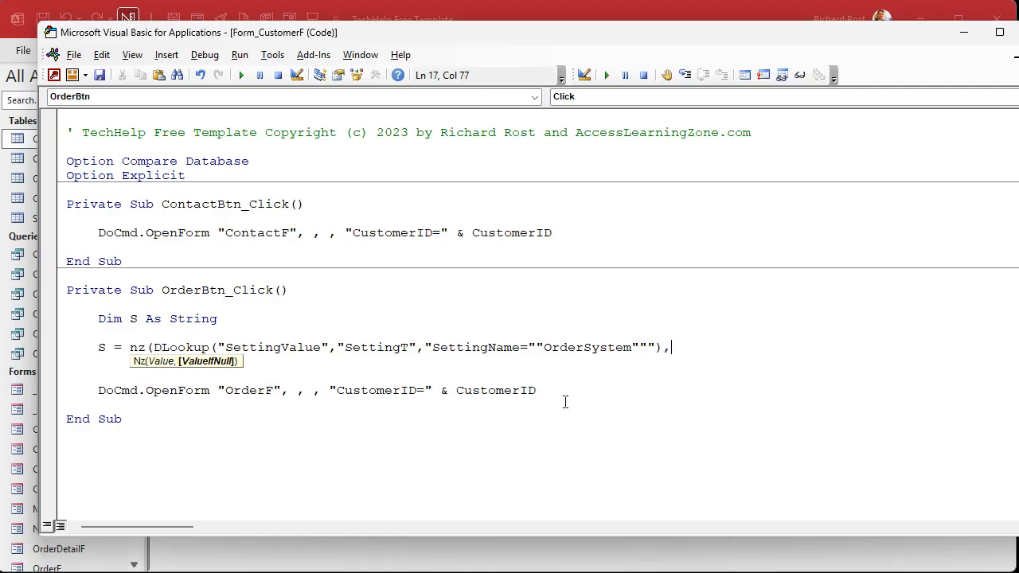
type("\"\"")
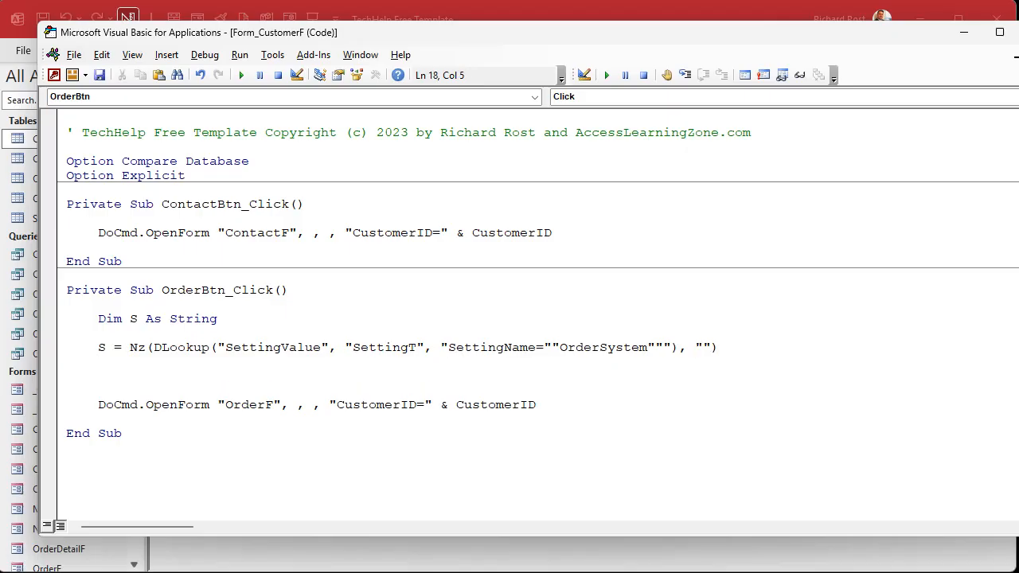
double_click(384, 348)
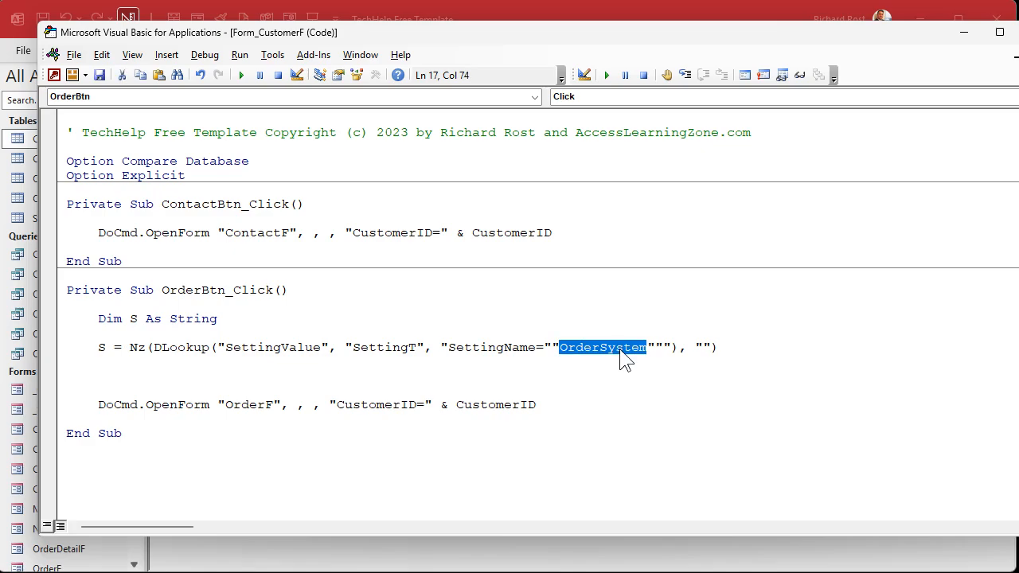
double_click(271, 347)
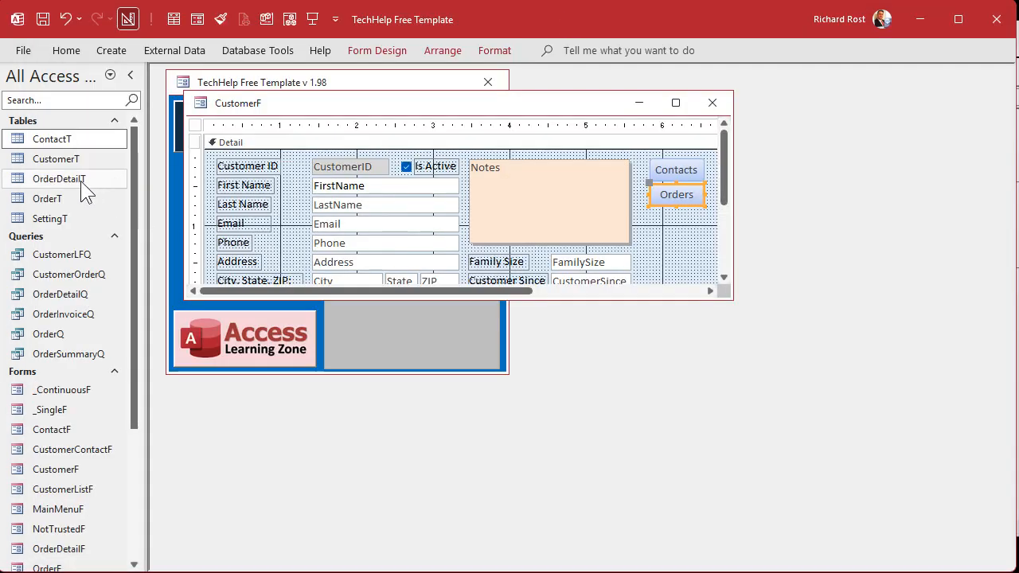
double_click(49, 218)
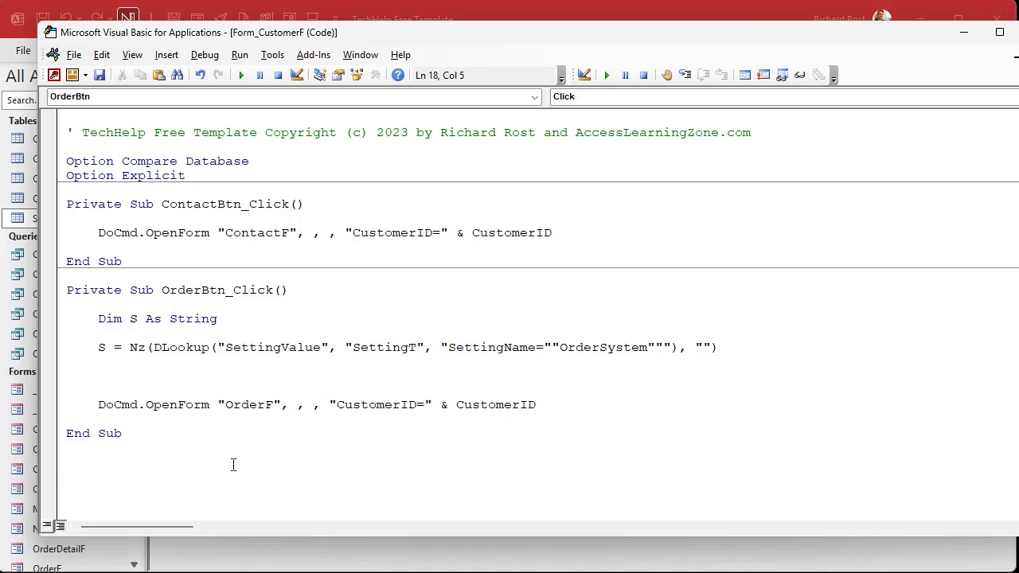
Add If S = "Closed" with an inventory 'come back later' message, Exit Sub and End If
type("If S =")
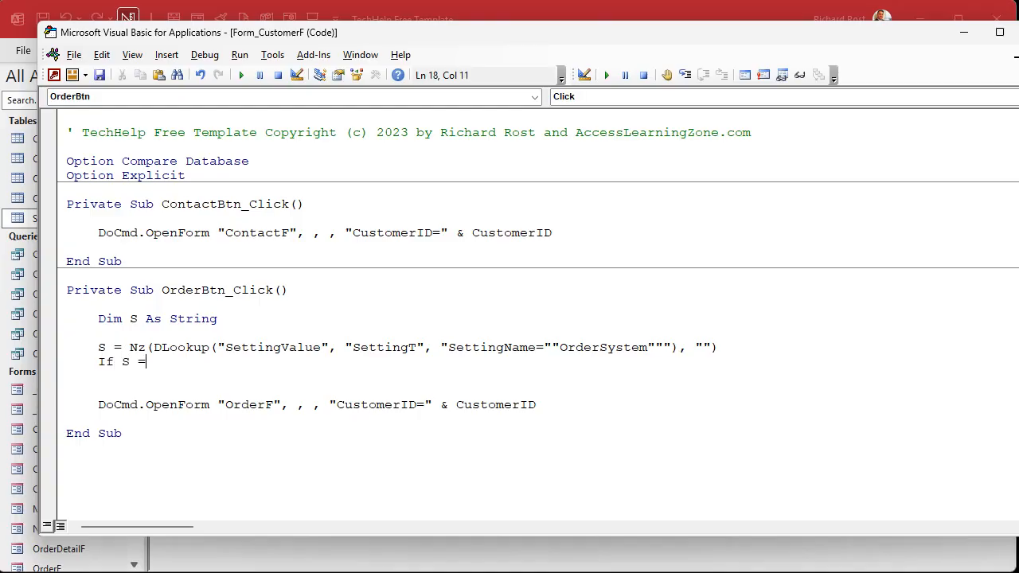
type("\"Closed\" Then")
type("msgbox \"We're doing")
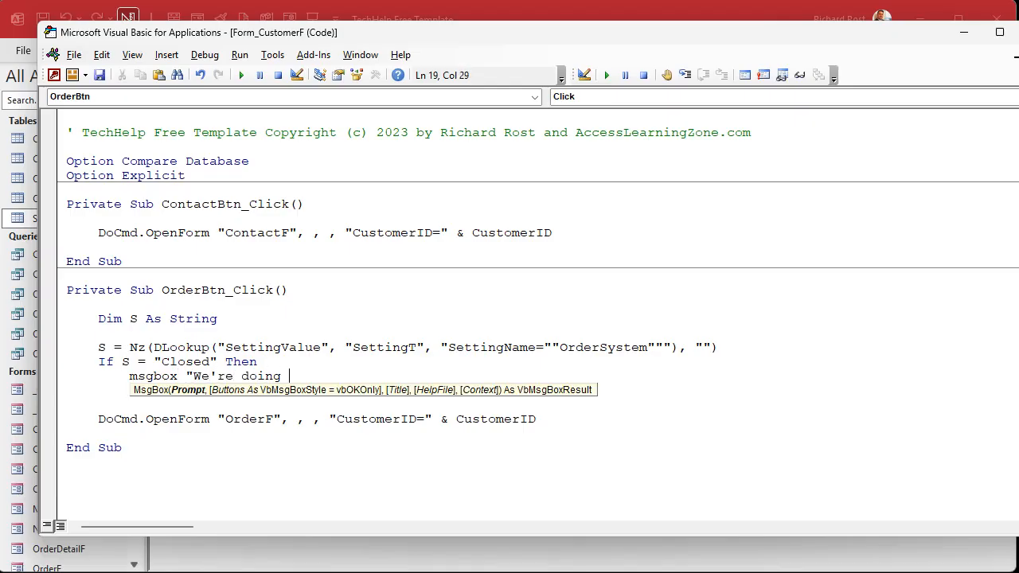
type("inventory. Come bac")
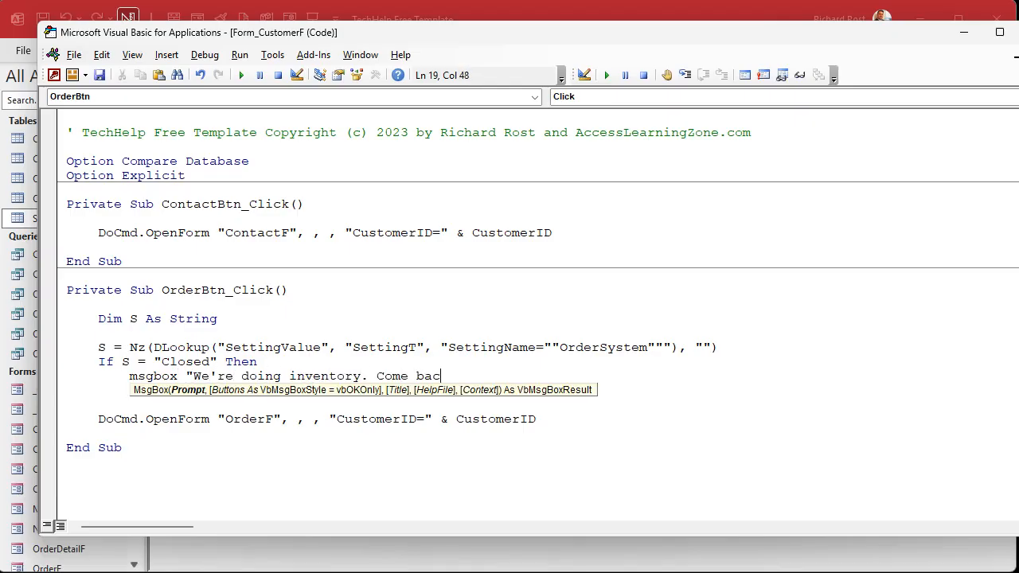
type("later.\"")
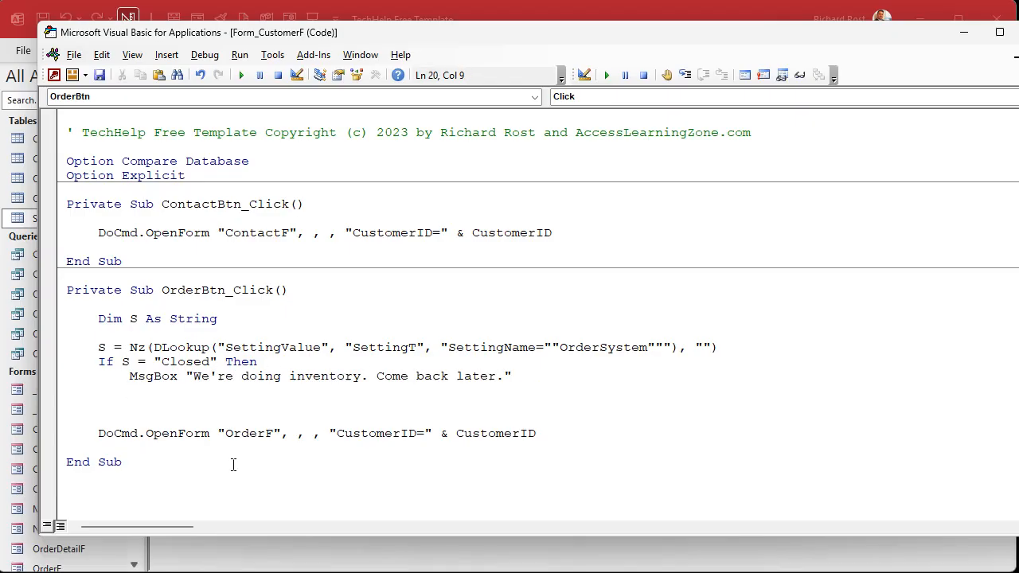
type("Exit Sub")
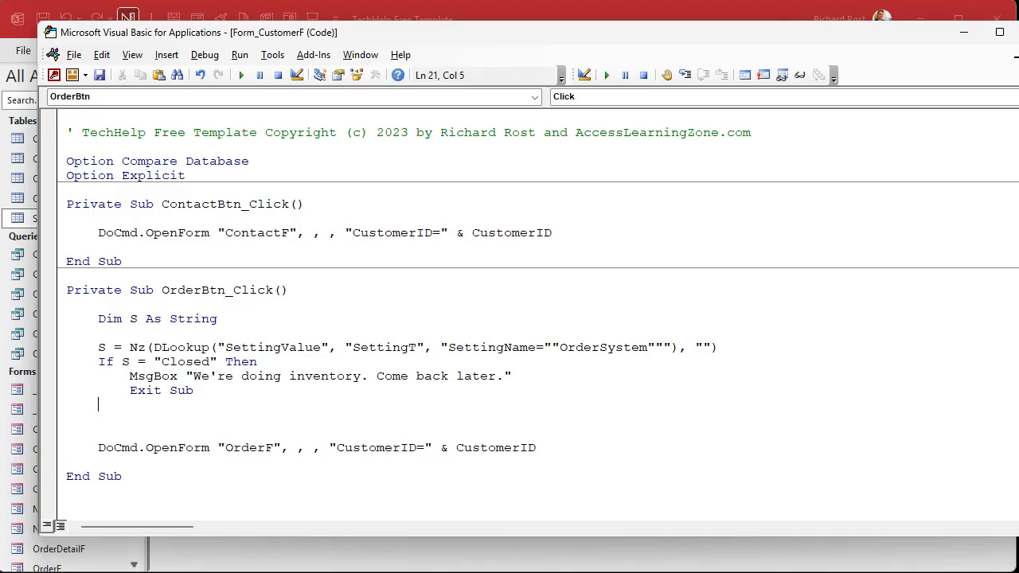
type("end")
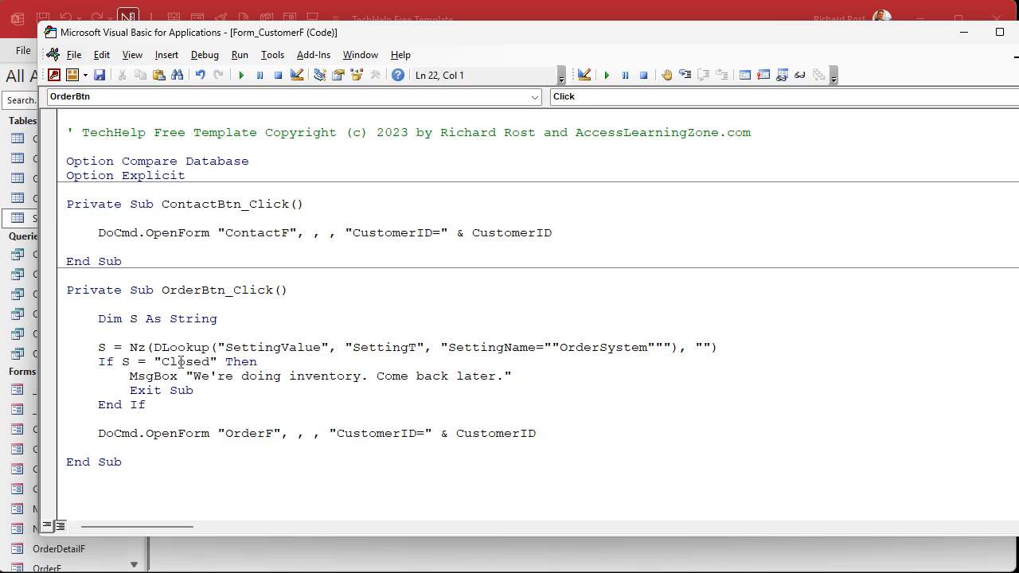
Touch up the Exit Sub line and type an apostrophe after the OpenForm line
double_click(145, 390)
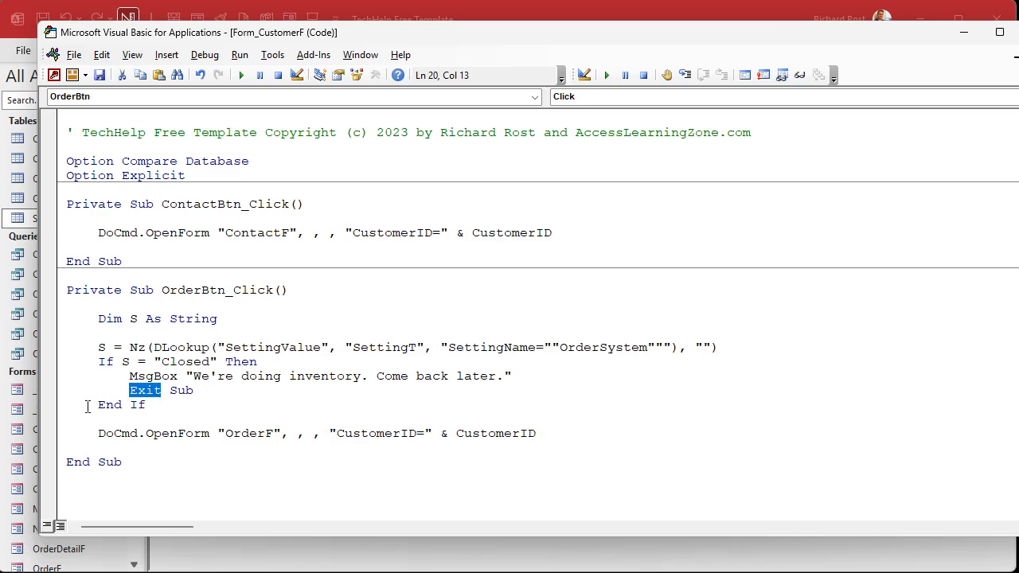
left_click(120, 433)
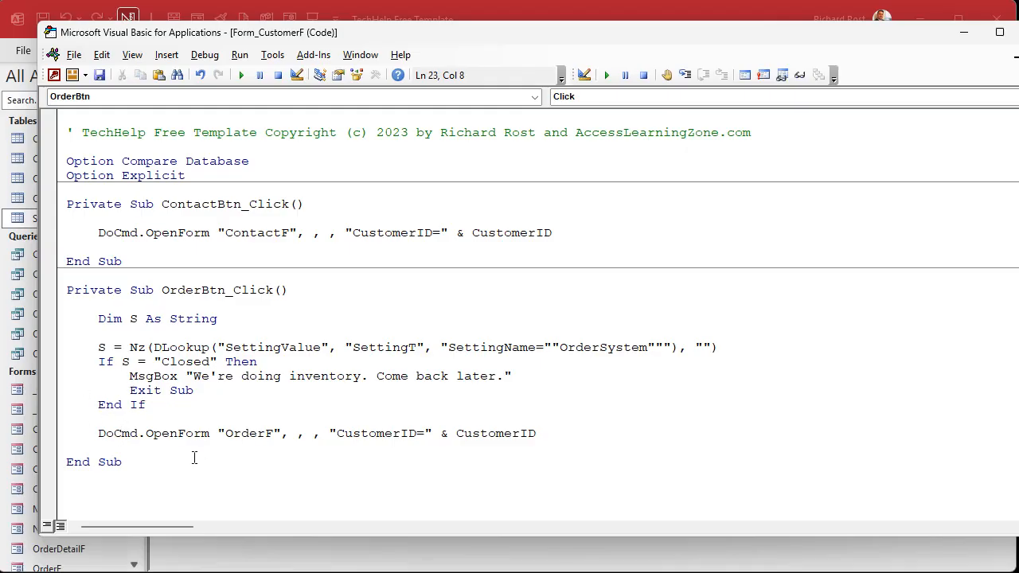
left_click(340, 455)
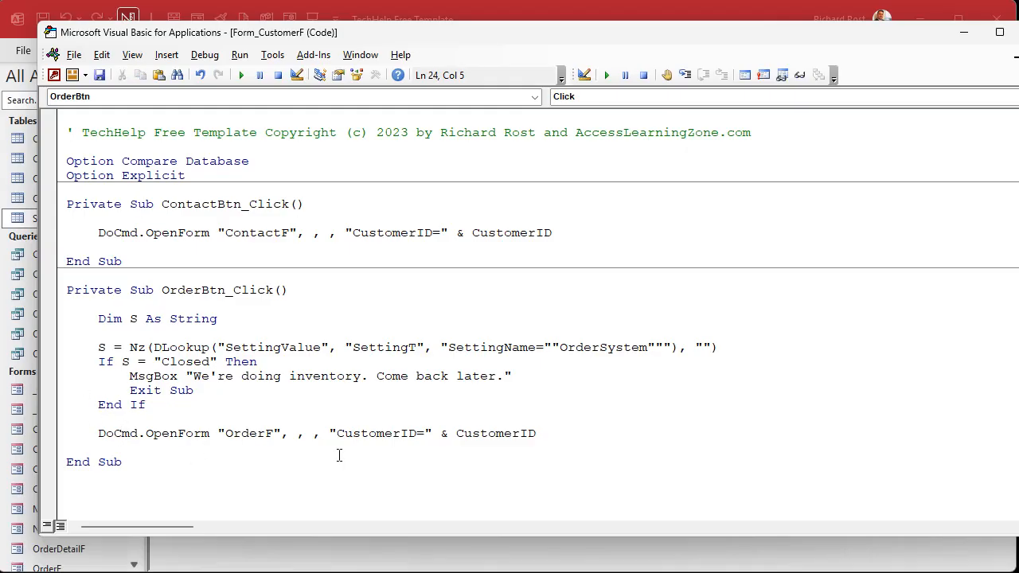
type("'")
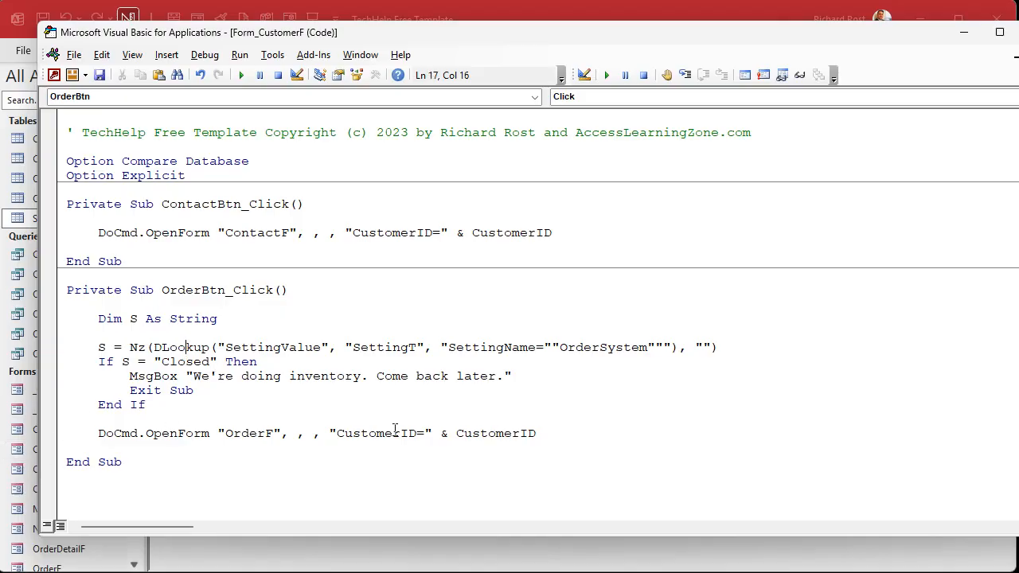
Test Orders on the Customers form and dismiss the inventory message
left_click(204, 54)
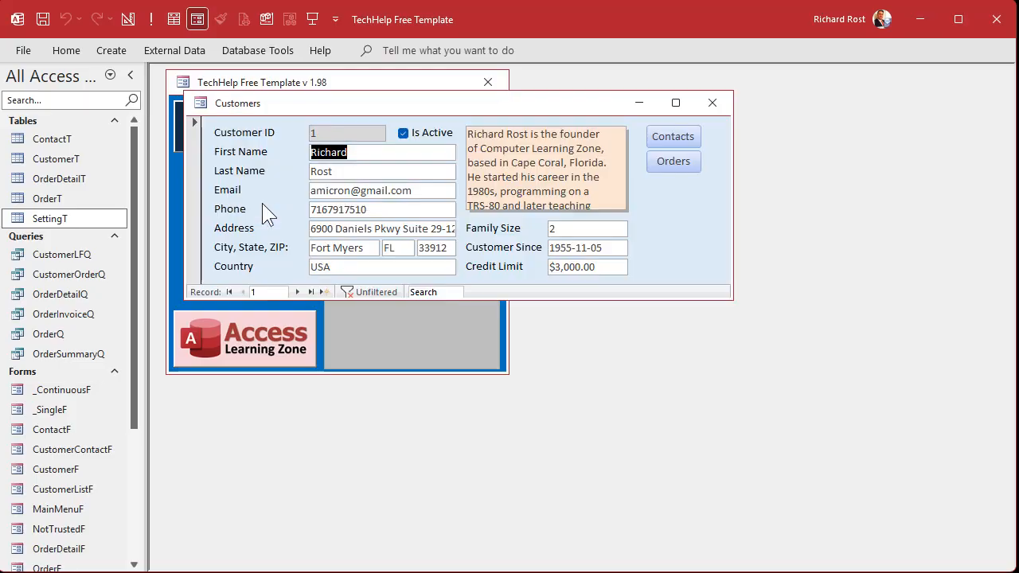
left_click(672, 160)
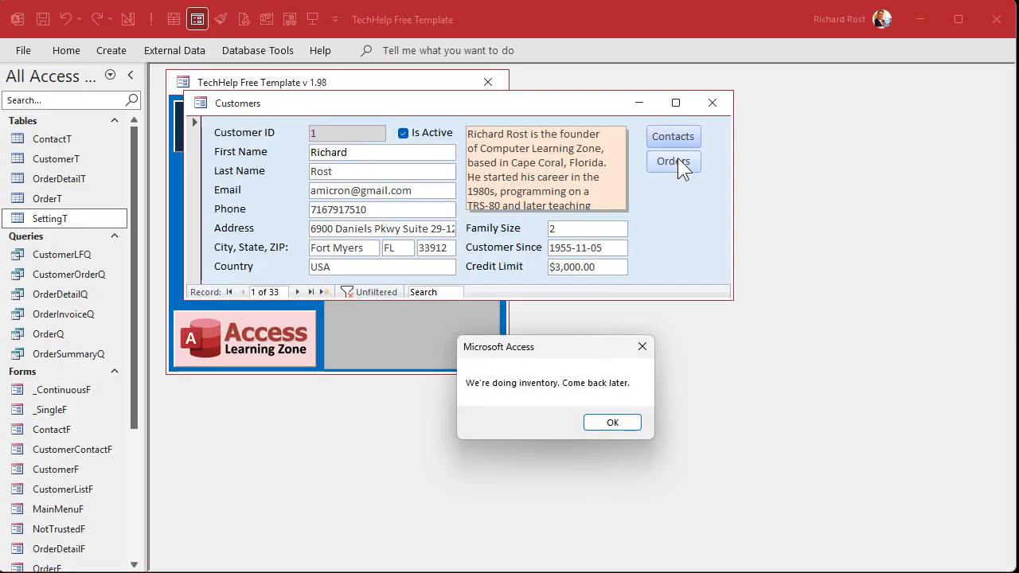
left_click(612, 421)
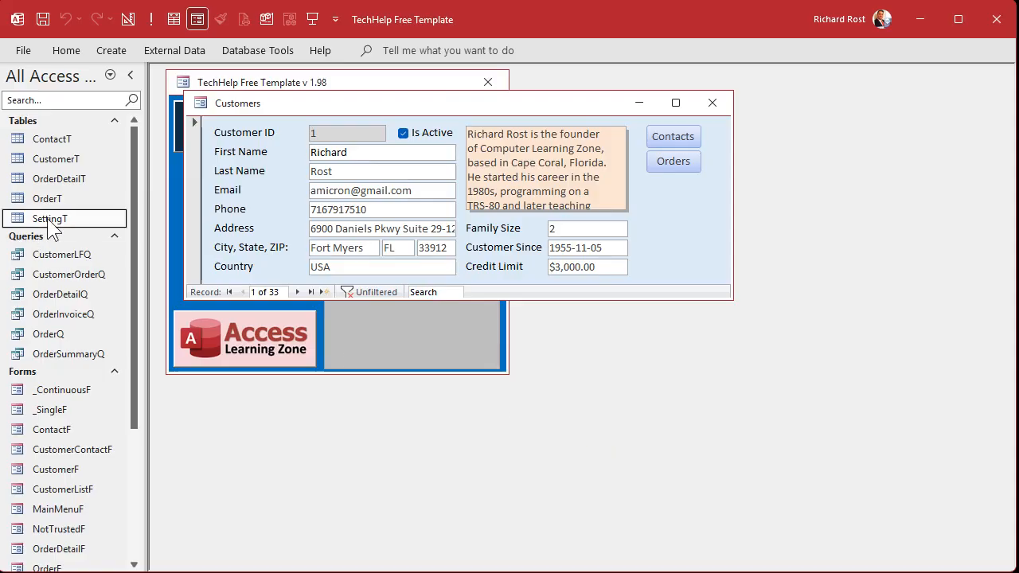
Change OrderSystem's value in SettingT from Closed to Open and close the table
double_click(49, 218)
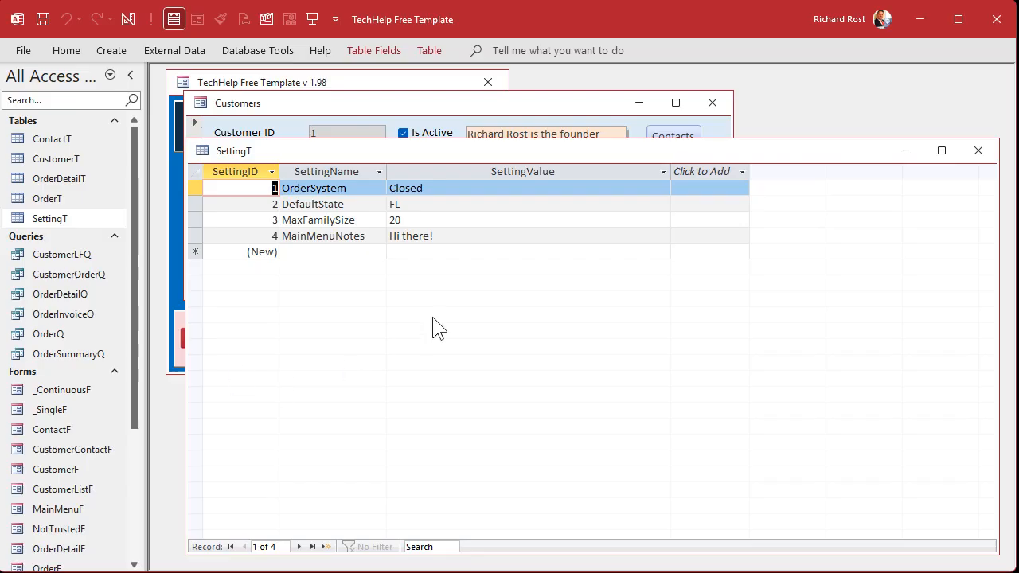
mouse_move(390, 342)
type("Open")
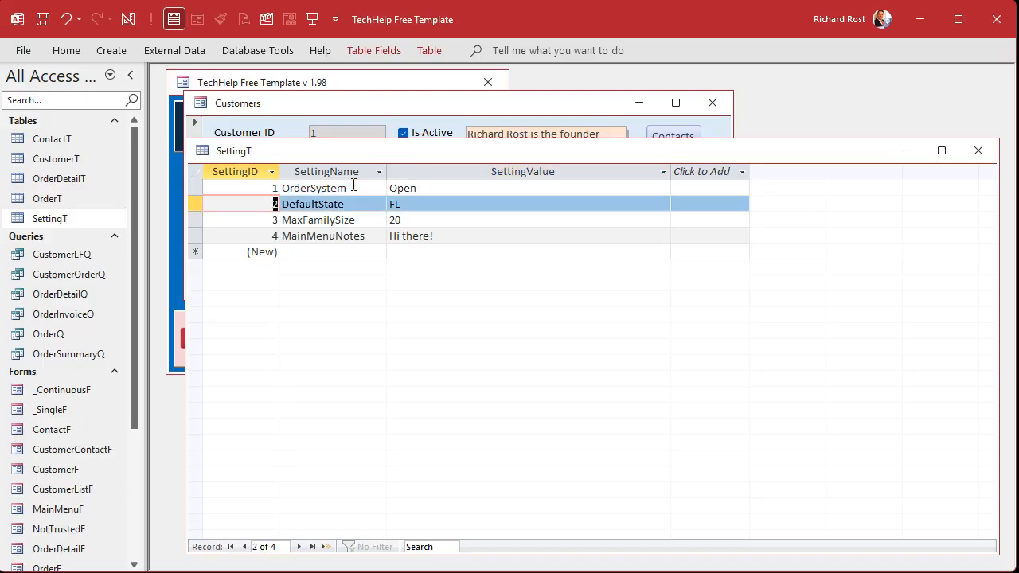
mouse_move(977, 188)
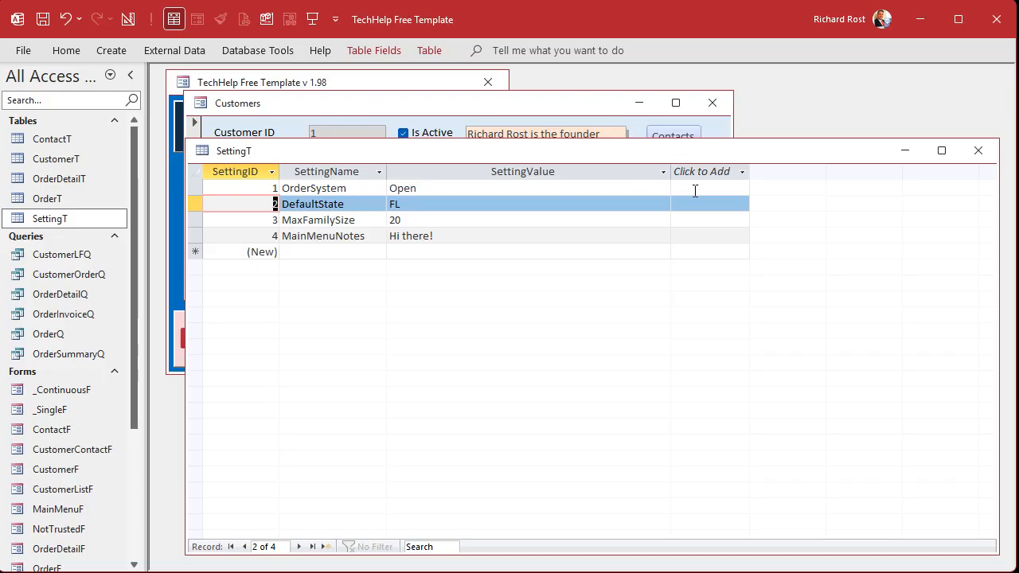
mouse_move(714, 187)
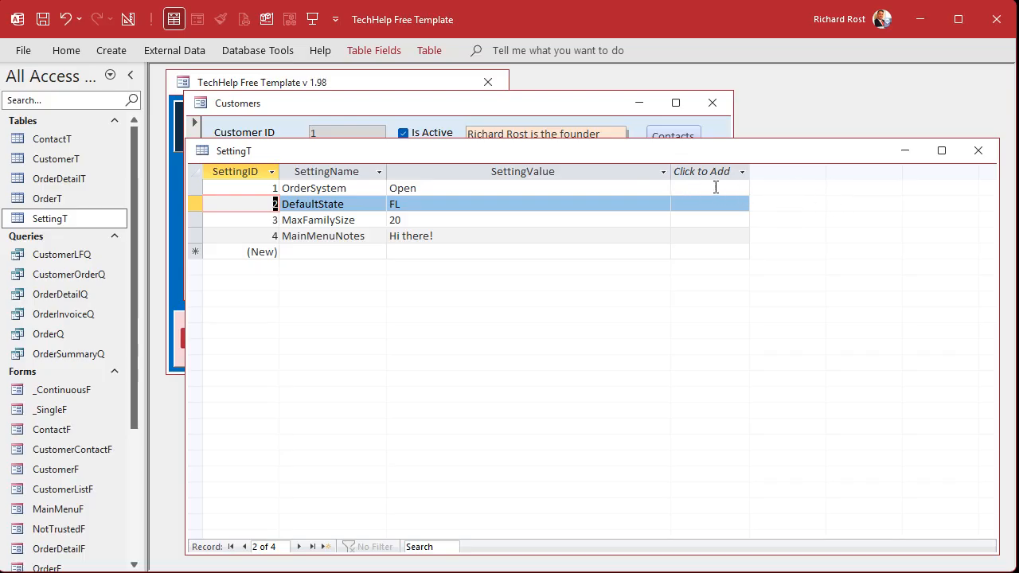
mouse_move(902, 200)
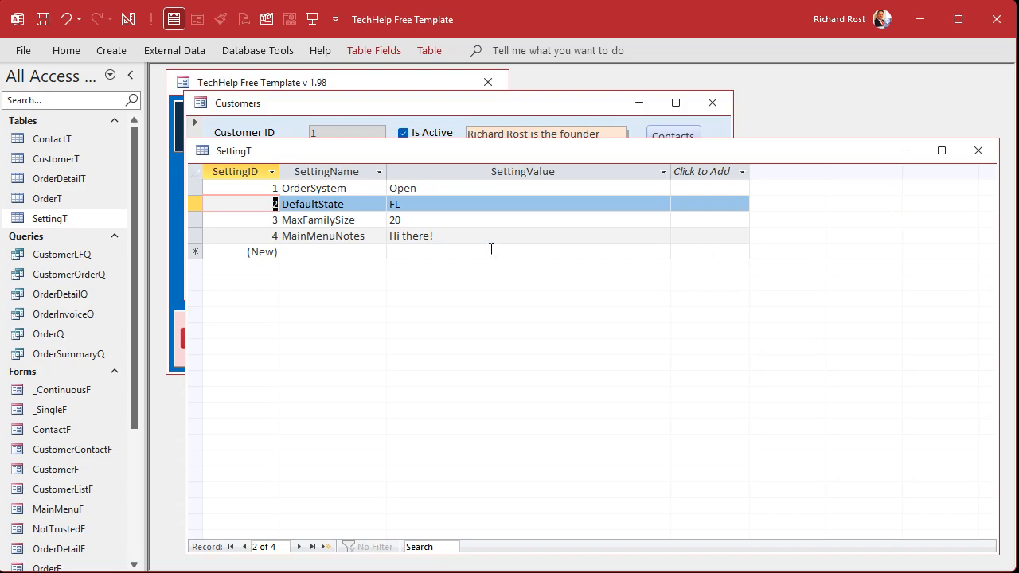
left_click(977, 150)
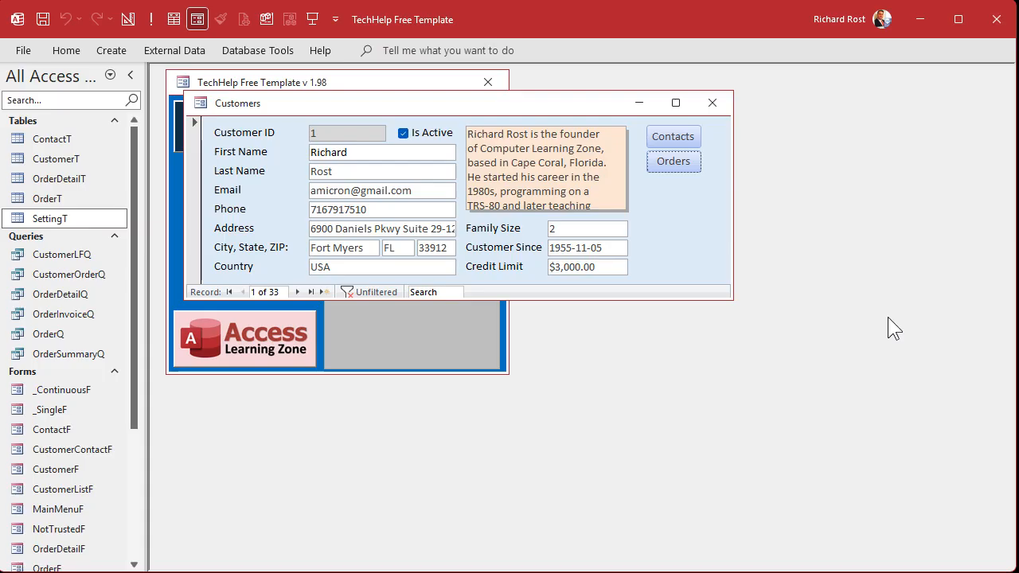
Confirm Orders opens the customer's order form, close it, and return to the form's code
left_click(673, 160)
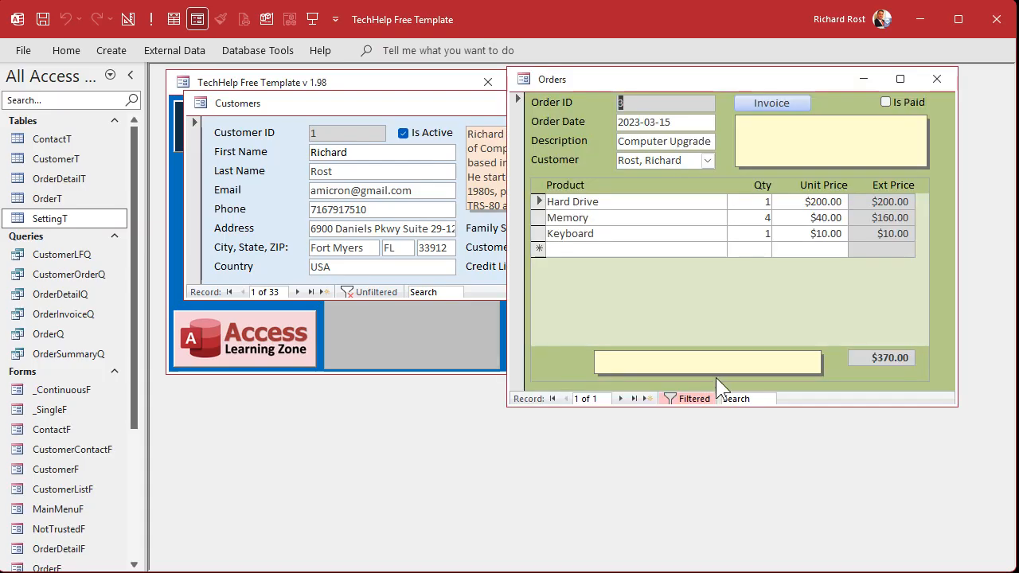
left_click(936, 78)
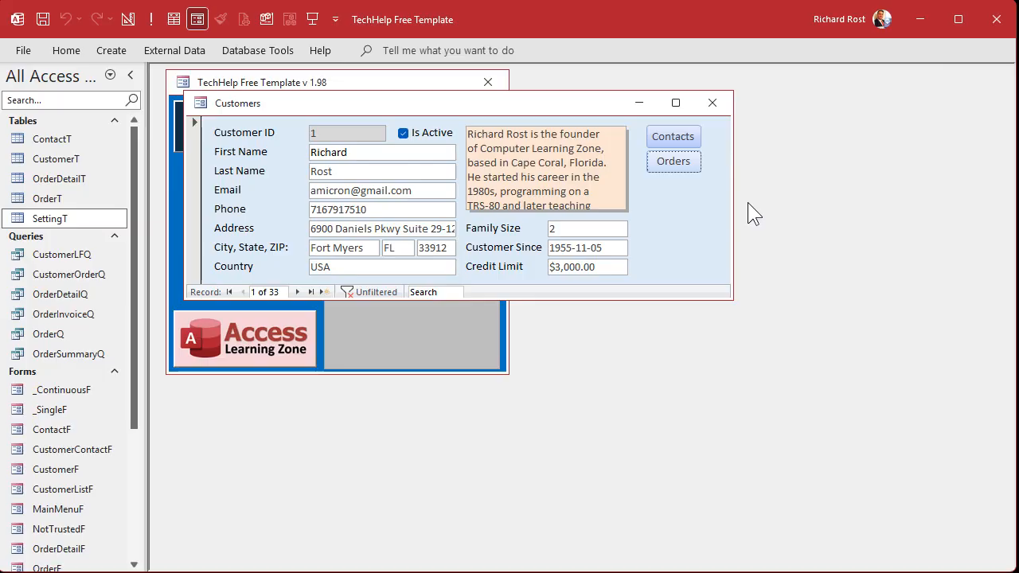
right_click(238, 103)
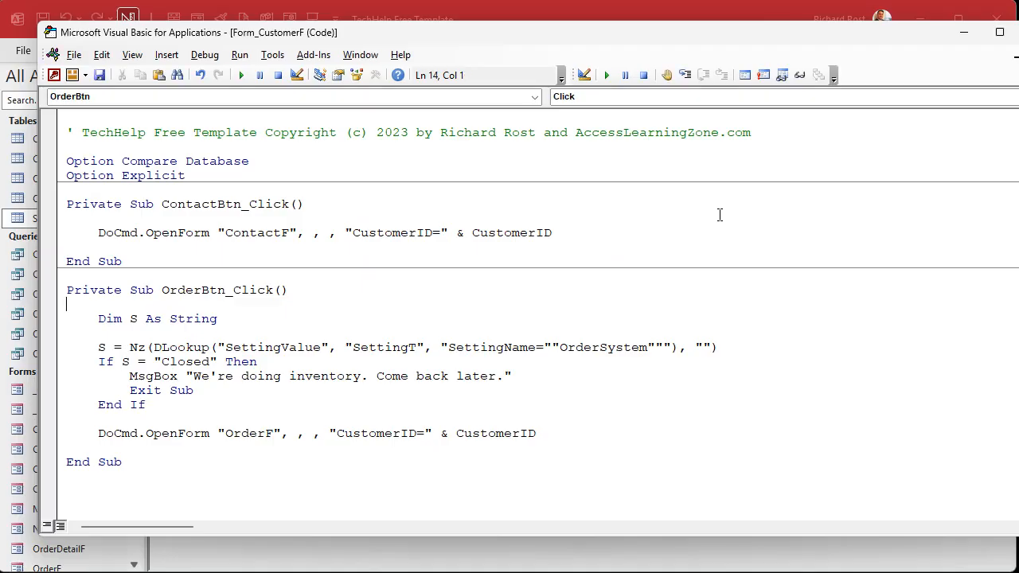
mouse_move(112, 356)
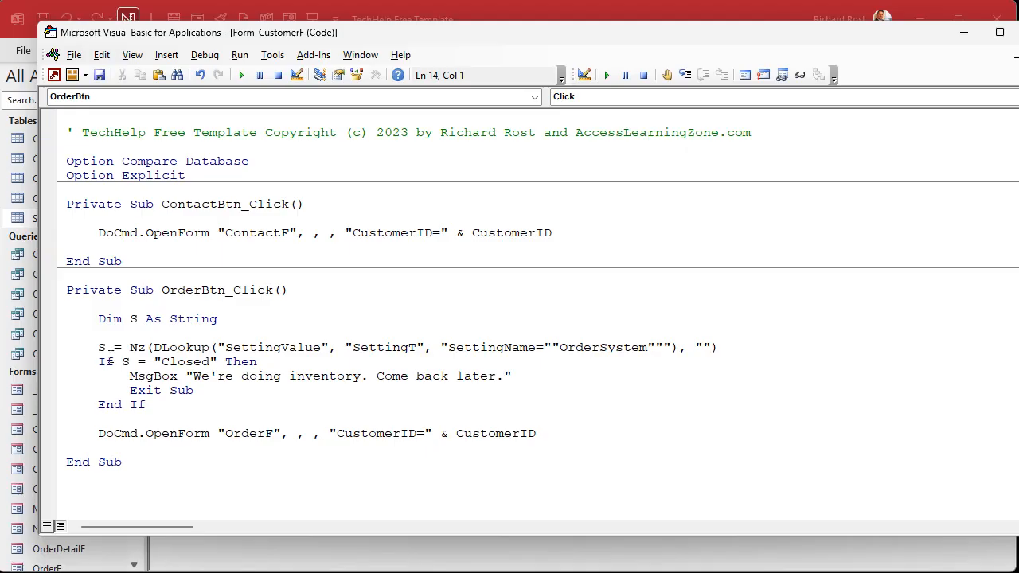
Select the OrderSystem DLookup line, then open the GlobalMod module from the navigation pane
left_click_drag(98, 347, 629, 347)
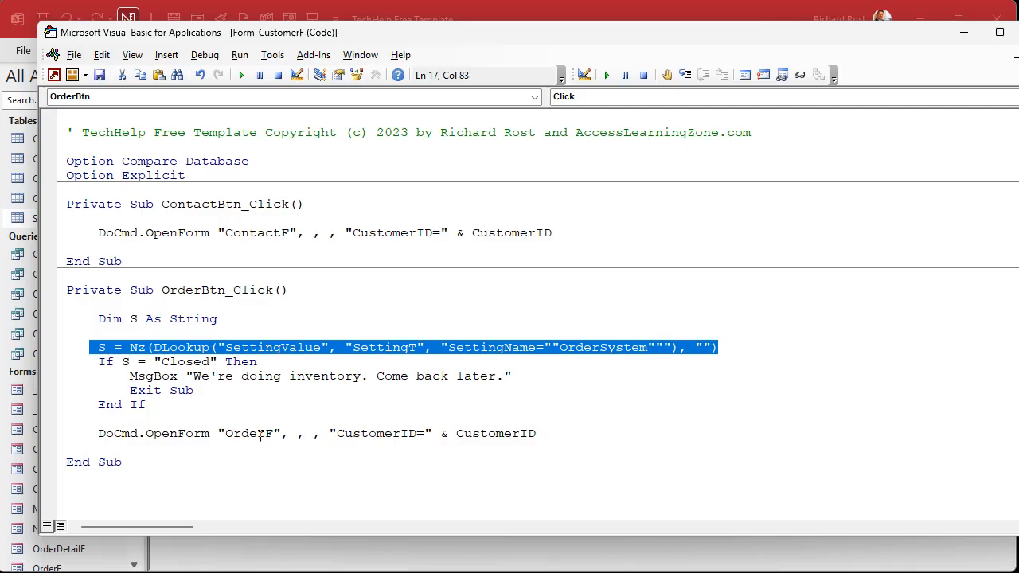
double_click(601, 347)
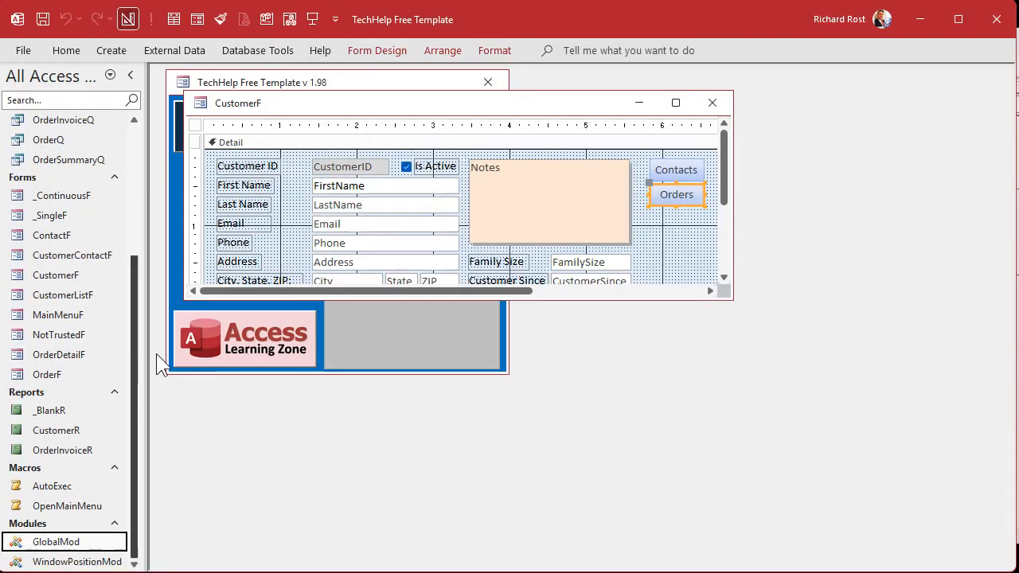
left_click(111, 50)
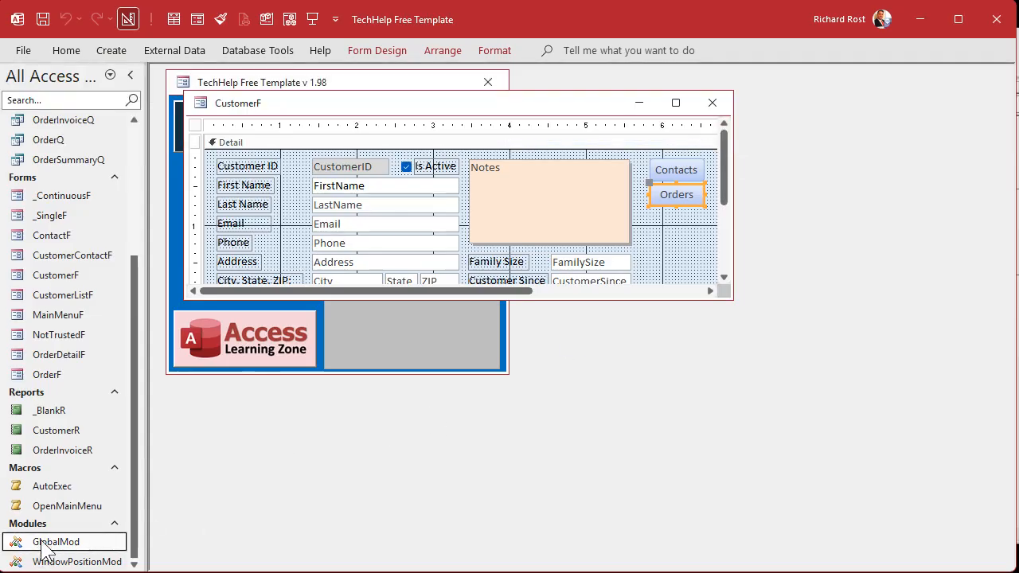
double_click(55, 541)
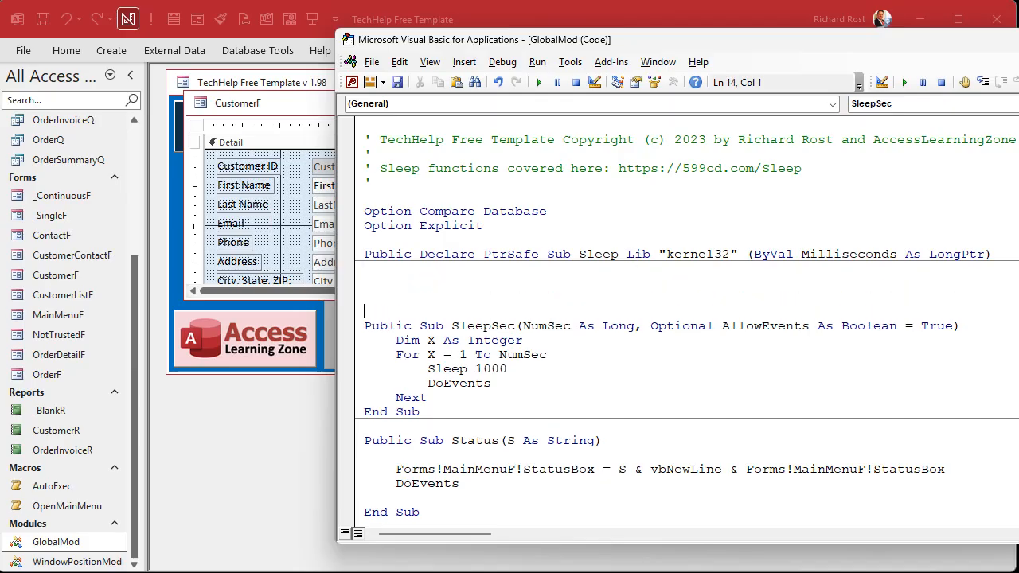
Write an empty Public Function GetSetting(SettingName As String) As String above SleepSec
key("Backspace")
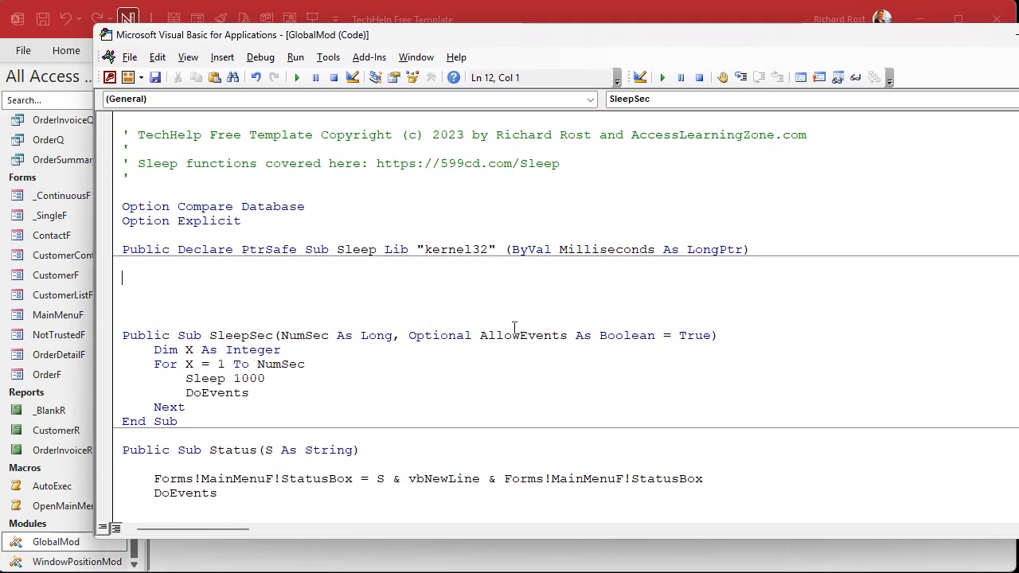
type("public fn")
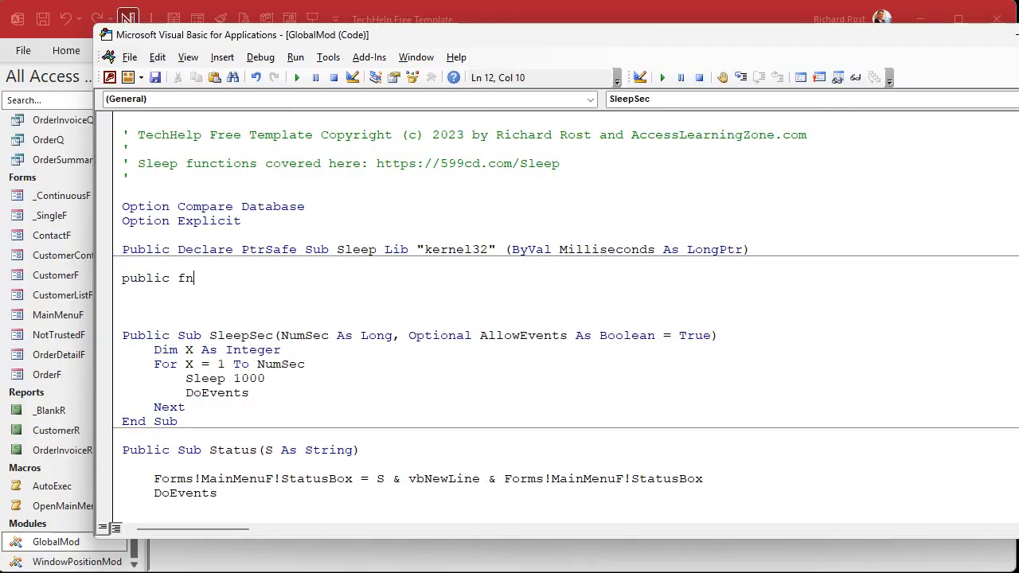
type("unction")
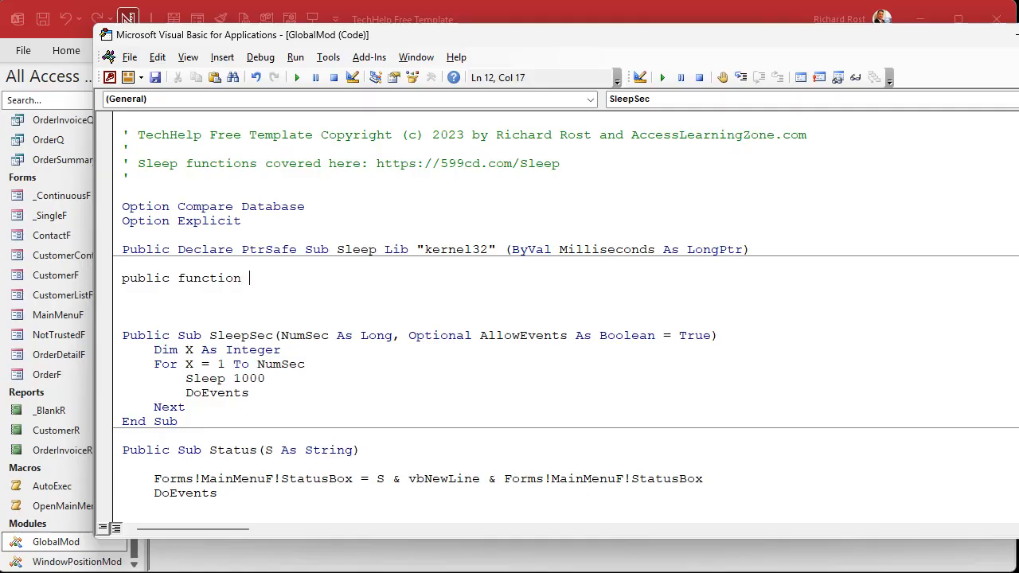
type("GetSetting")
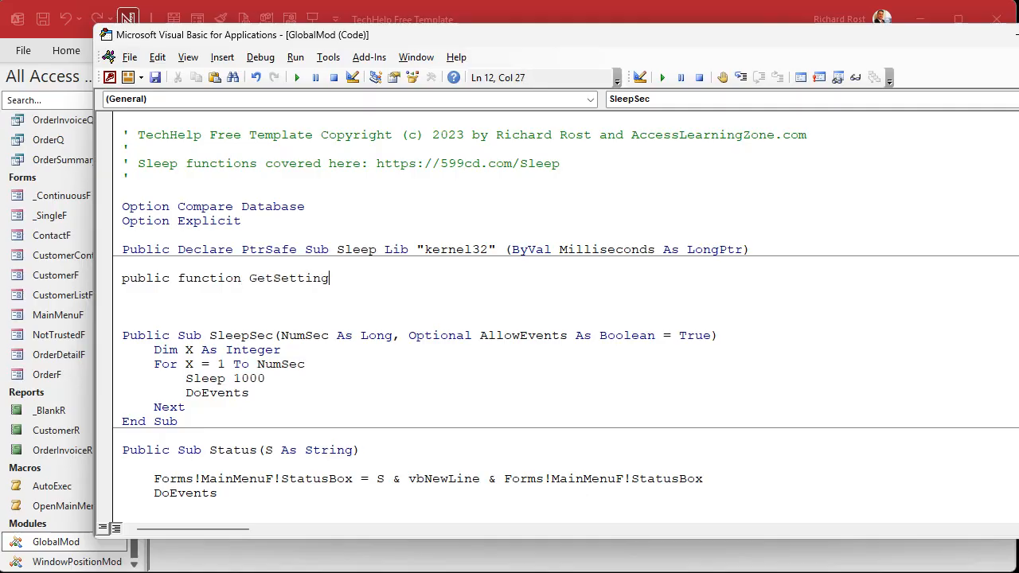
type("(")
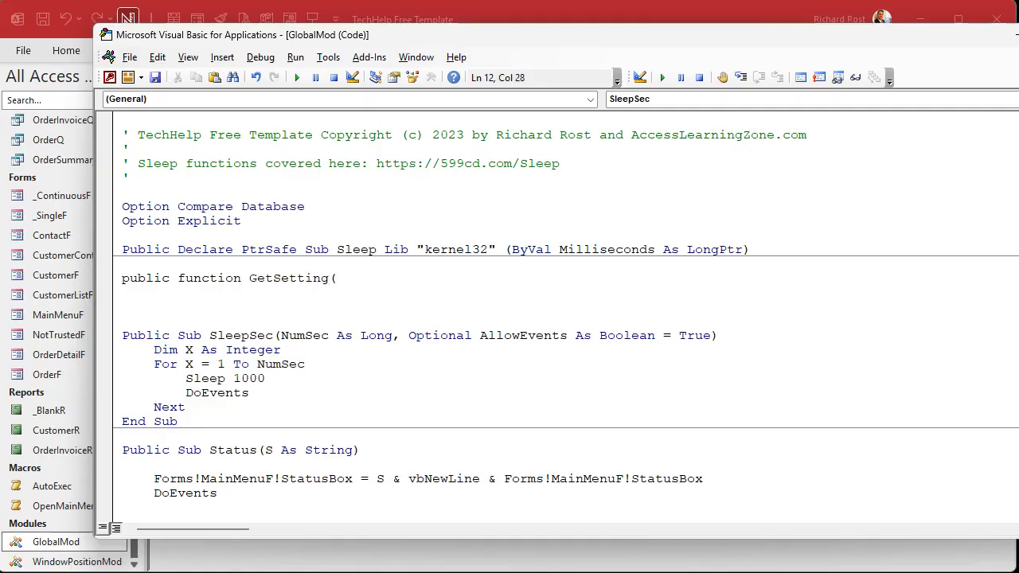
type("Setting")
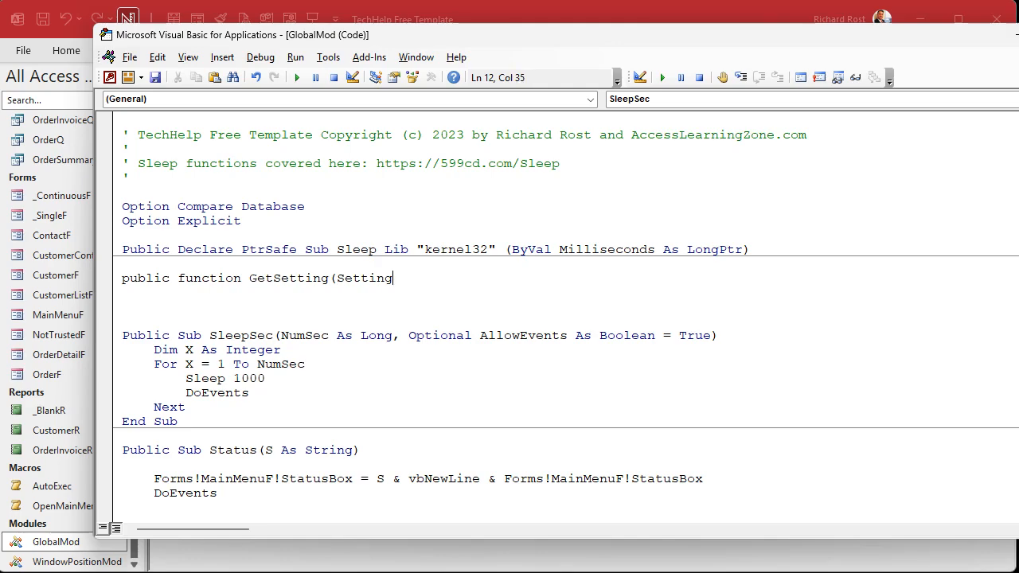
type("Name as String)")
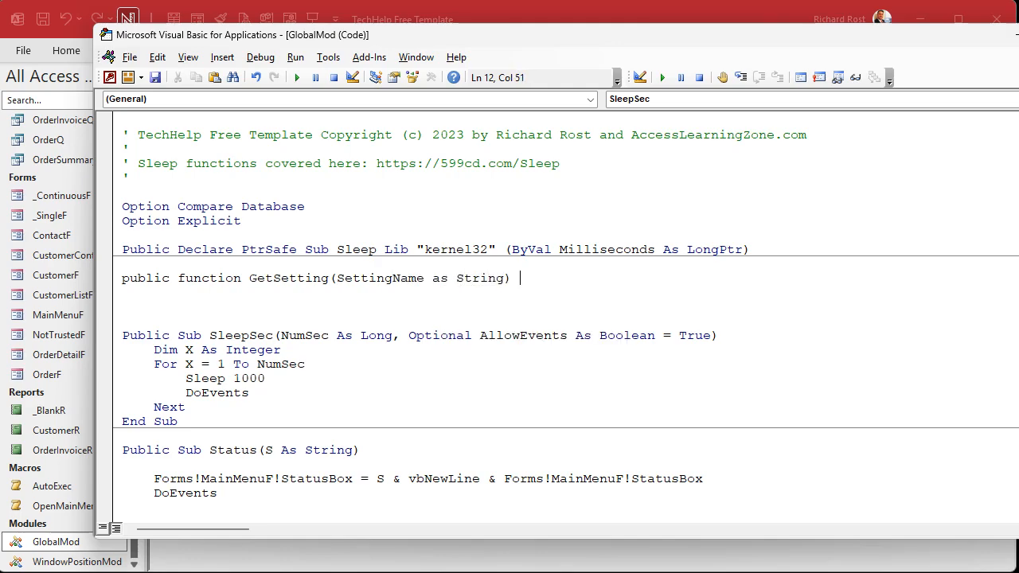
type("as string")
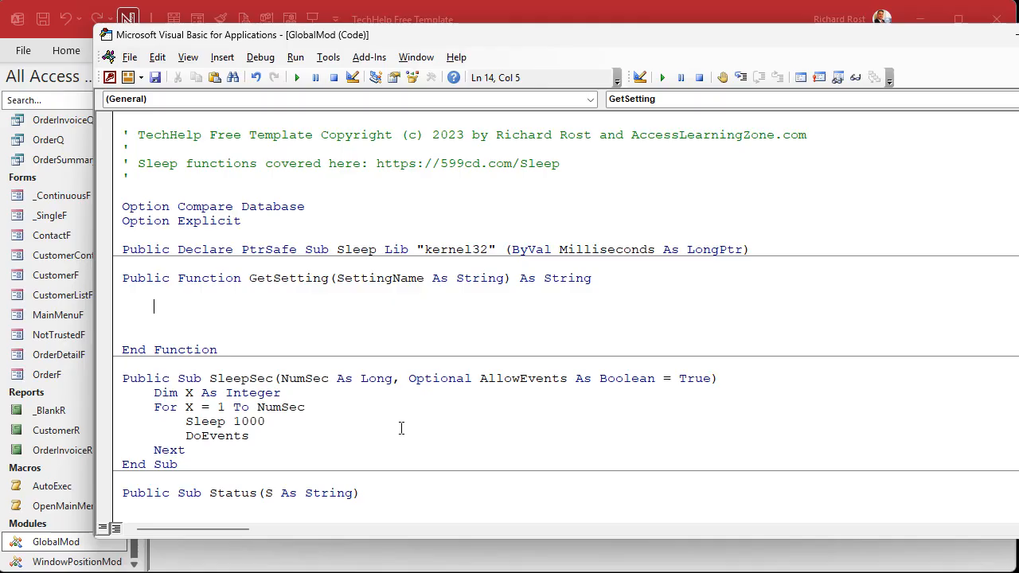
mouse_move(274, 321)
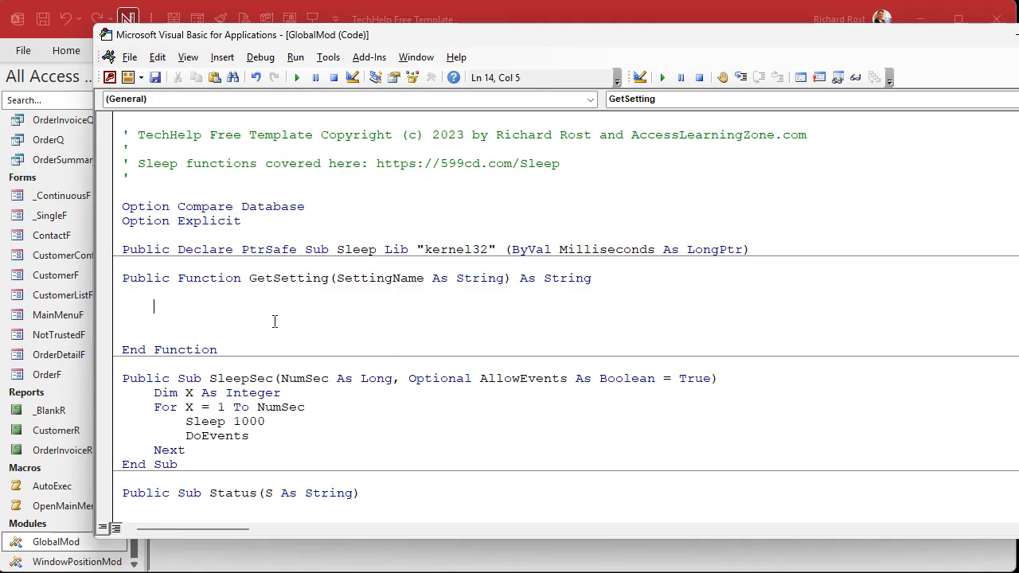
mouse_move(342, 287)
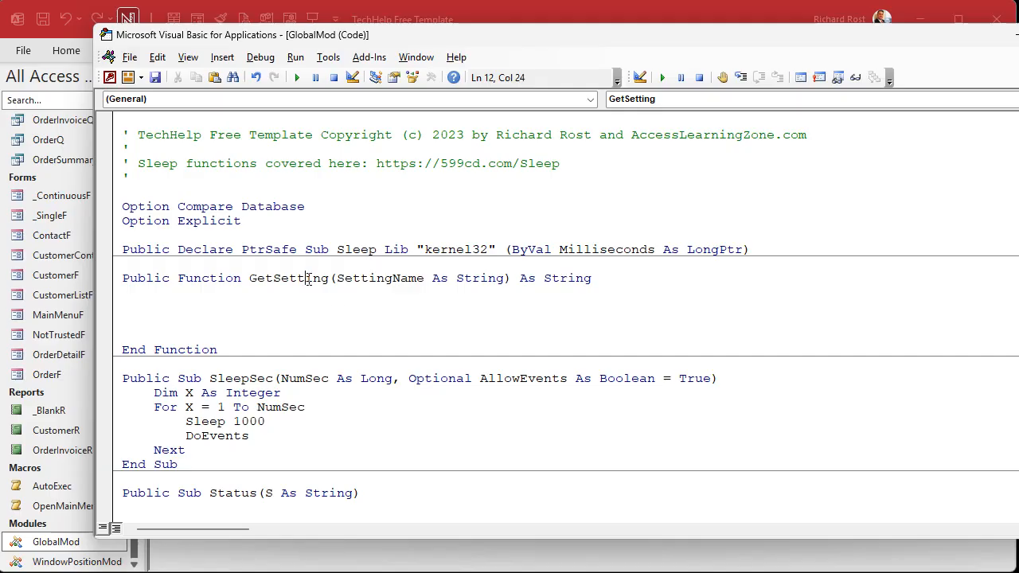
double_click(287, 277)
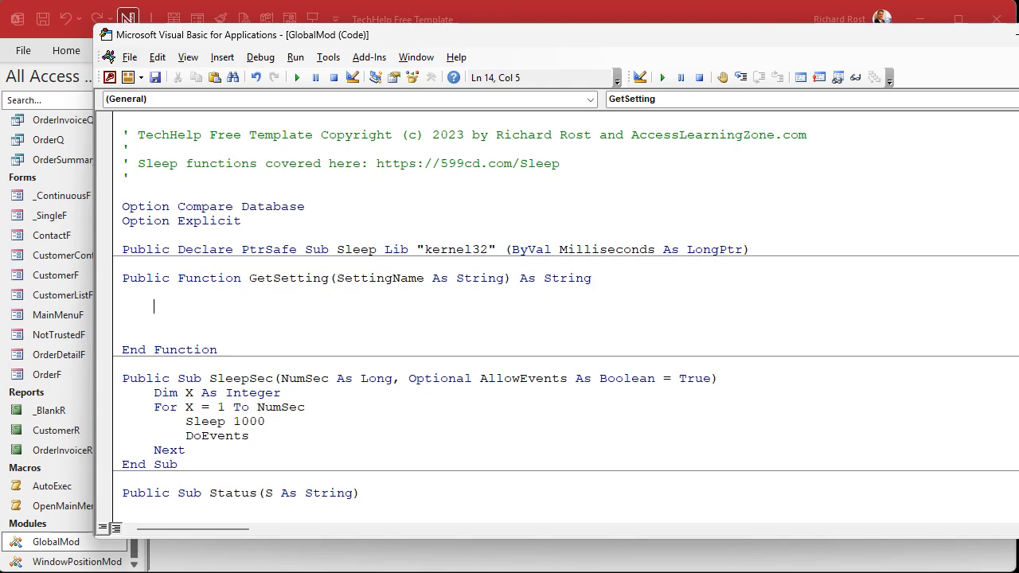
Add If SettingName = "" Then Exit Function at the start of GetSetting
type("gets")
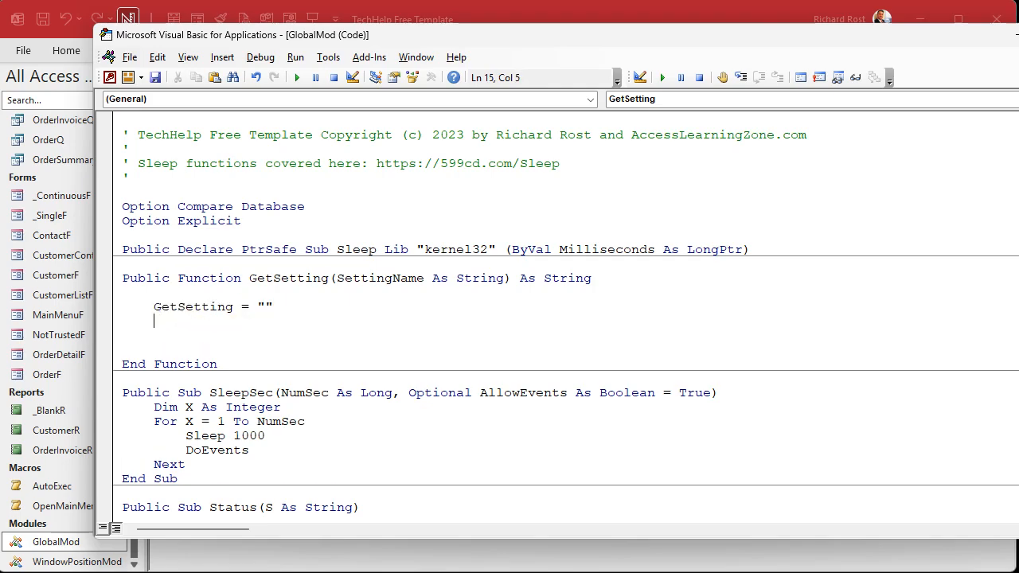
type("if")
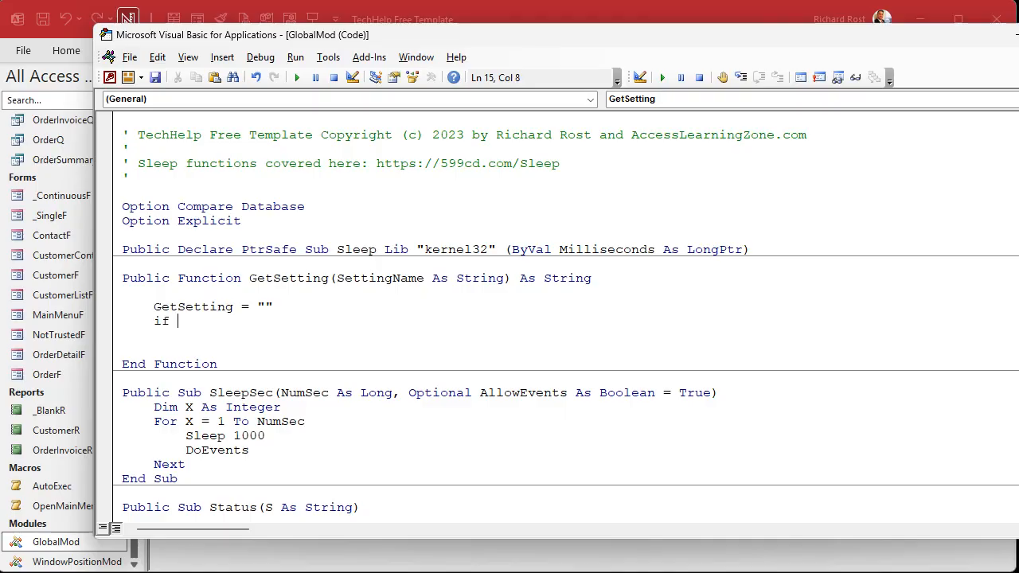
type("settingname =")
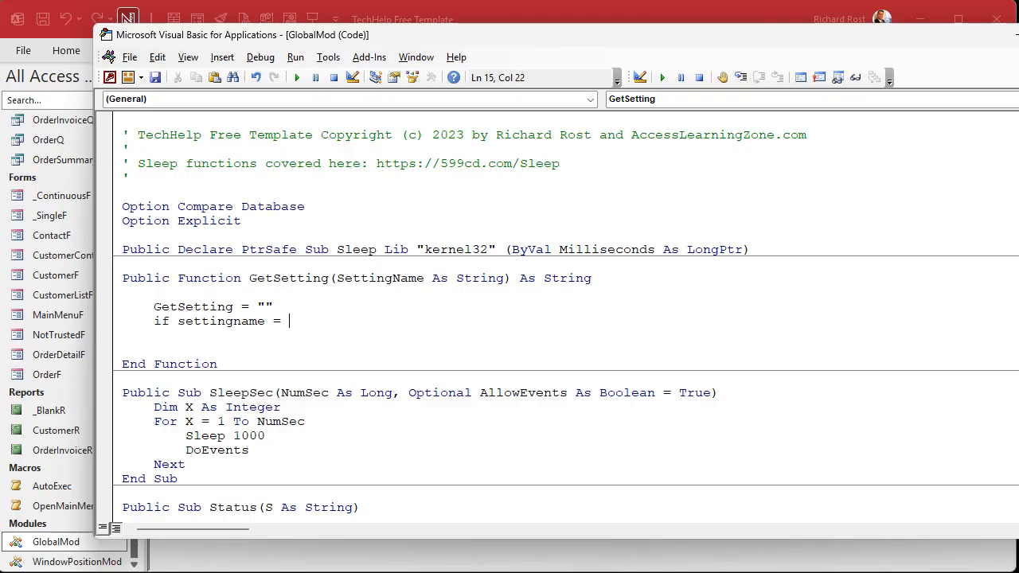
type("\"\" then exits")
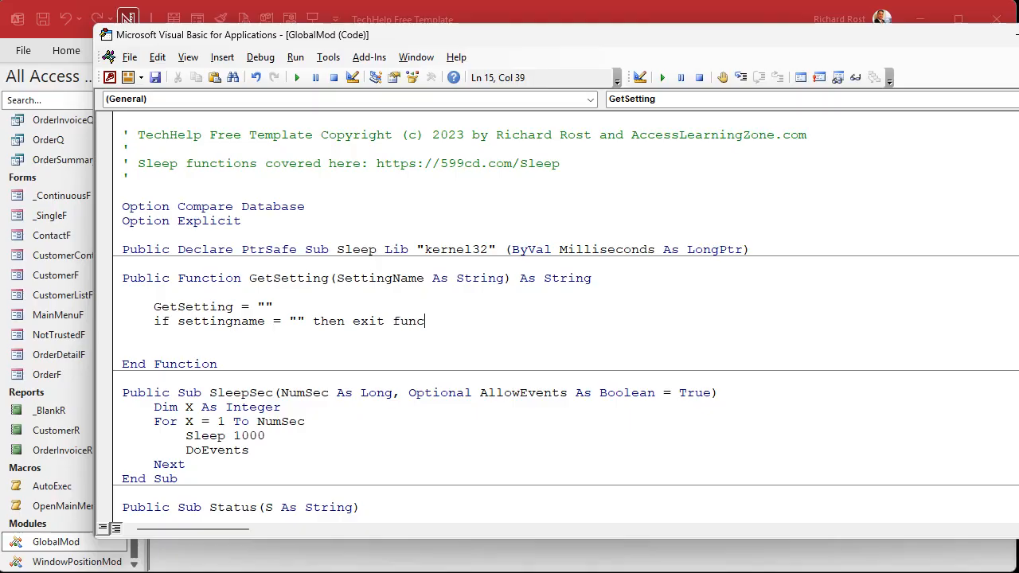
key("enter")
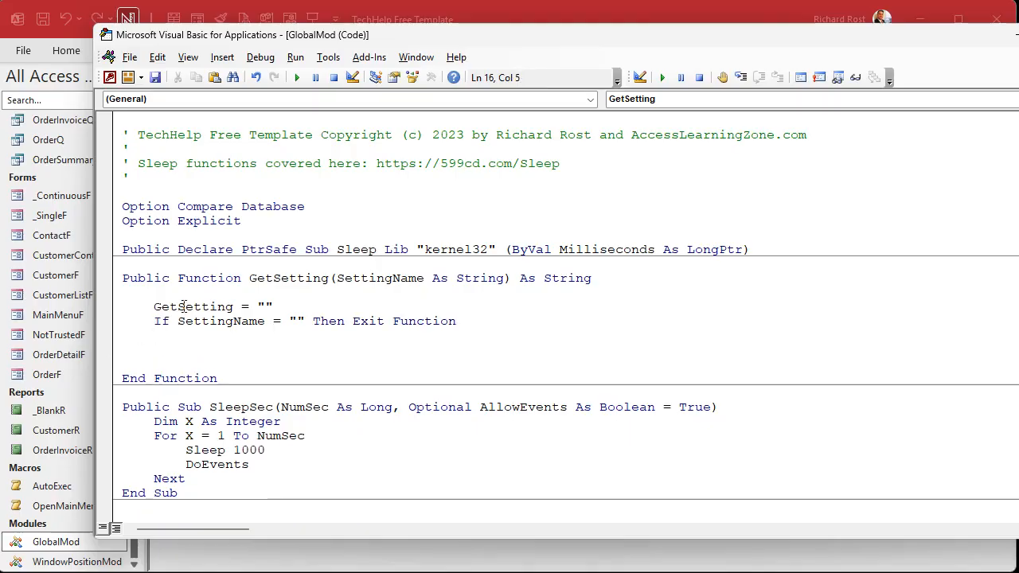
double_click(193, 305)
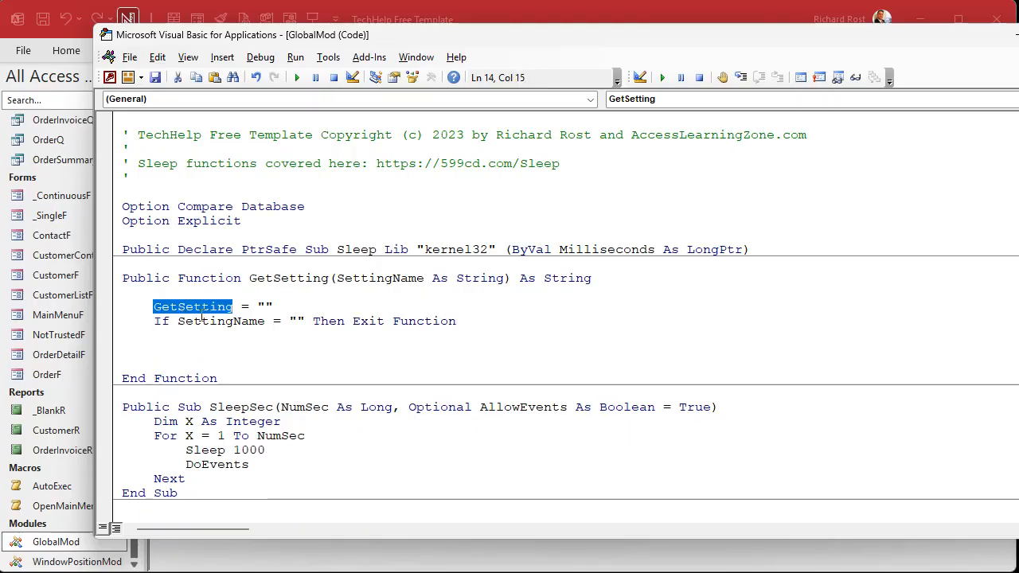
left_click(398, 278)
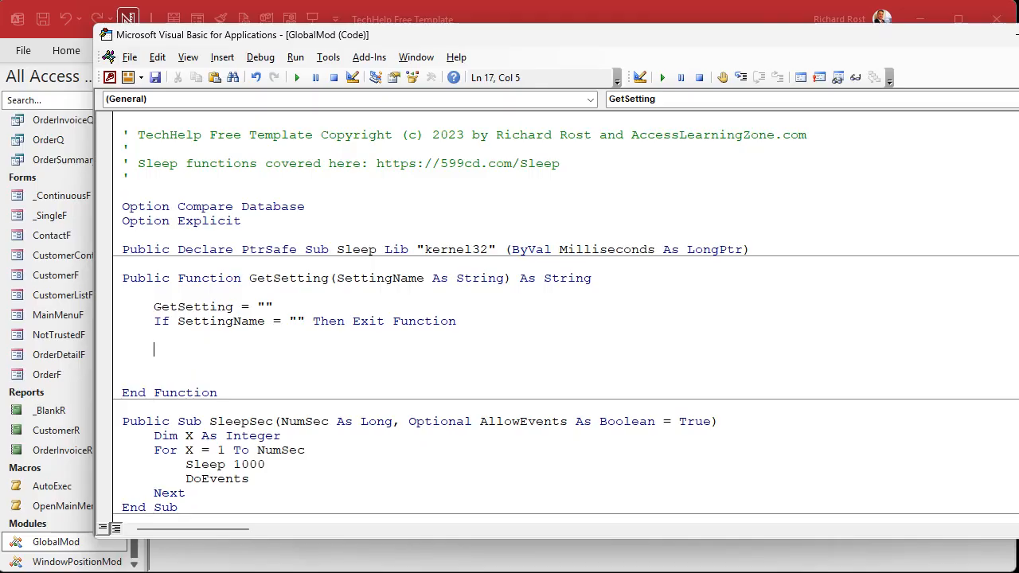
Begin the GetSetting = Nz(DLookup("SettingValue","SettingT", ...) assignment
type("g")
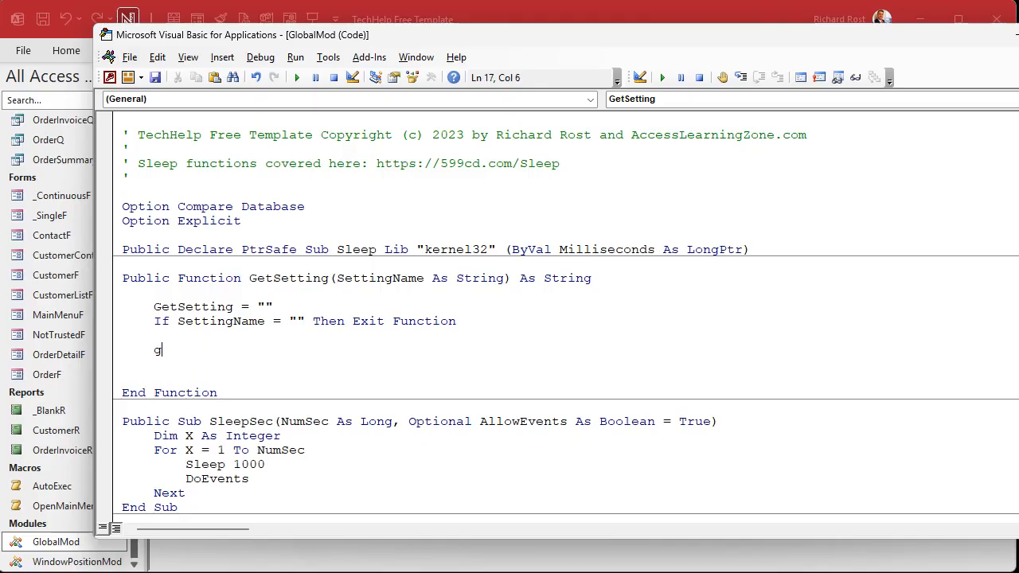
type("etsetting =")
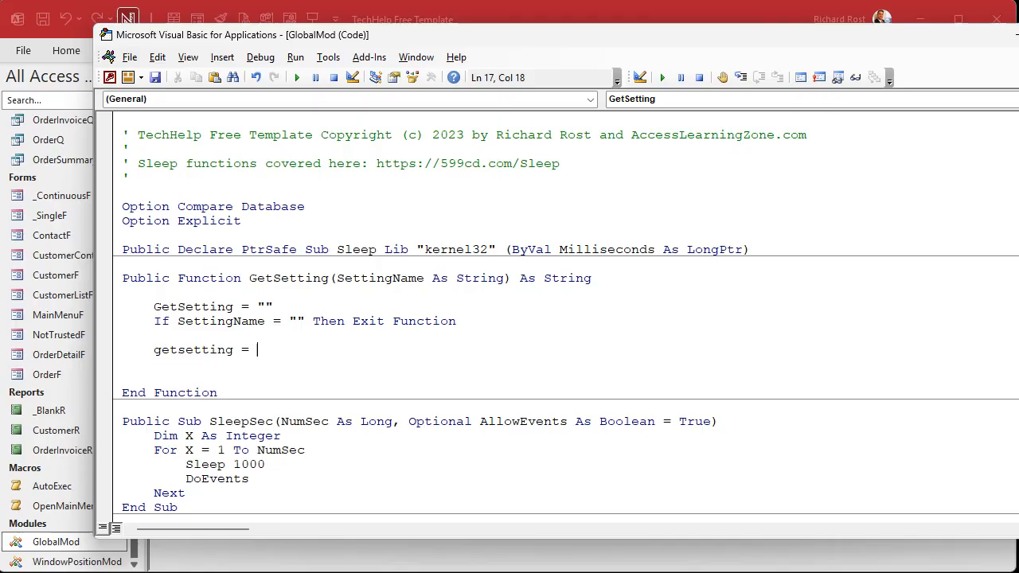
type("nz")
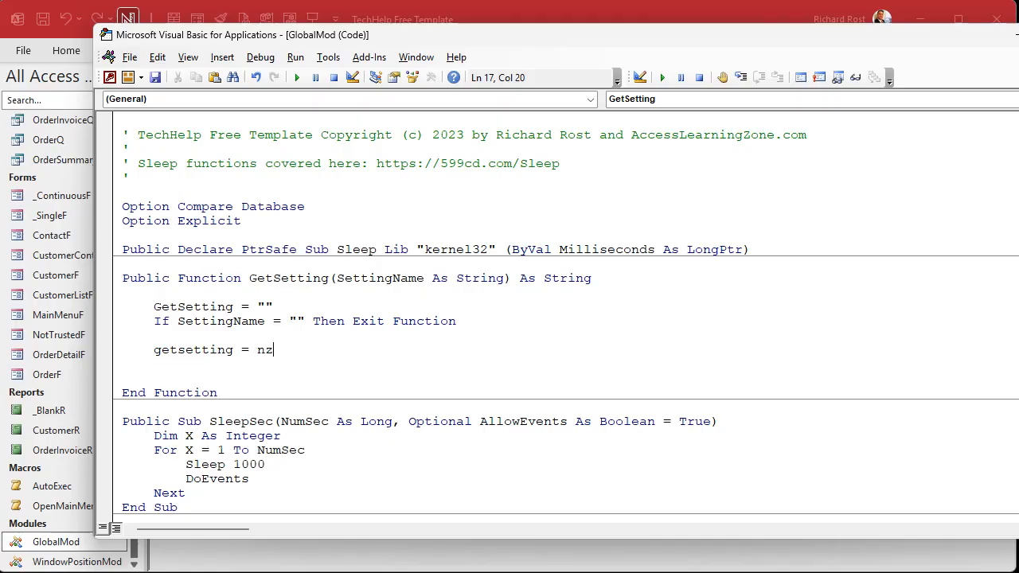
type("(Dlookup(")
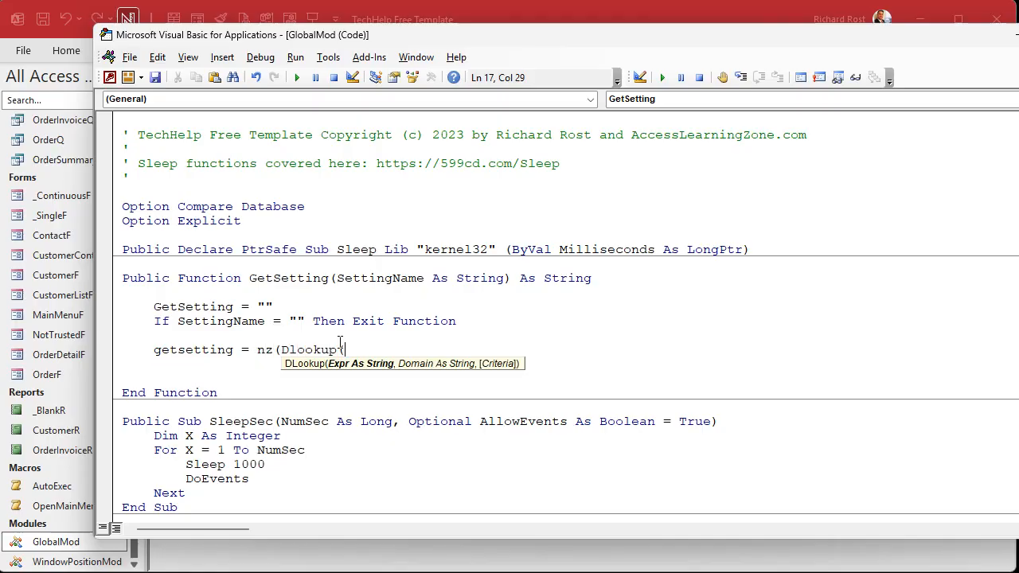
type("\"Setti")
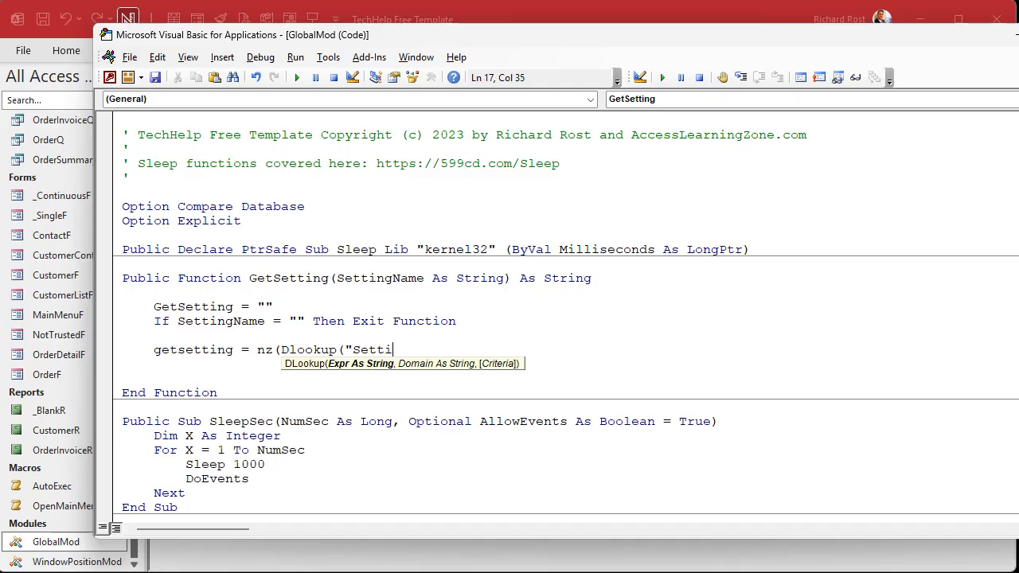
type("ngValue\",")
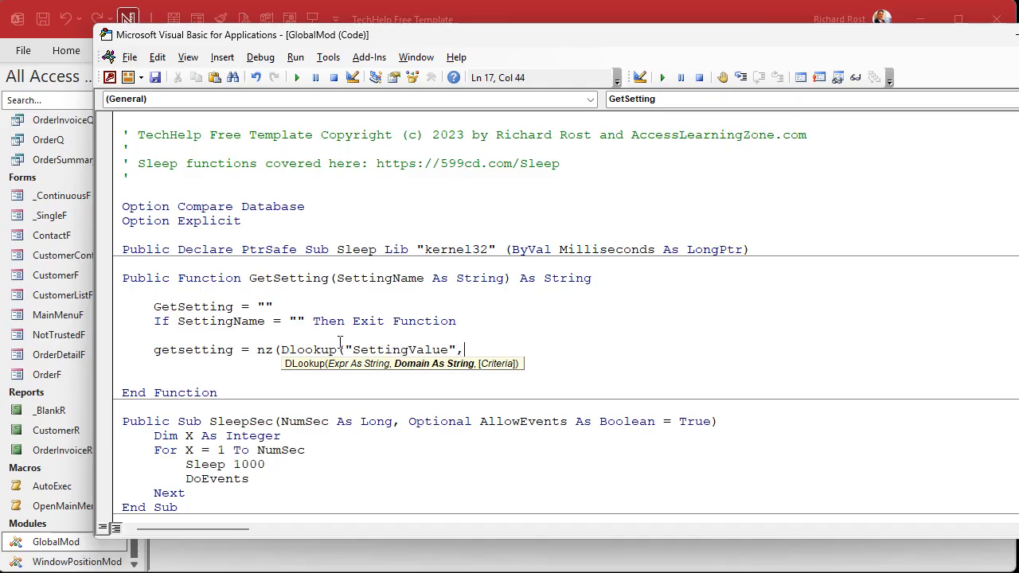
type("\"SettingT")
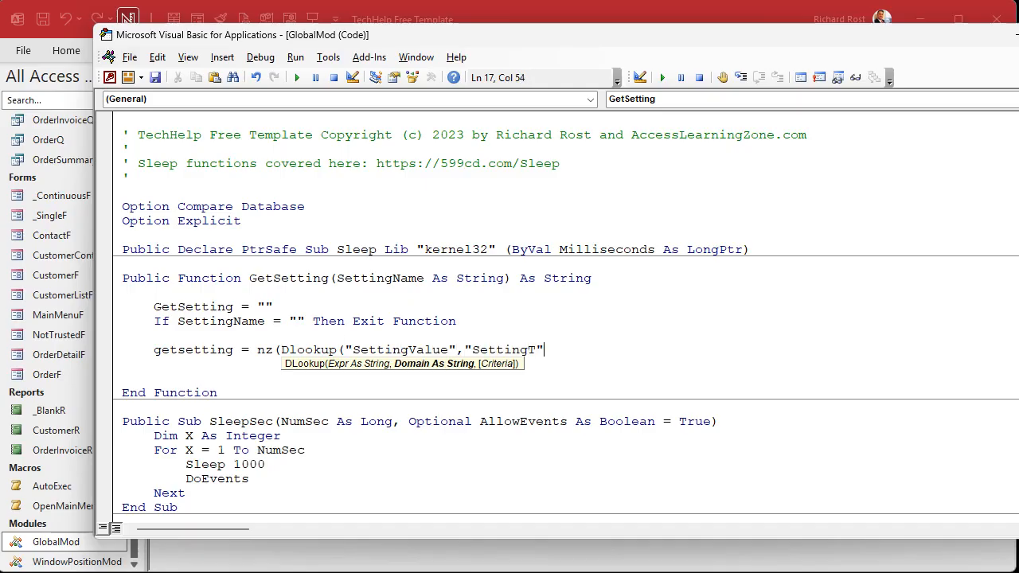
type(",\"")
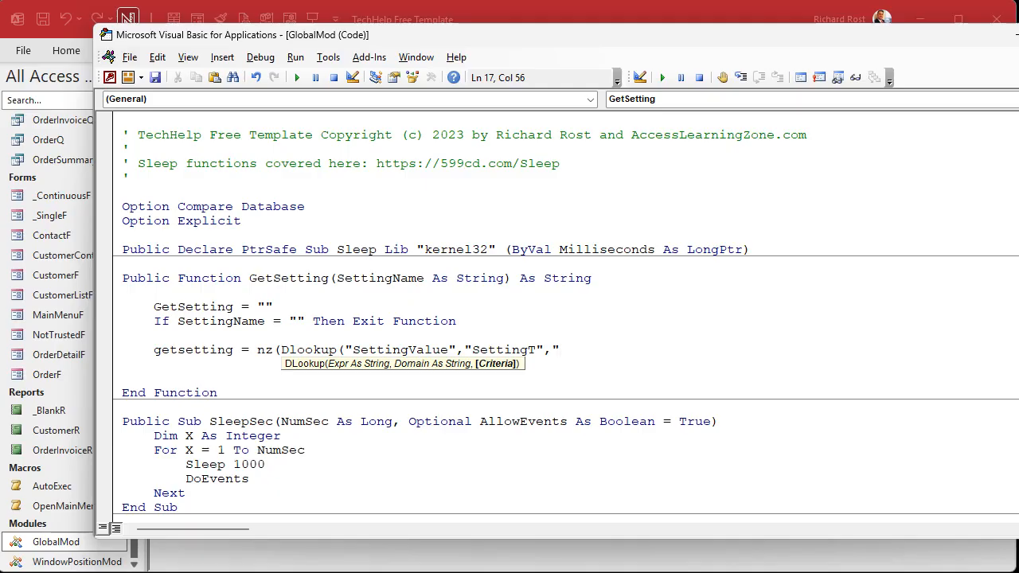
Finish the lookup with criteria SettingName=""" & SettingName & """ and an empty-string default
type("SettingName")
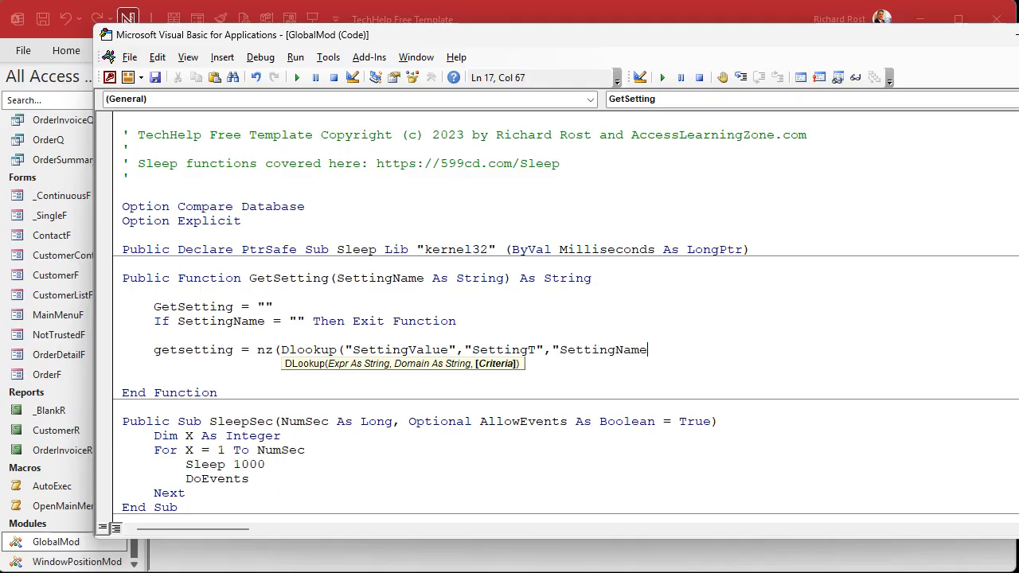
type("=")
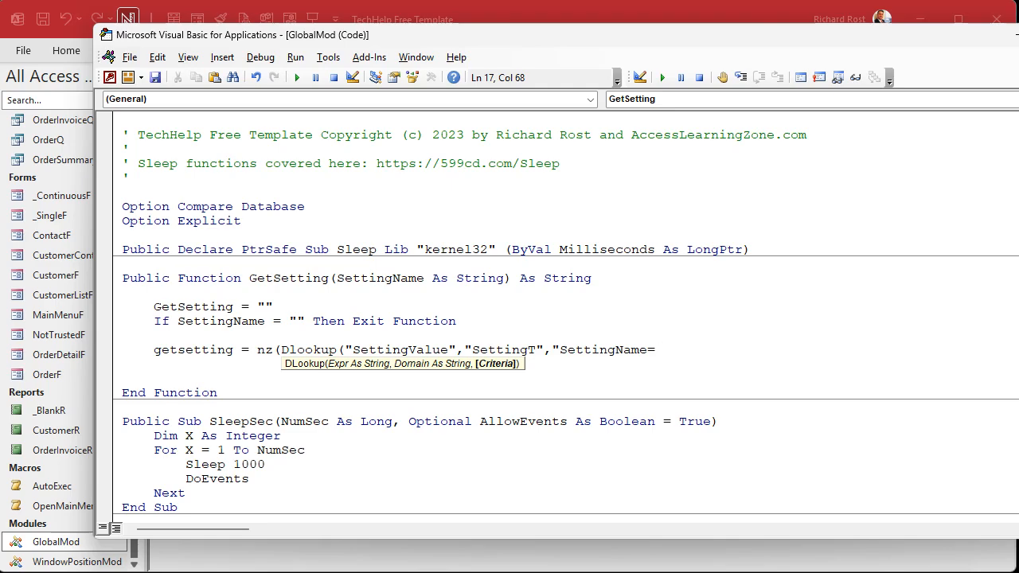
type("\"\"")
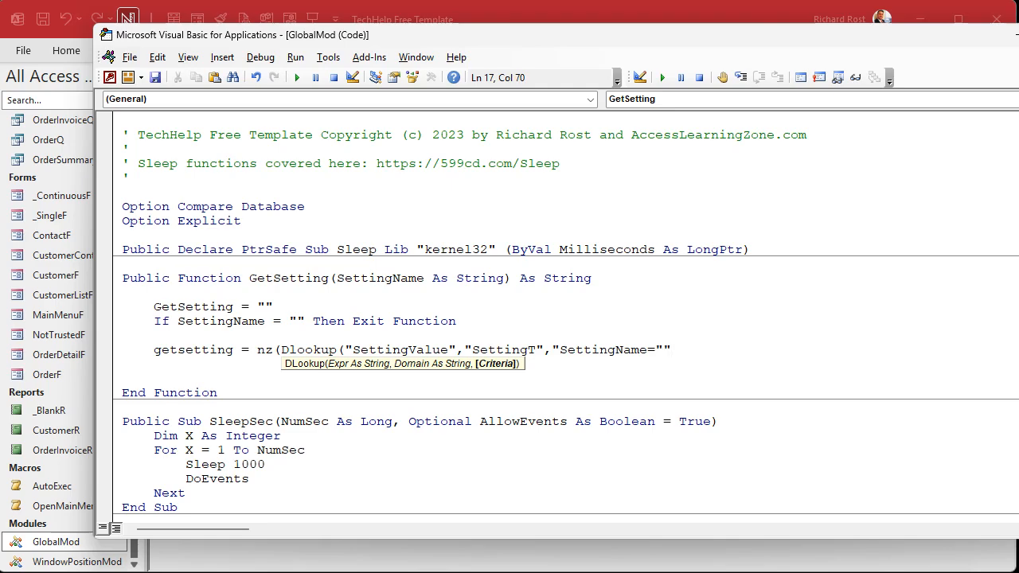
type("\"")
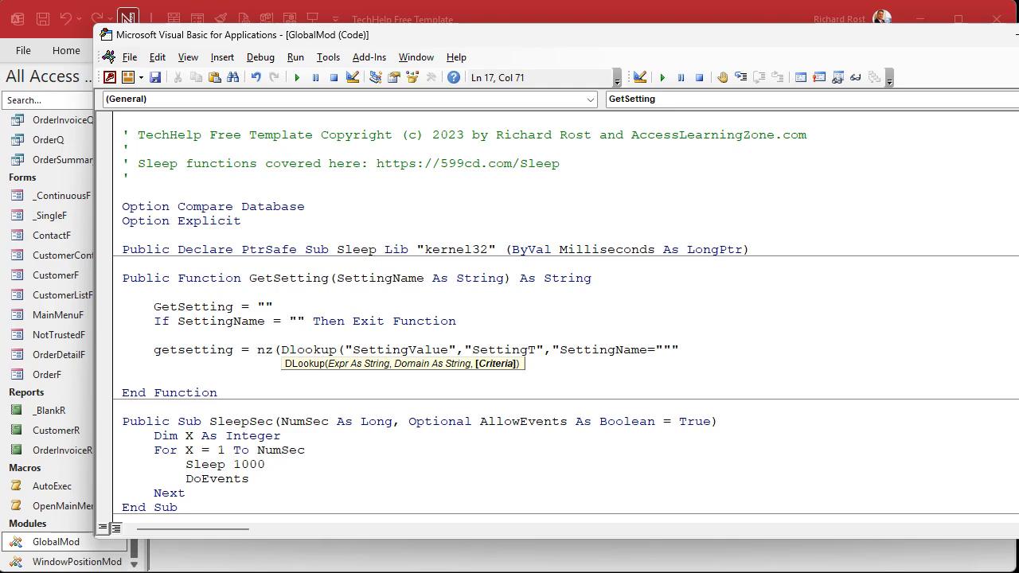
type("& SettingName")
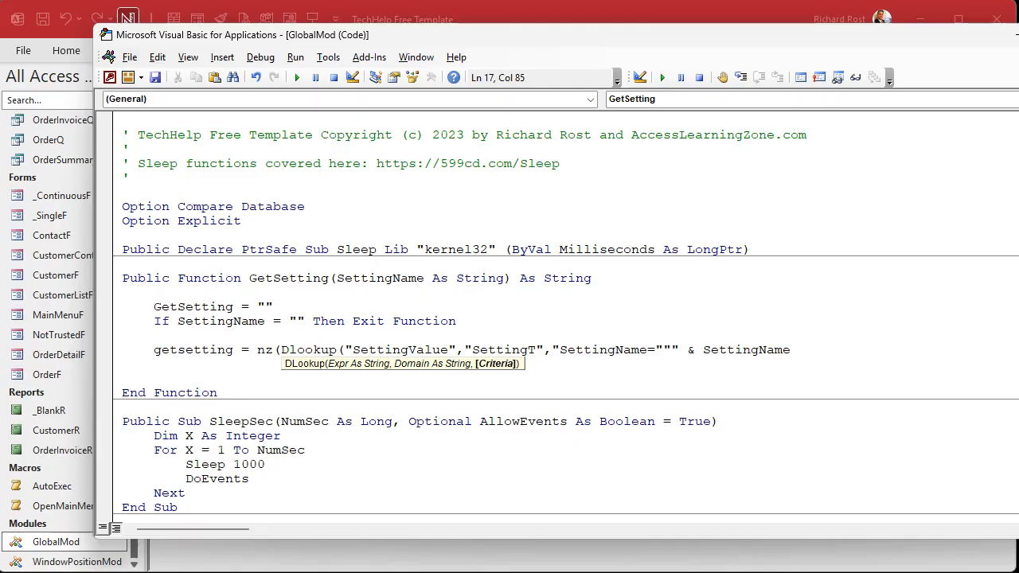
type("&")
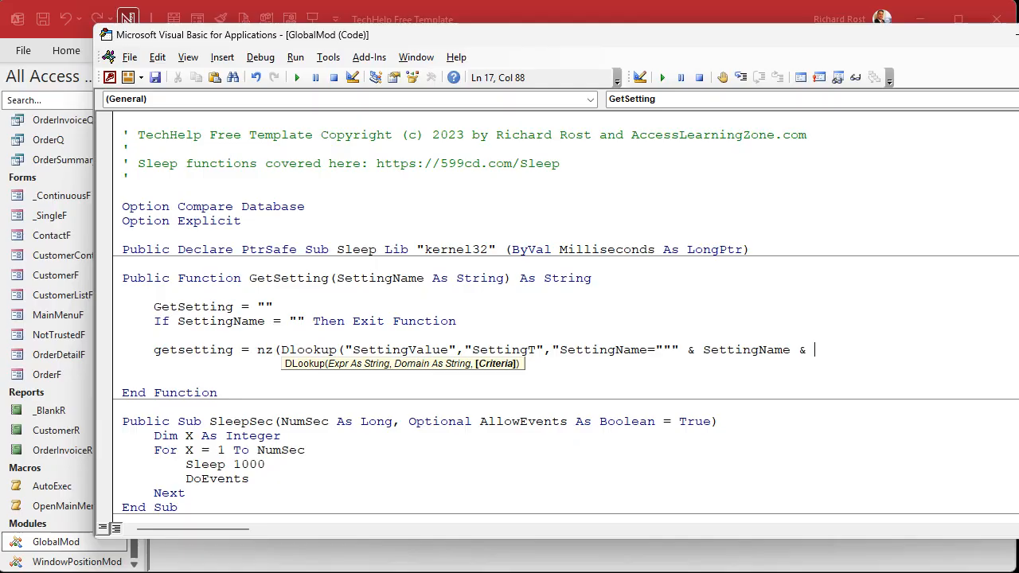
type("\"")
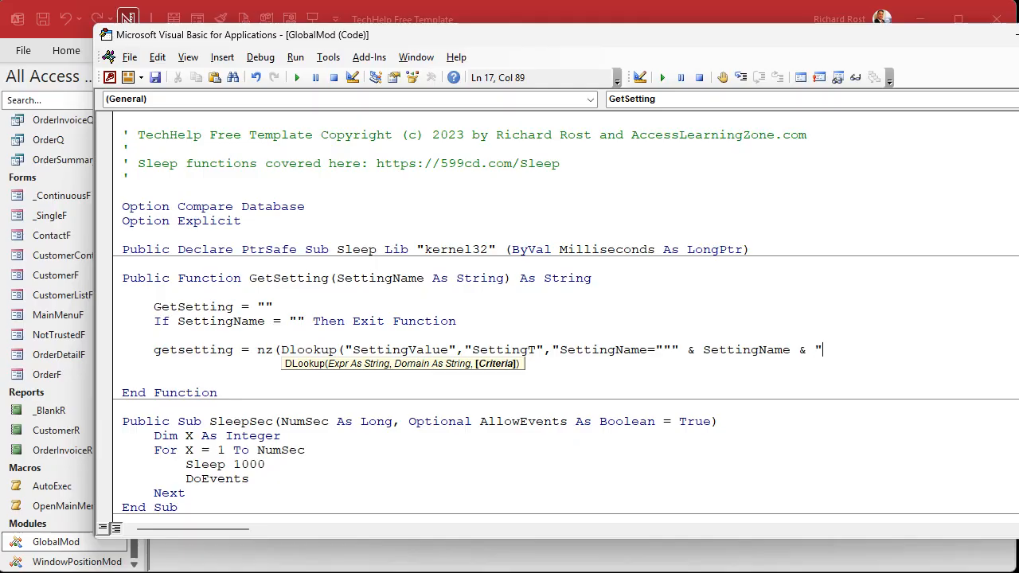
type("\"\"\"")
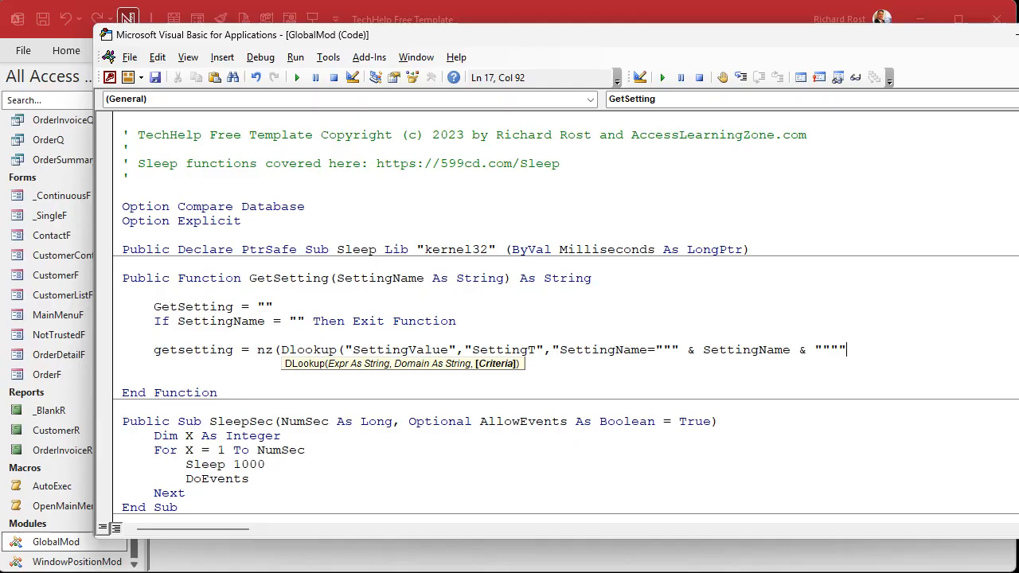
type(")")
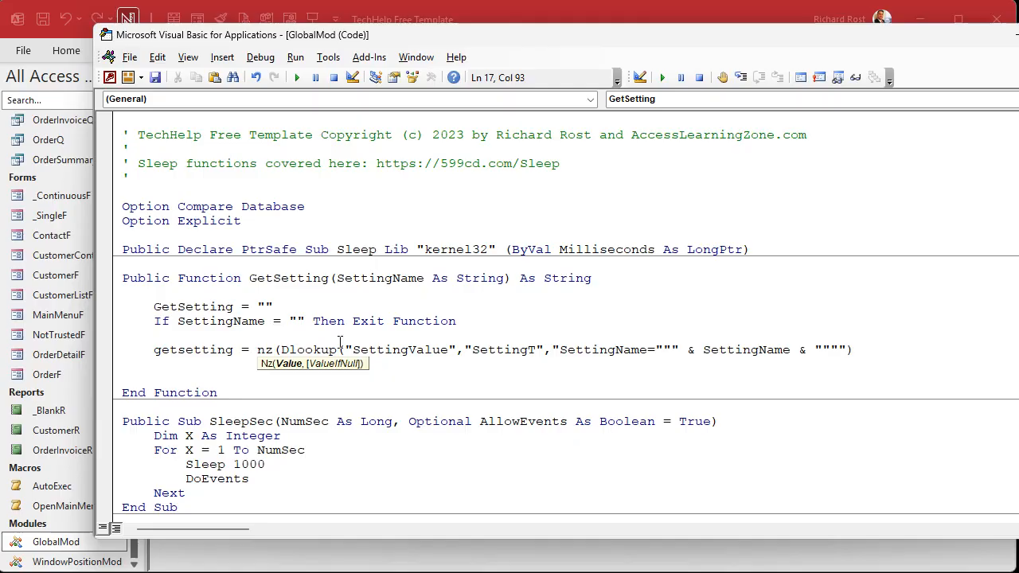
type("),\"\"")
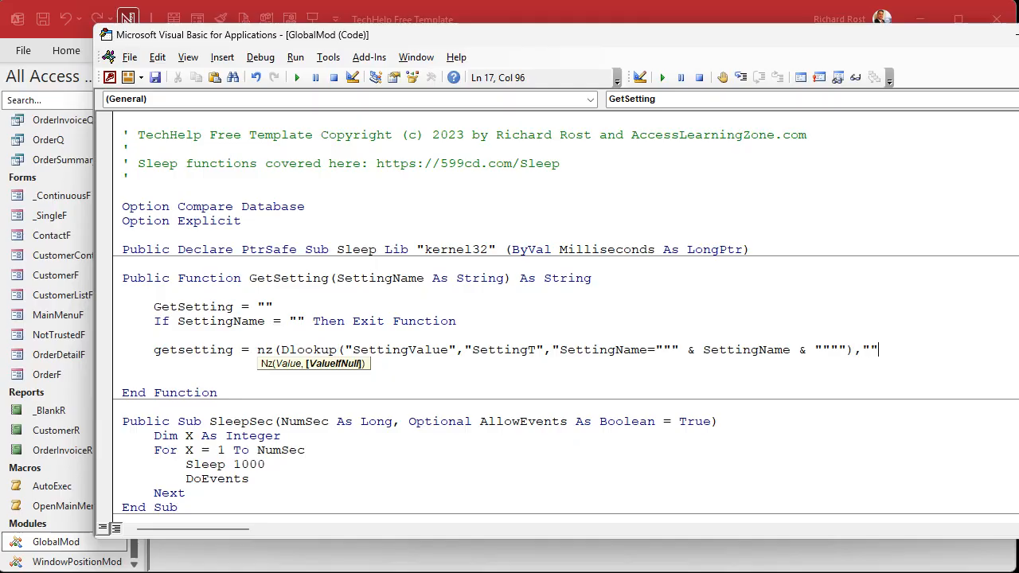
type("))")
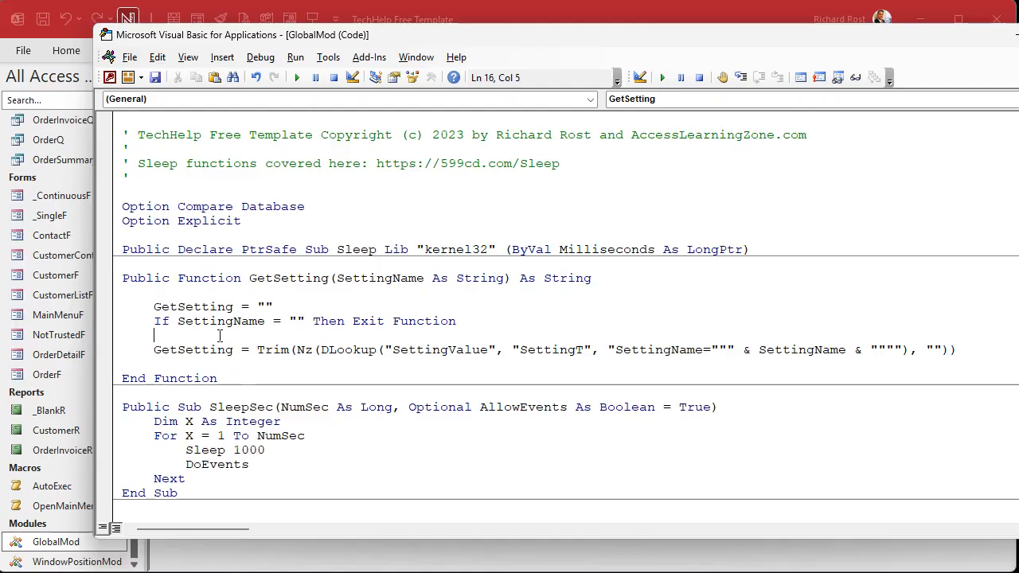
Insert On Error Resume Next before the SettingT lookup in GetSetting
type("or Resume Next")
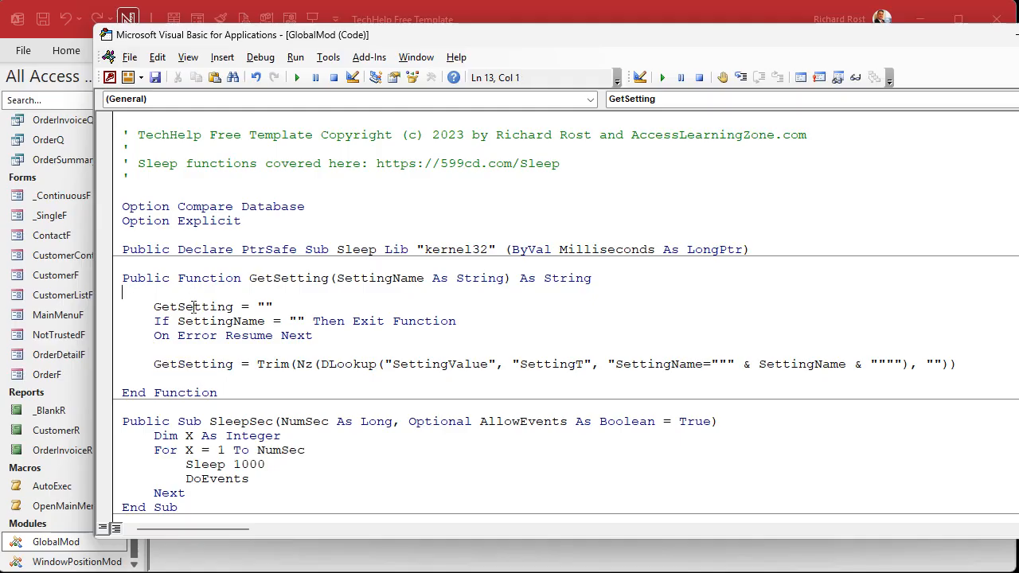
double_click(192, 305)
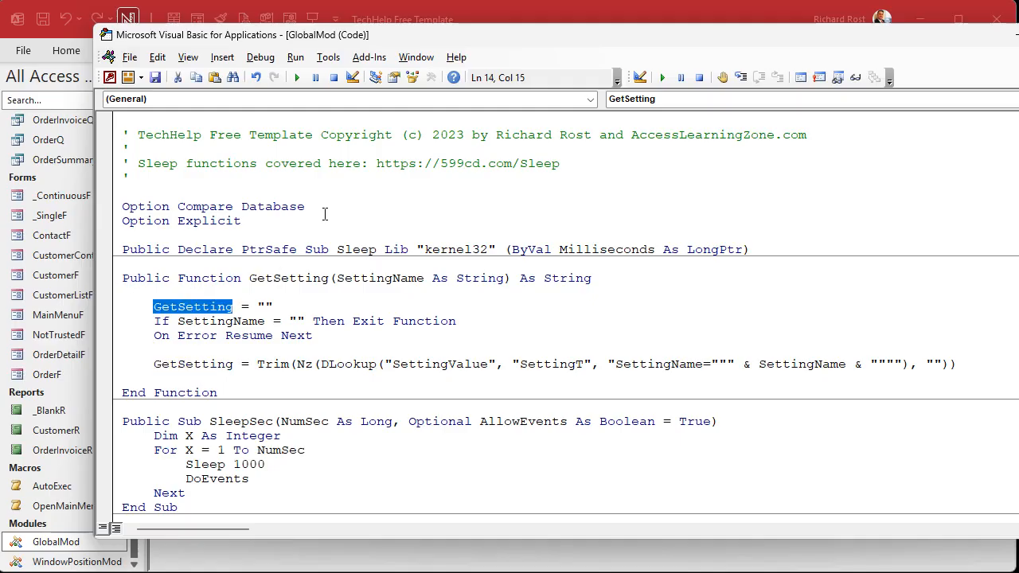
mouse_move(349, 256)
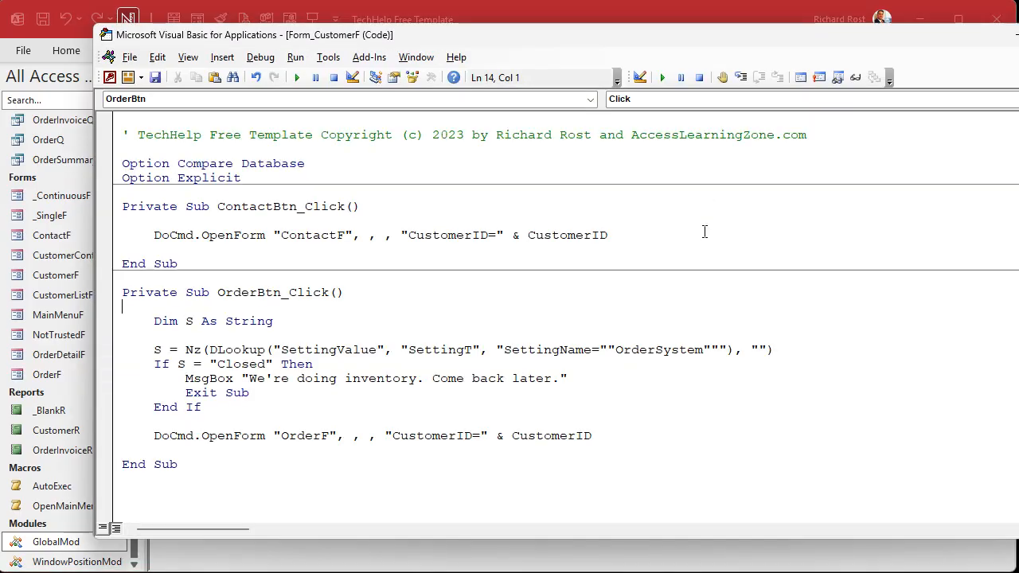
mouse_move(362, 416)
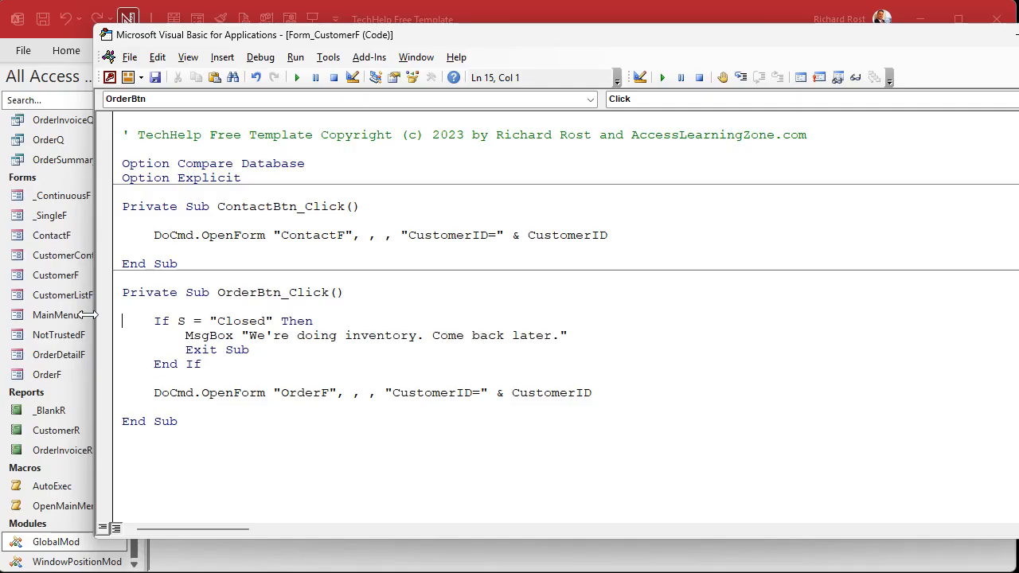
Replace the S variable in OrderBtn_Click with GetSetting("OrderSystem")
double_click(179, 321)
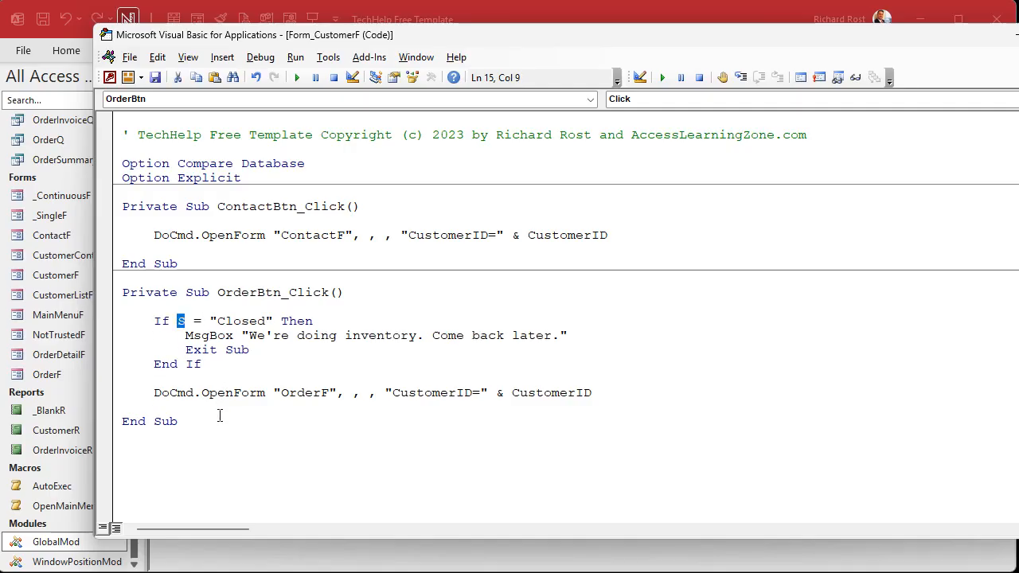
type("et")
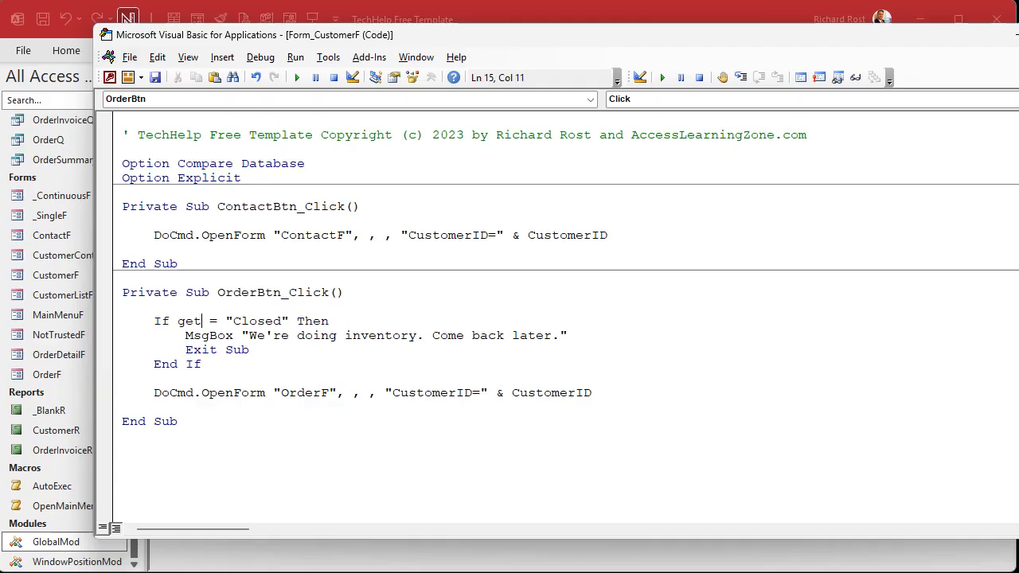
type("setting(")
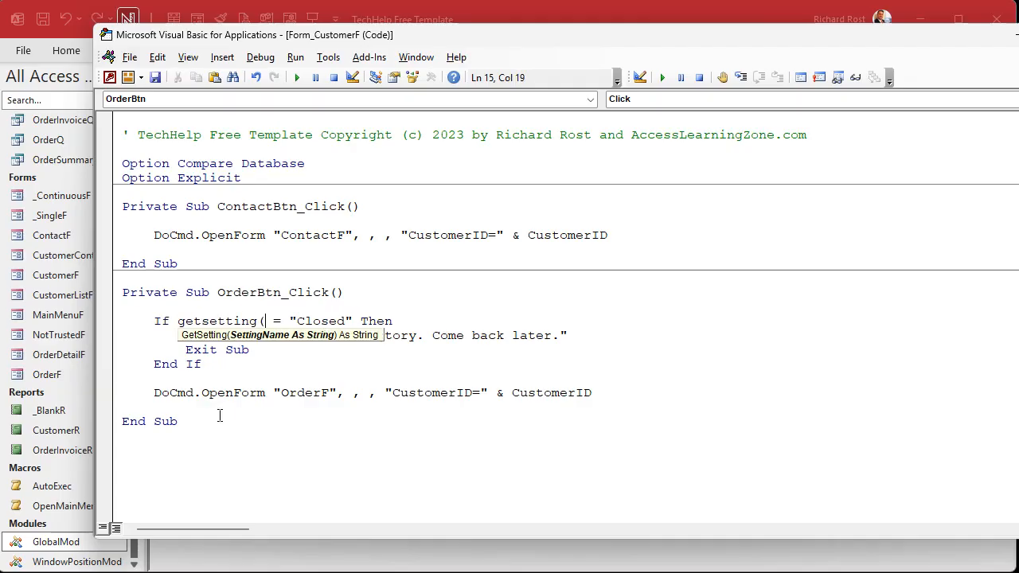
type("\"OrderSystem")
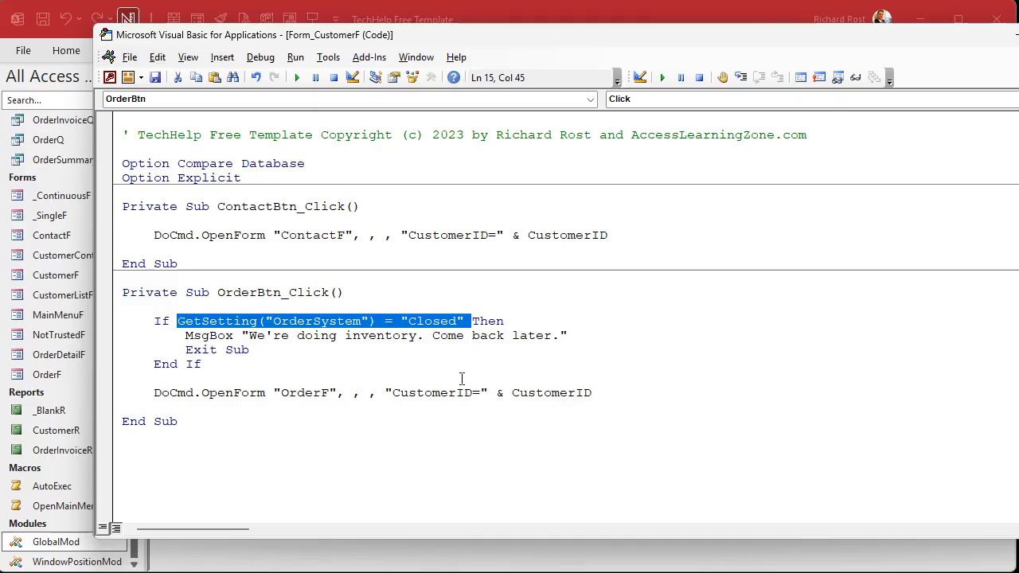
double_click(316, 320)
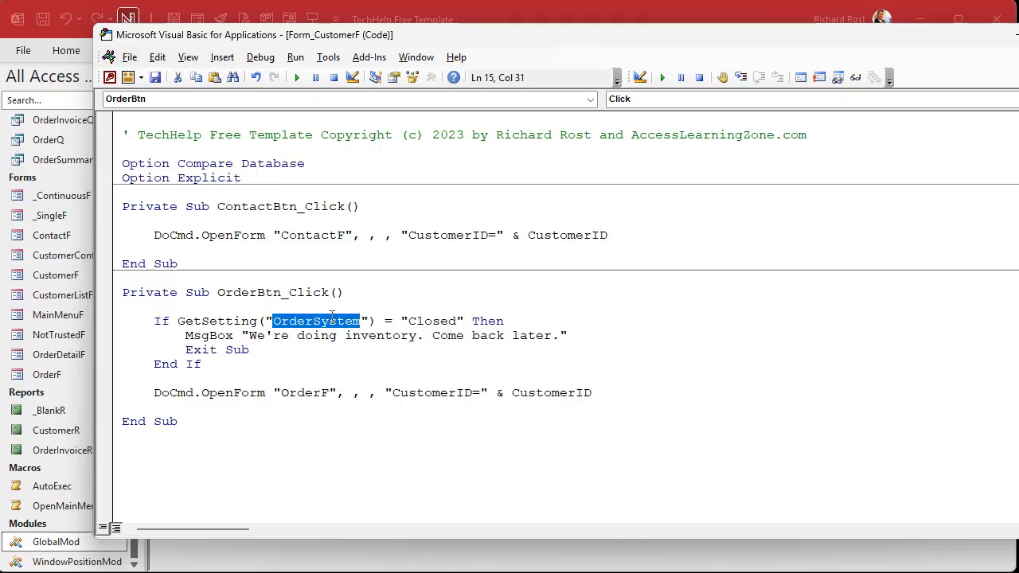
mouse_move(330, 382)
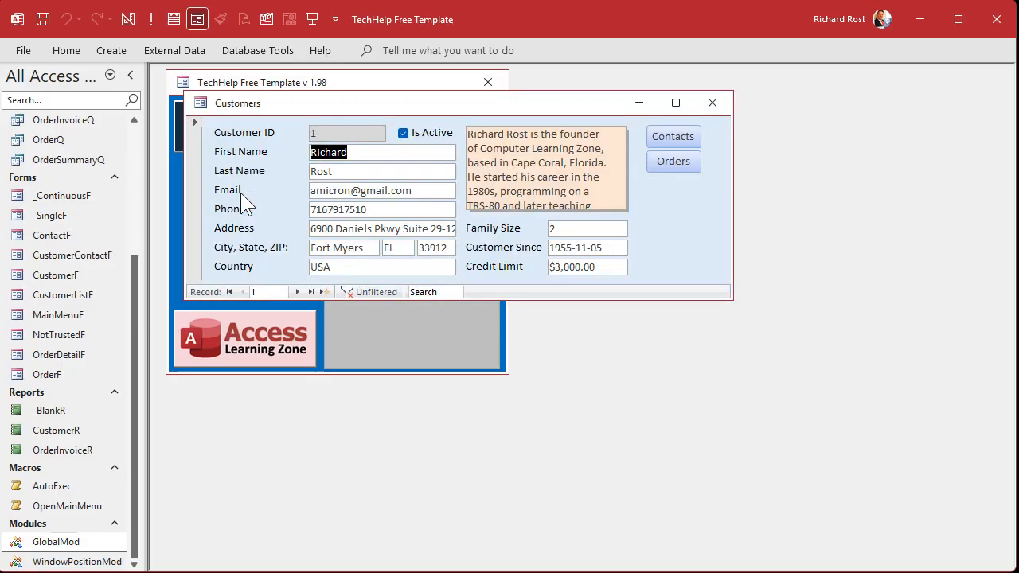
left_click(673, 160)
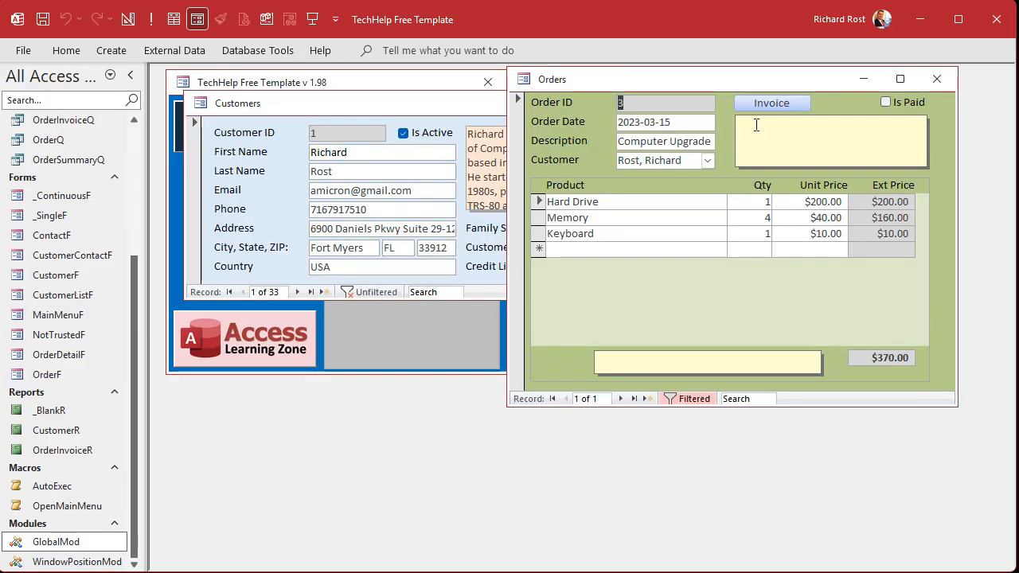
left_click(937, 79)
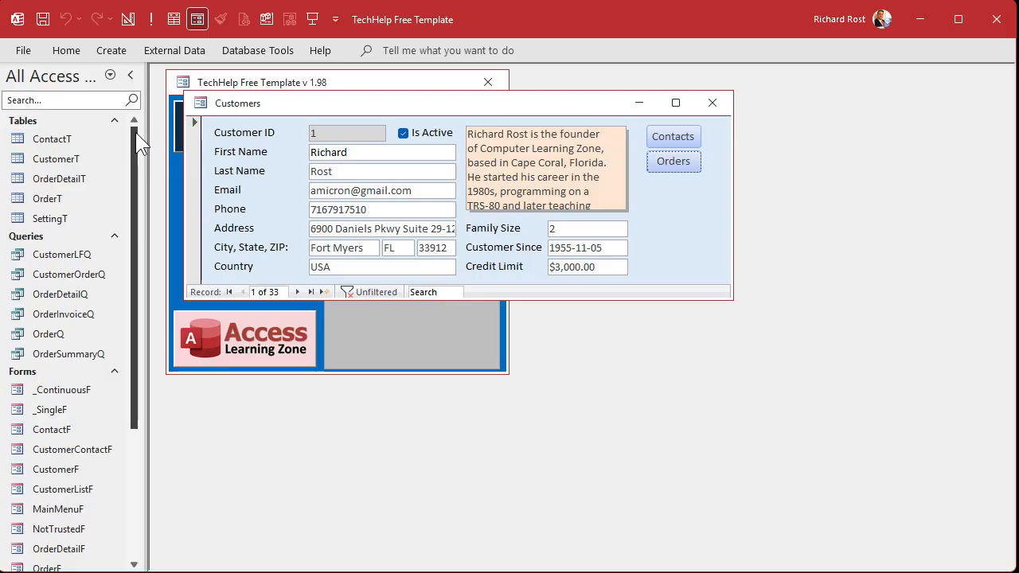
mouse_move(50, 219)
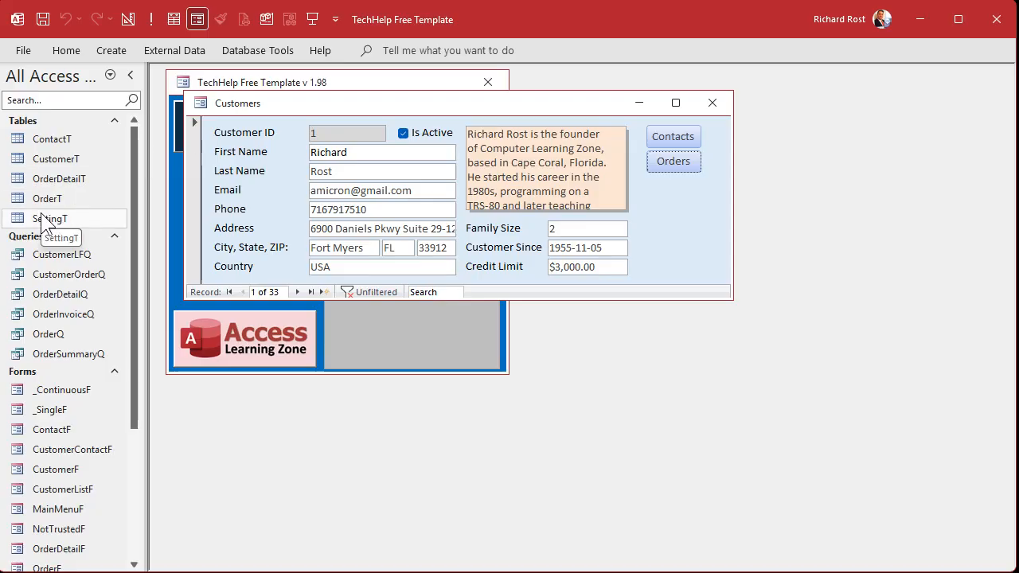
double_click(50, 218)
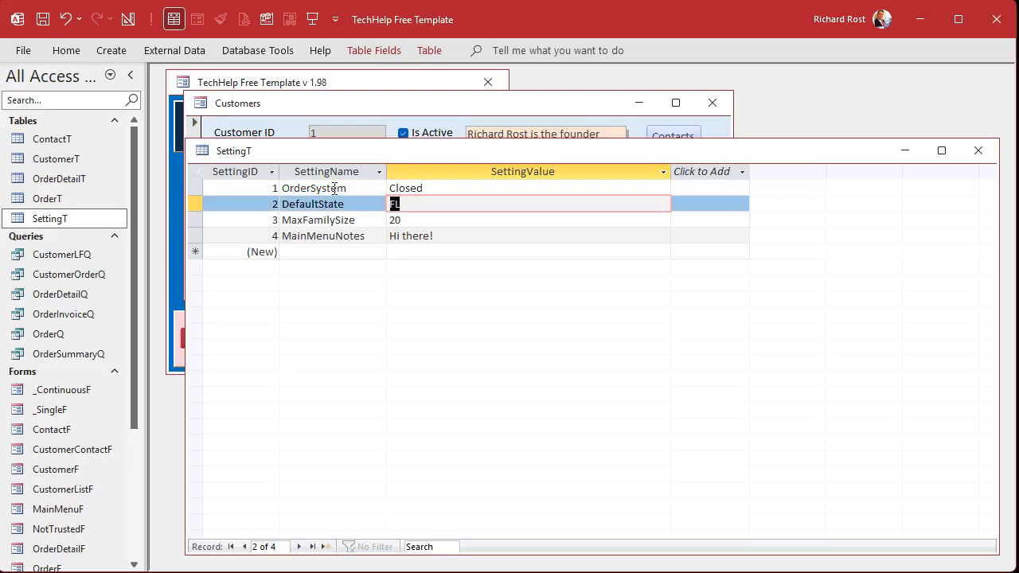
type("FL")
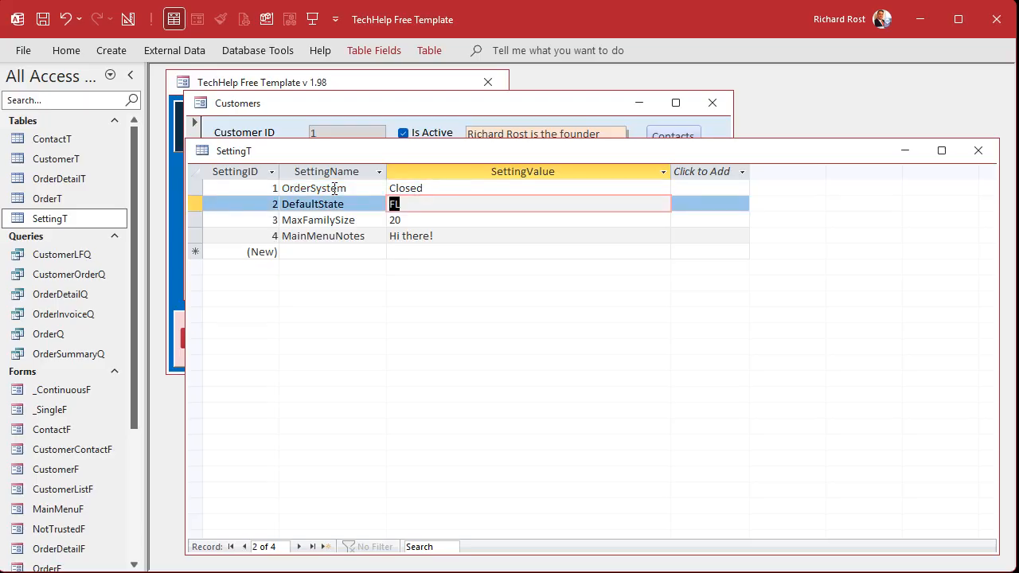
left_click(978, 151)
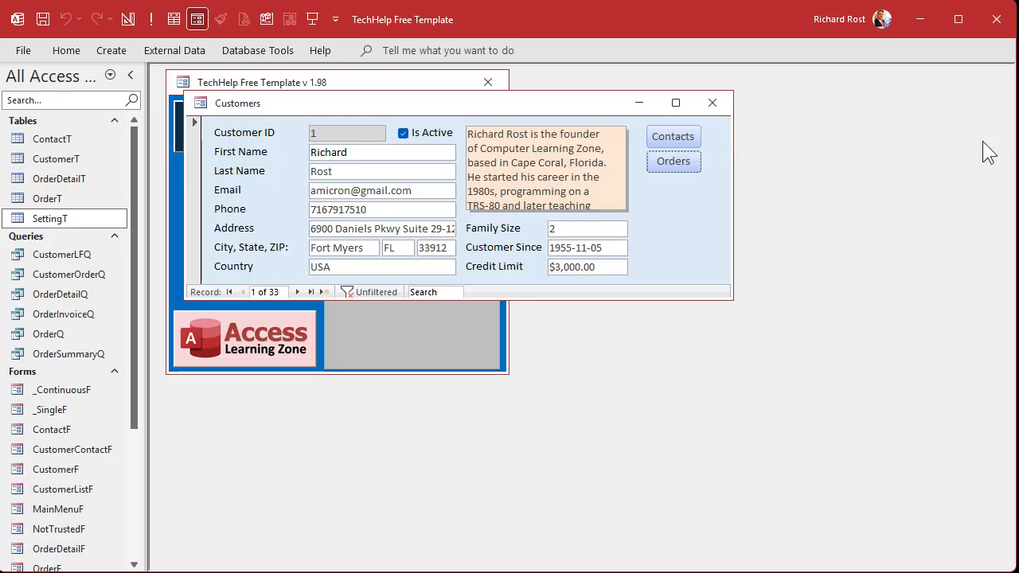
left_click(672, 161)
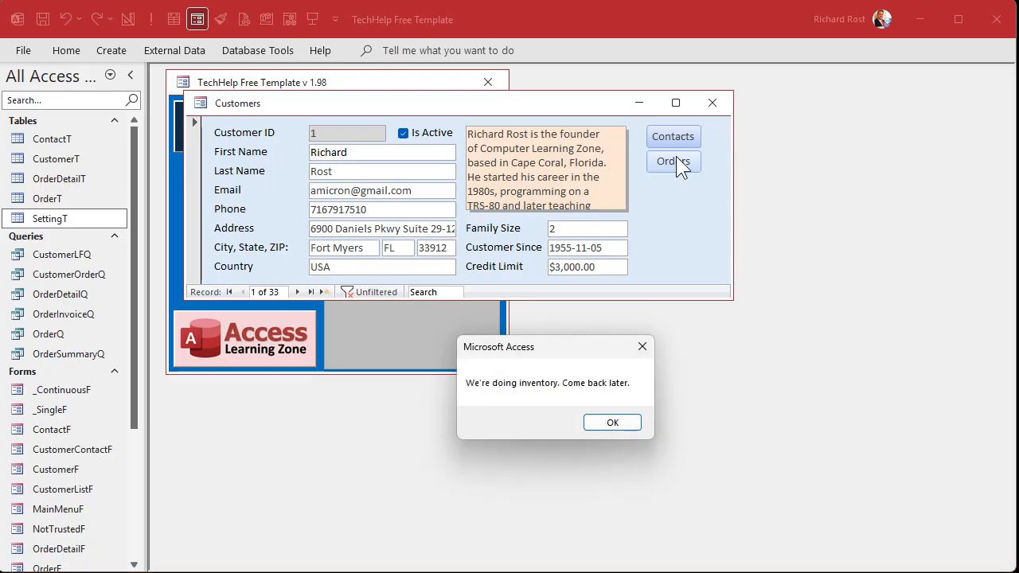
left_click(612, 422)
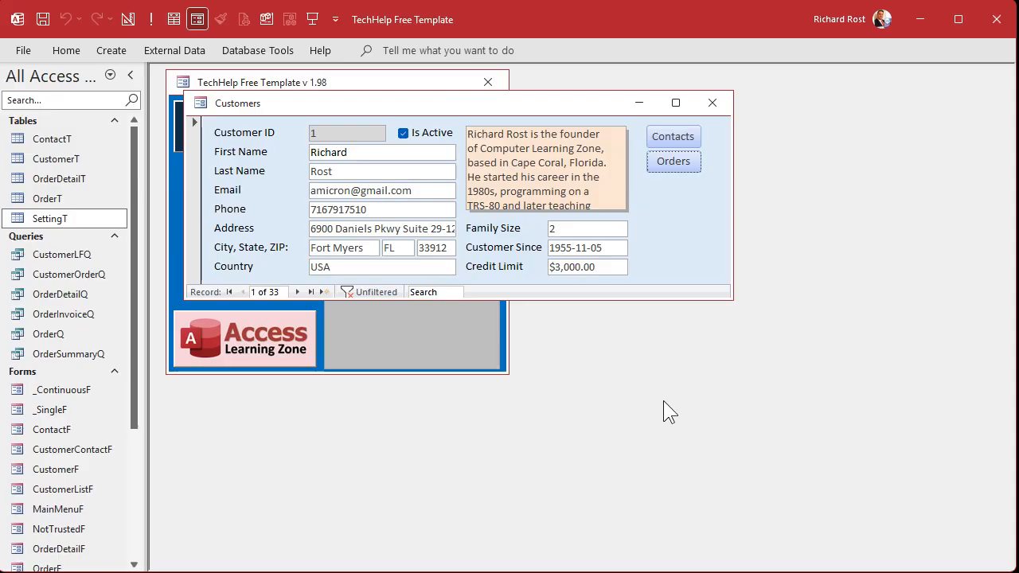
left_click(127, 19)
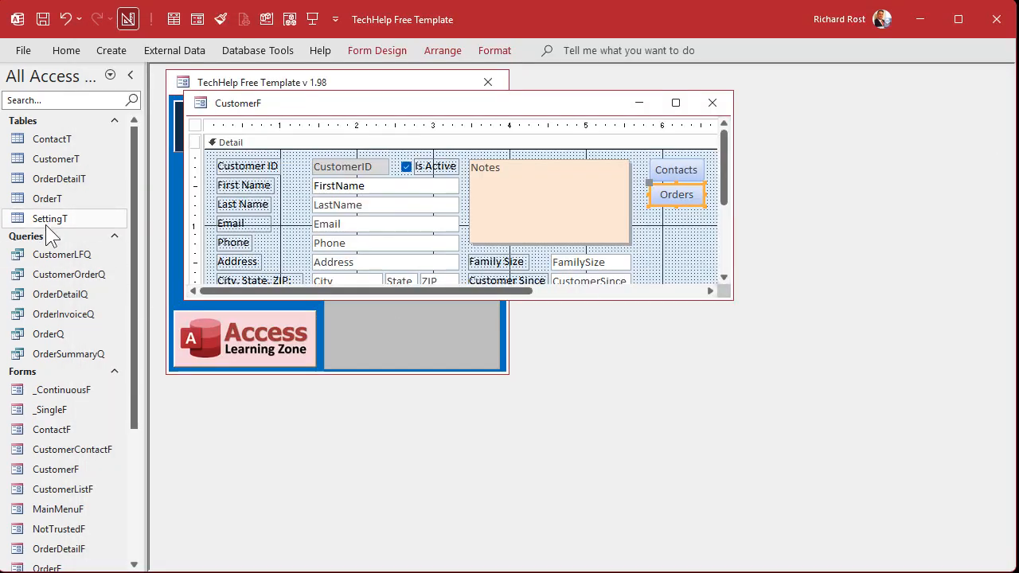
Enter =GetSetting("DefaultState") as the State box's Default Value through the Zoom editor
double_click(50, 218)
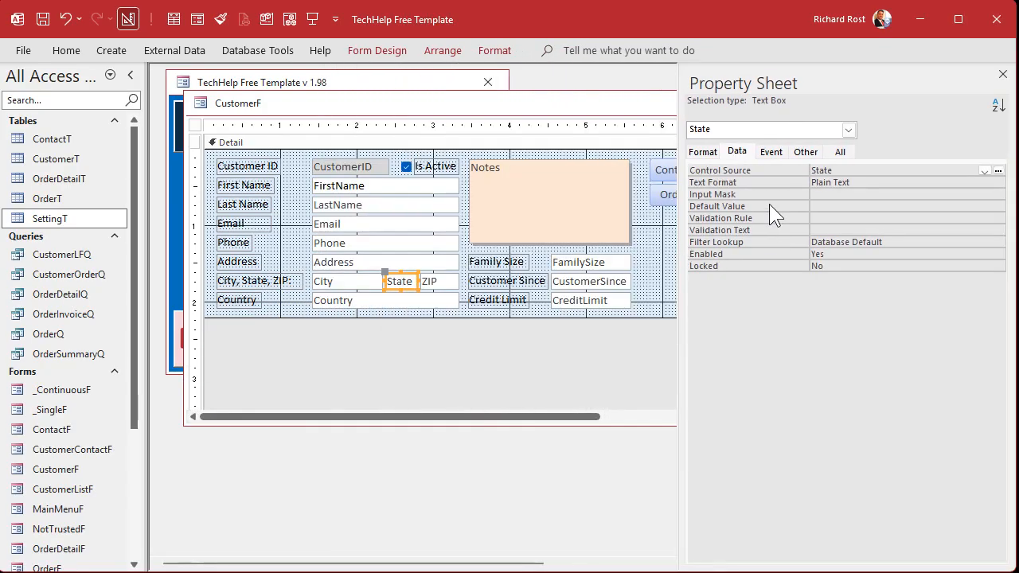
left_click(900, 205)
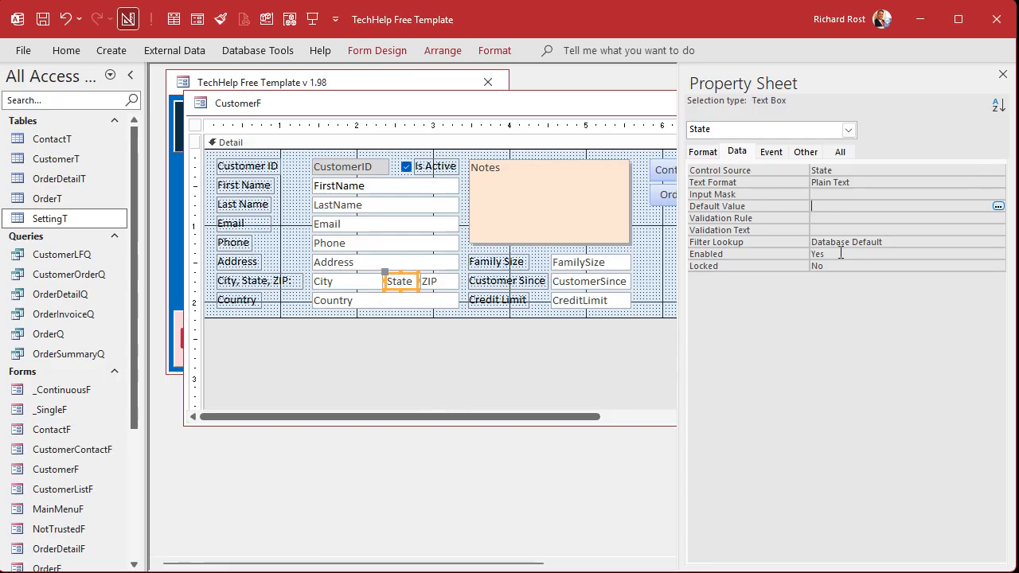
mouse_move(840, 337)
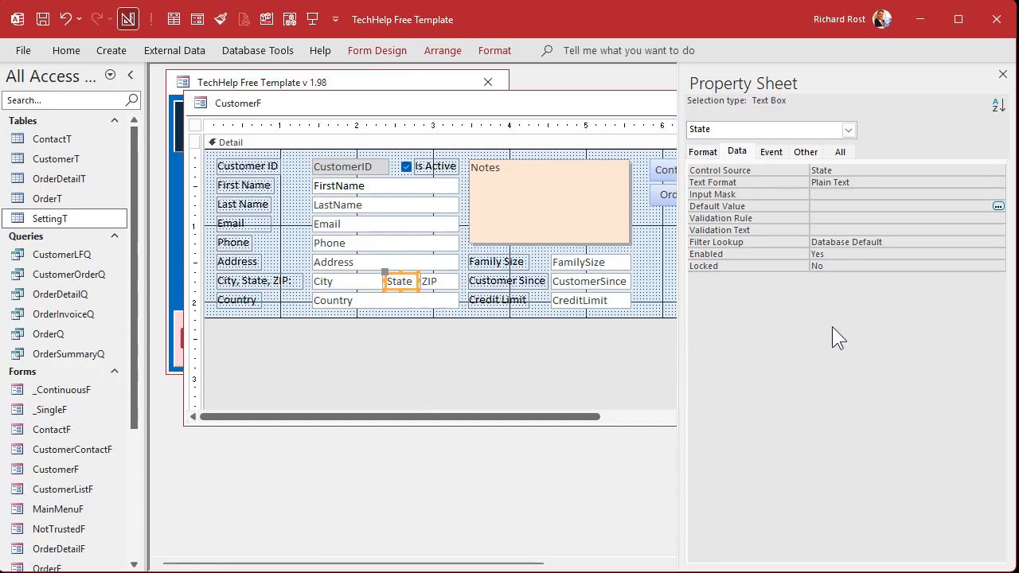
left_click(997, 205)
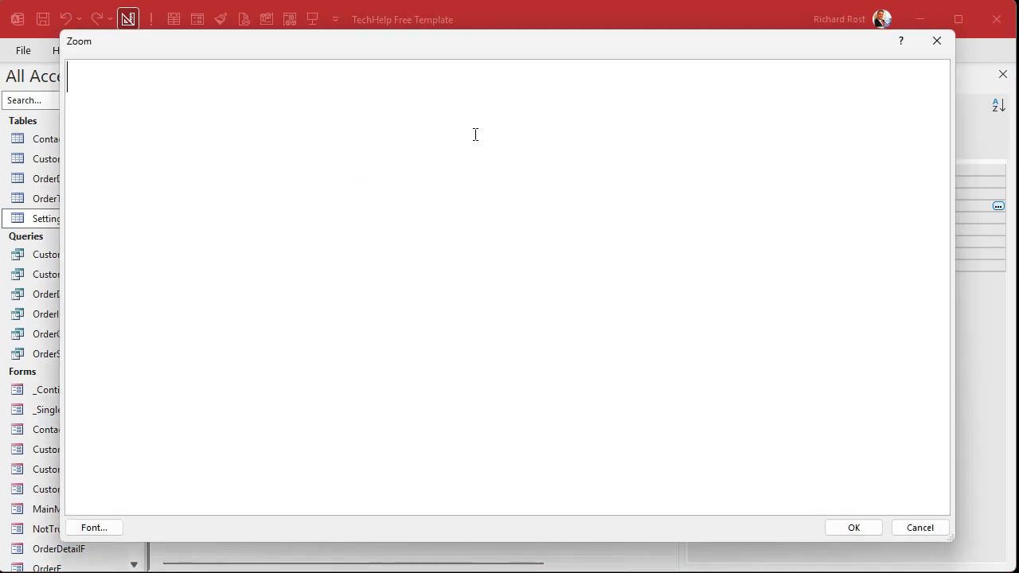
type("=Get")
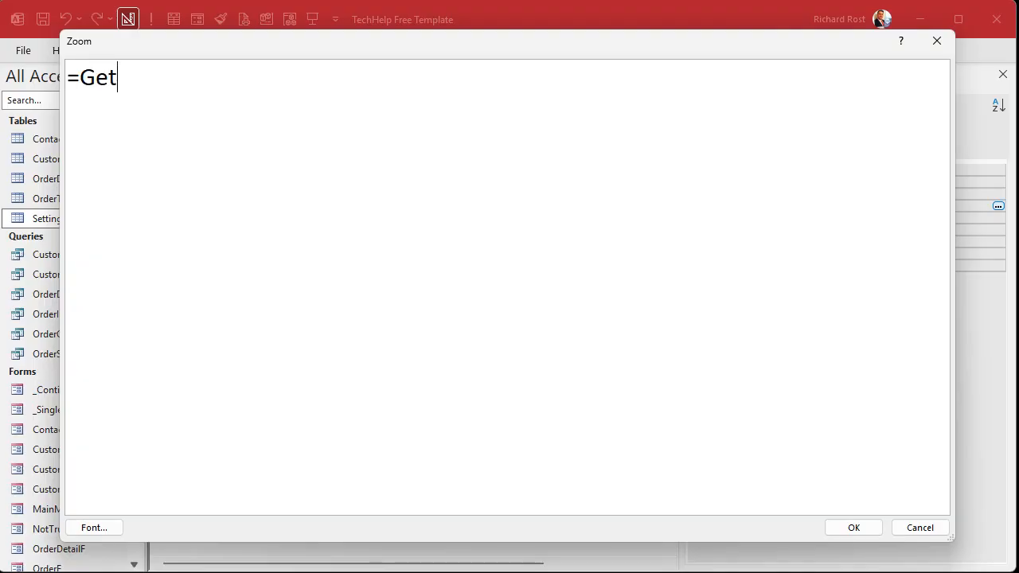
type("Setting(")
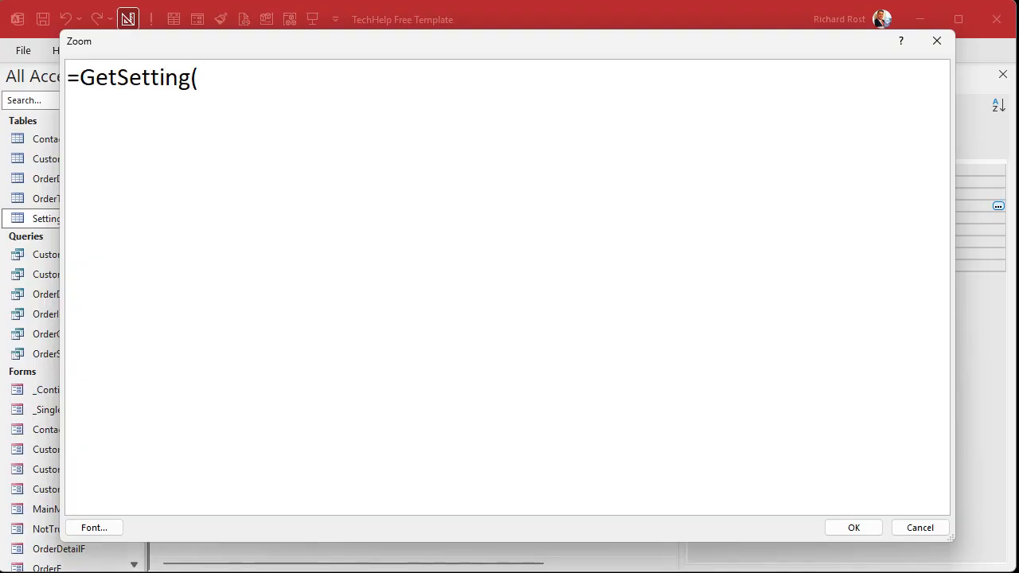
type("\"")
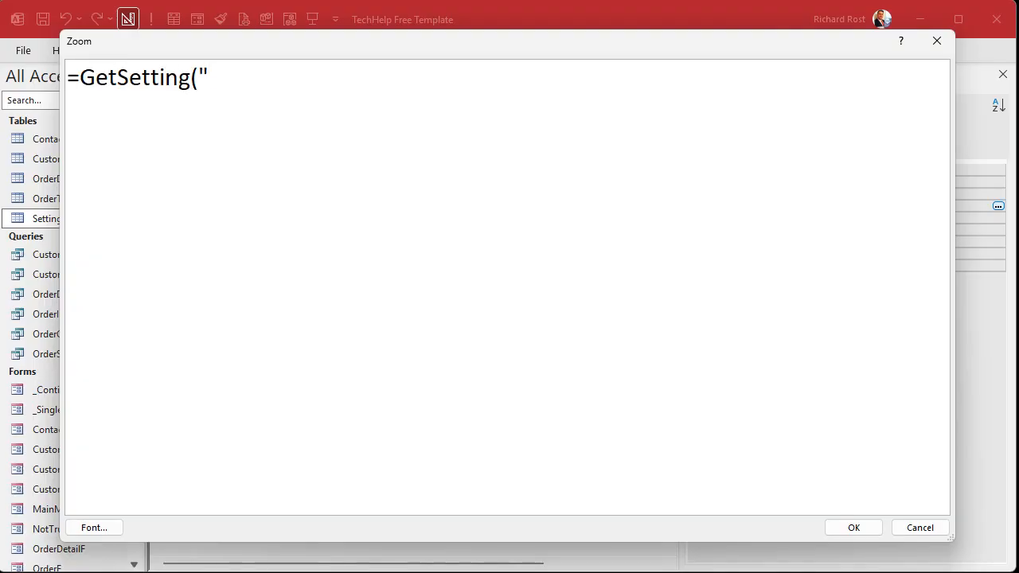
type("DefaultSta")
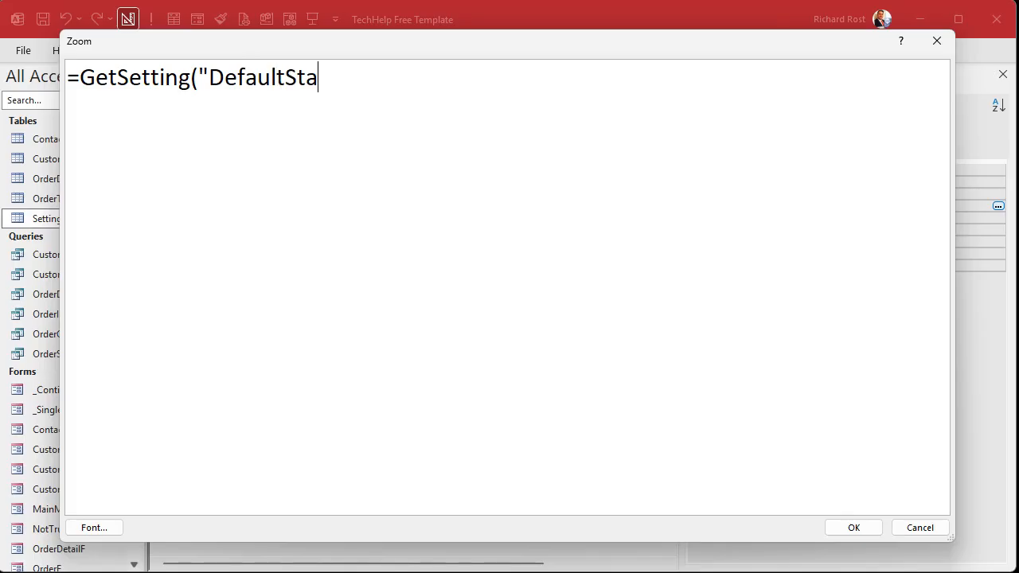
type("te\")")
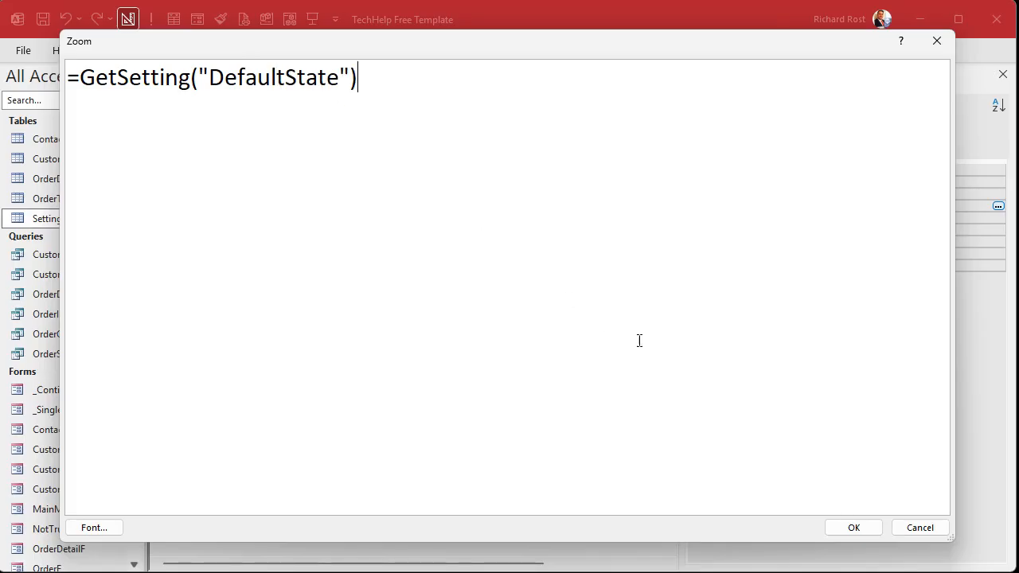
left_click(852, 527)
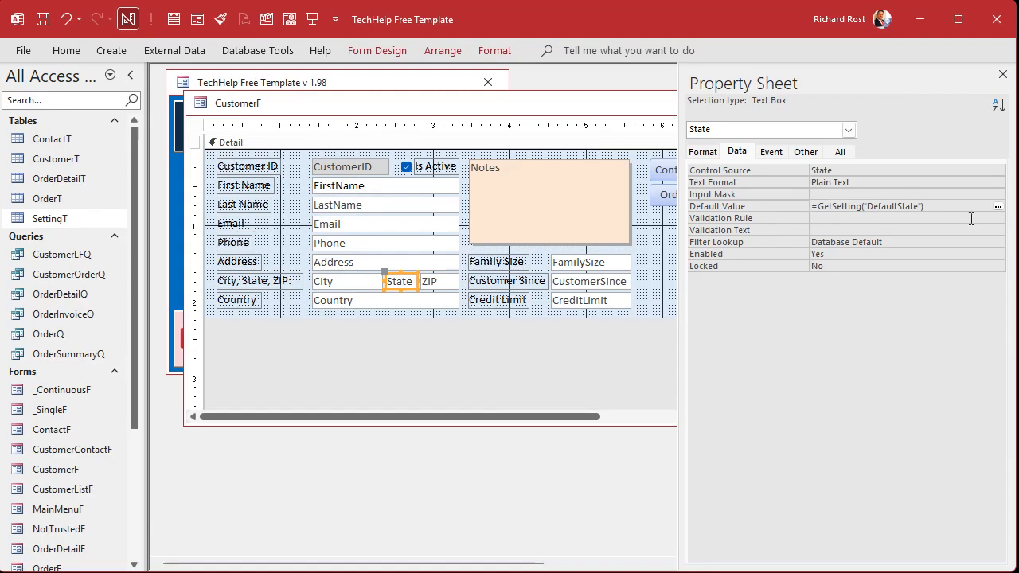
mouse_move(802, 216)
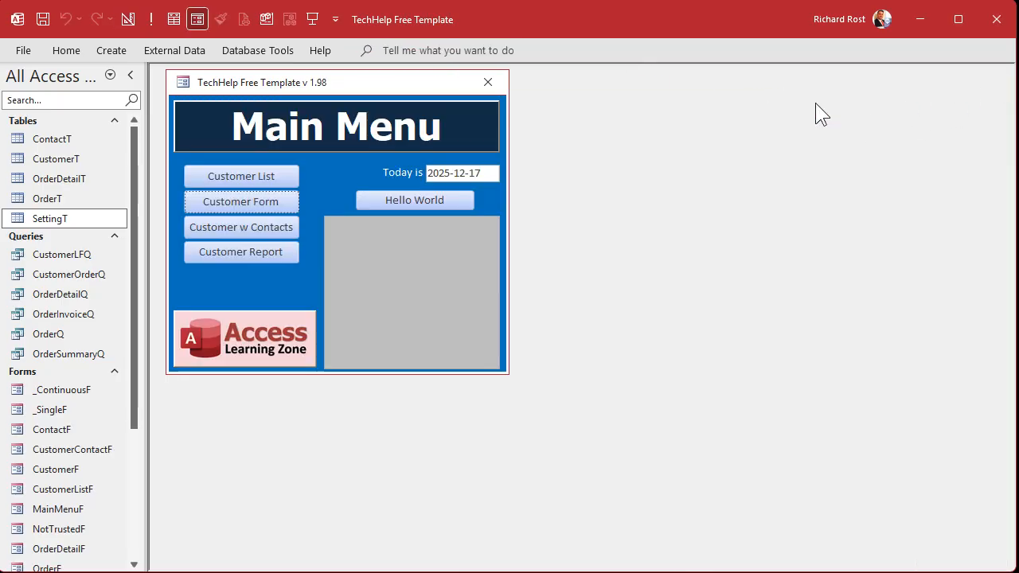
Change SettingT's DefaultState value to NY and open a new customer record showing NY
left_click(240, 202)
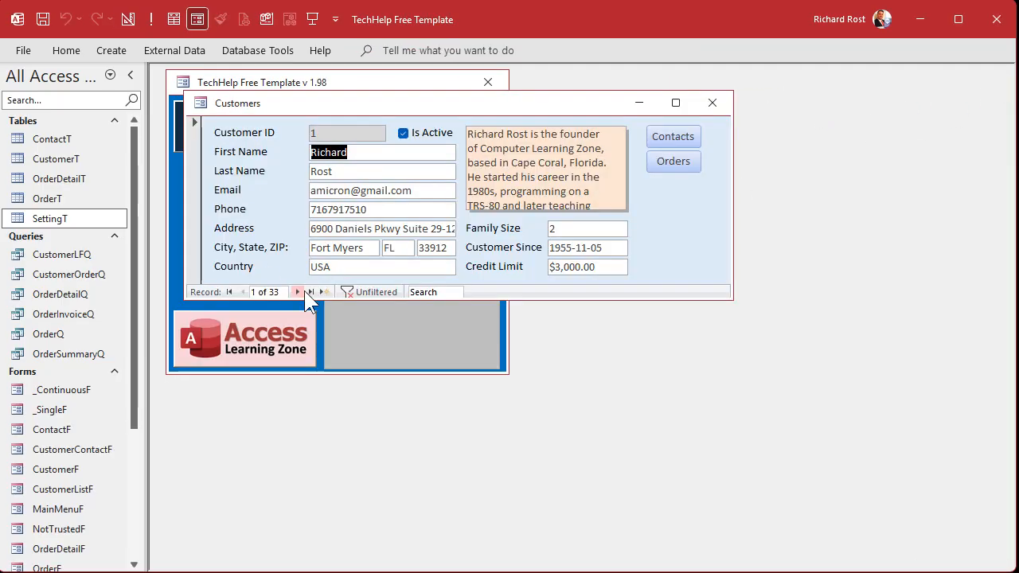
left_click(325, 291)
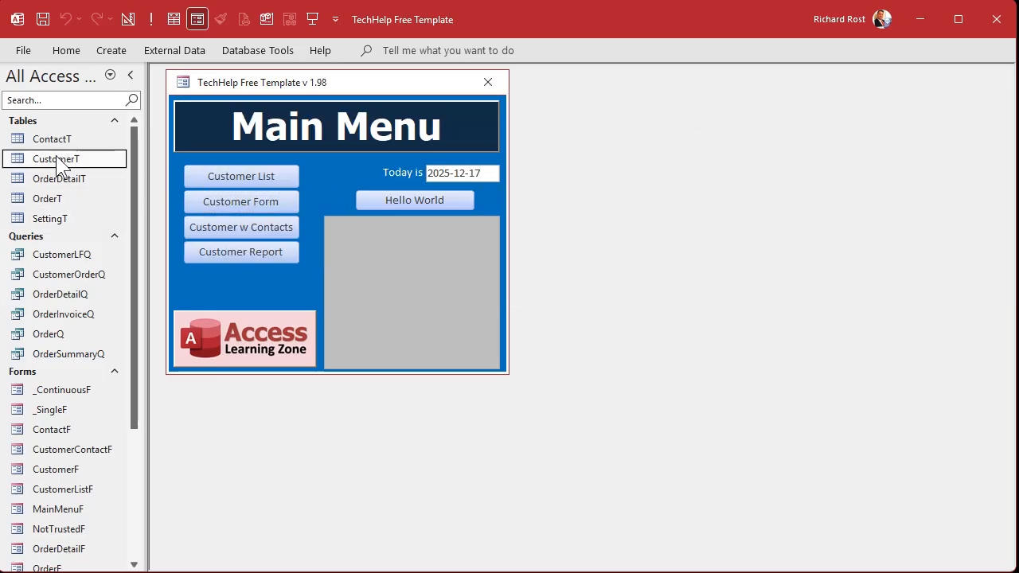
double_click(55, 159)
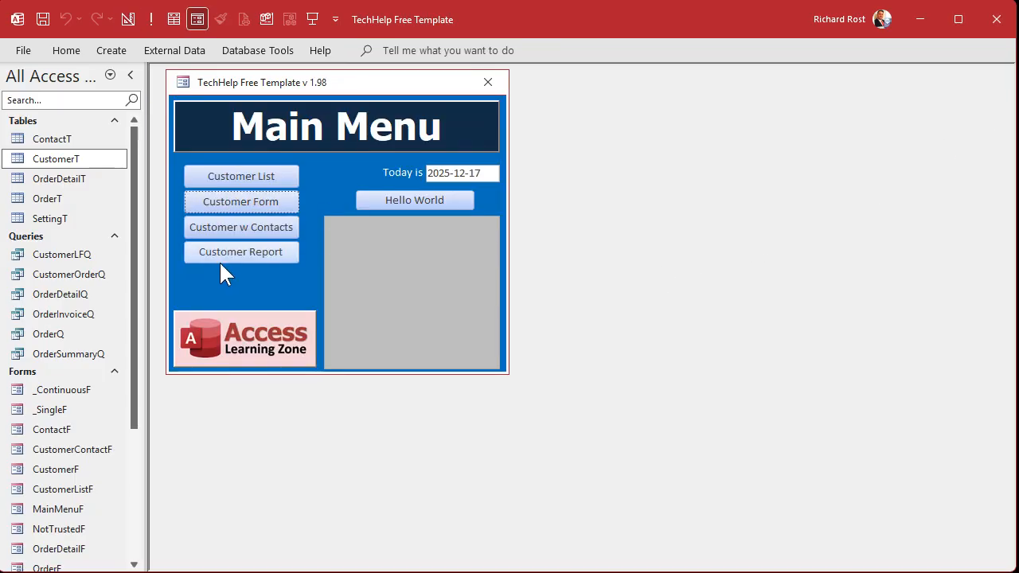
double_click(50, 218)
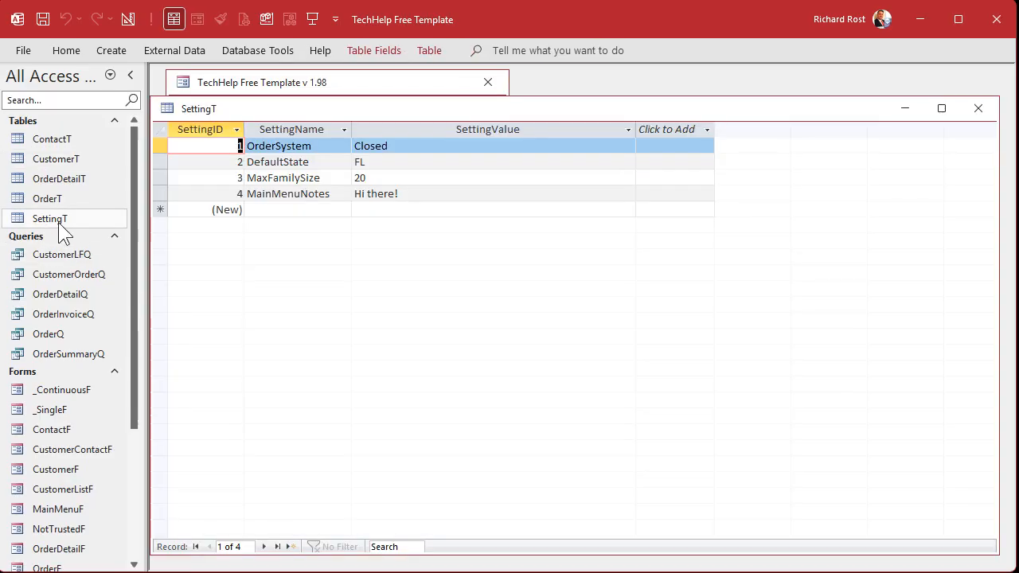
left_click(443, 161)
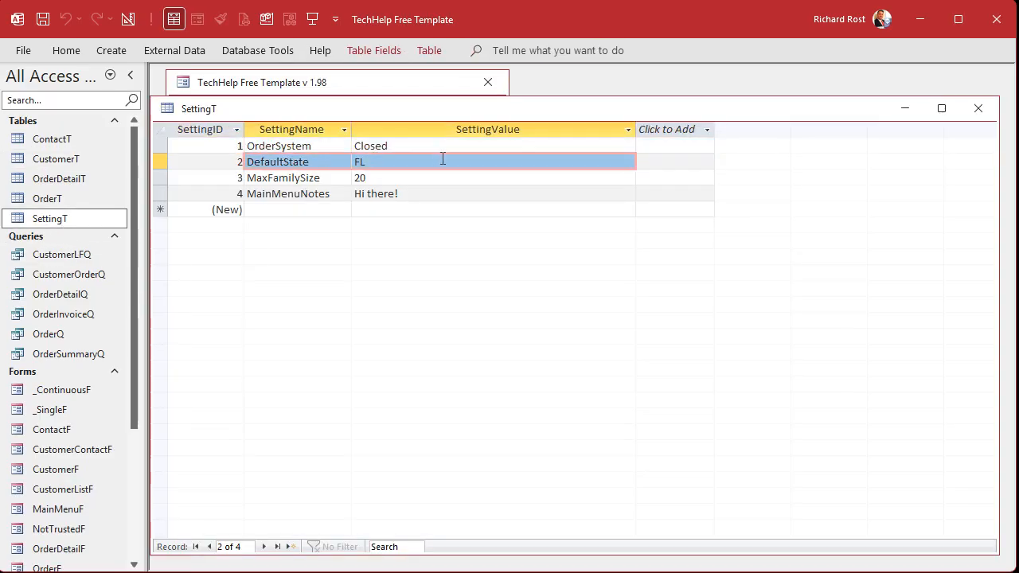
type("NY")
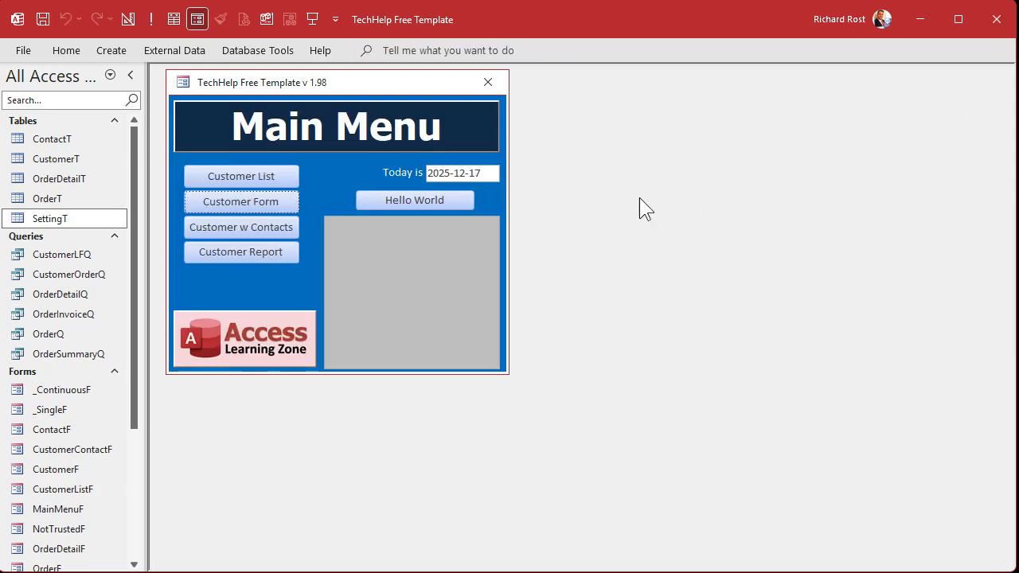
left_click(240, 201)
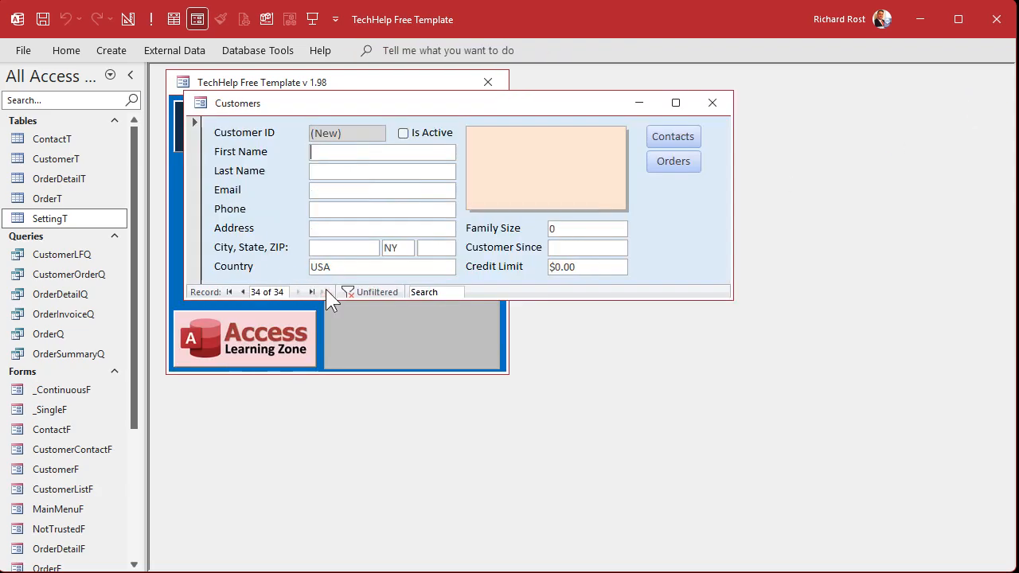
mouse_move(398, 266)
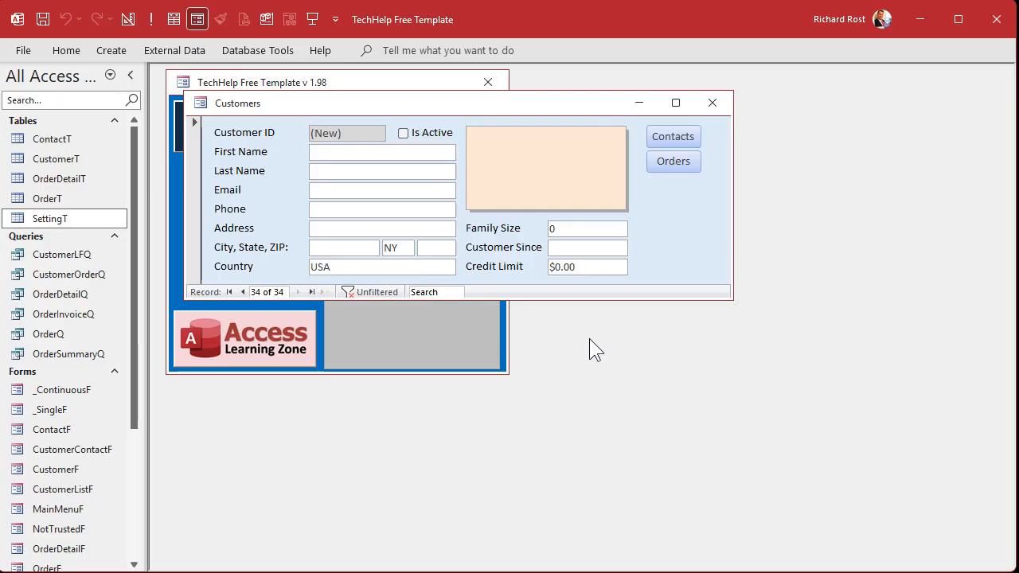
left_click(381, 151)
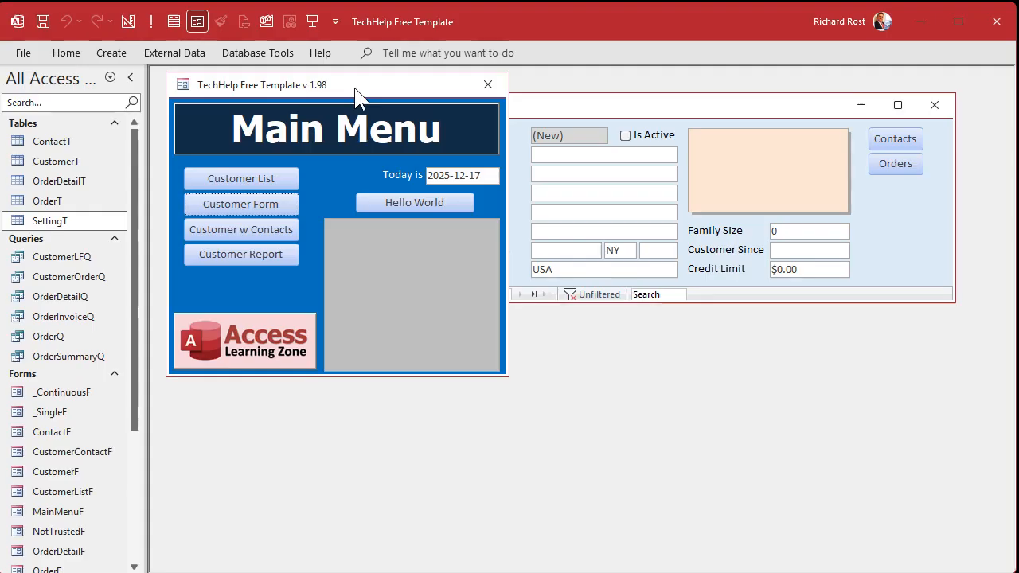
mouse_move(587, 403)
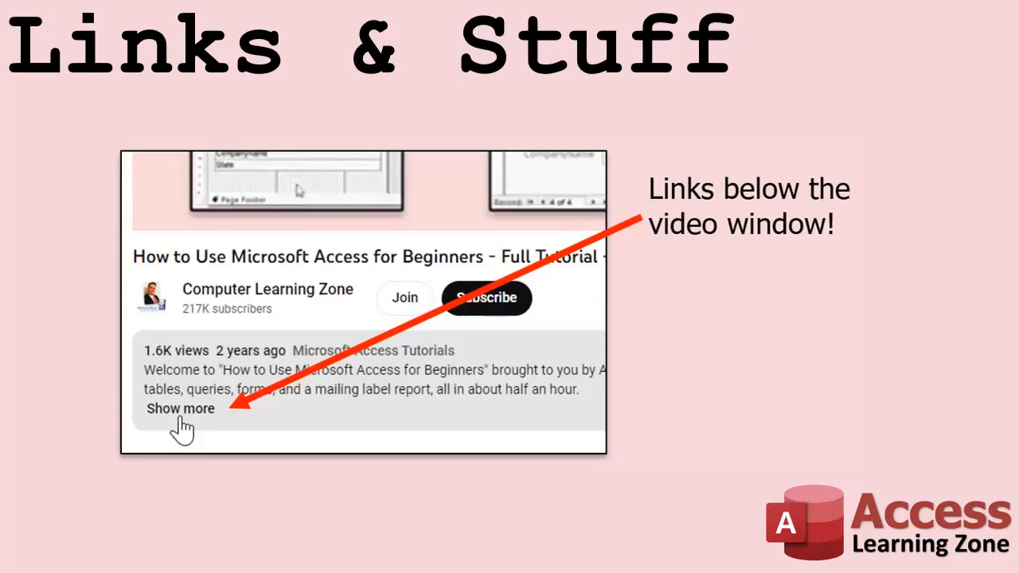
mouse_move(177, 442)
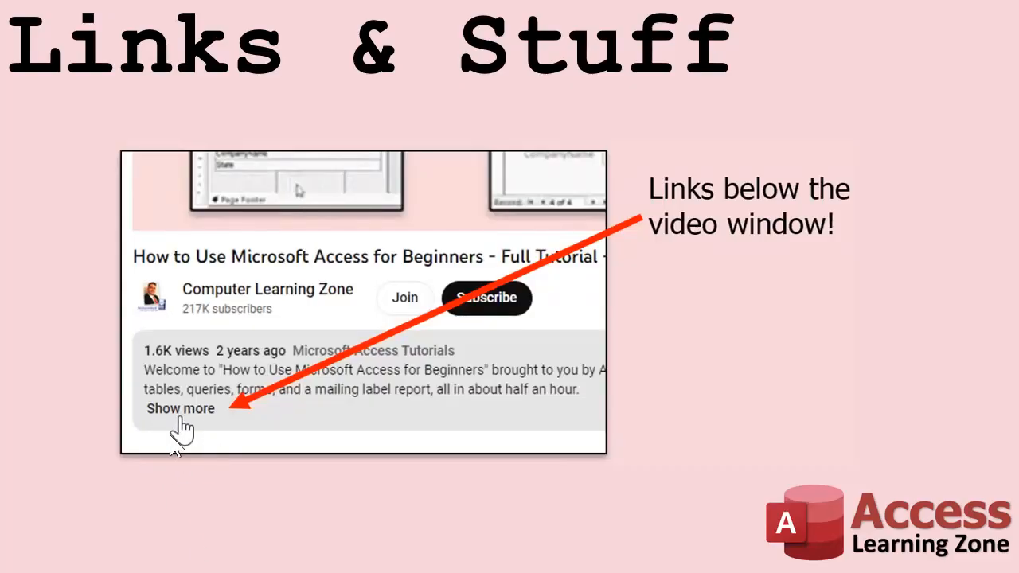